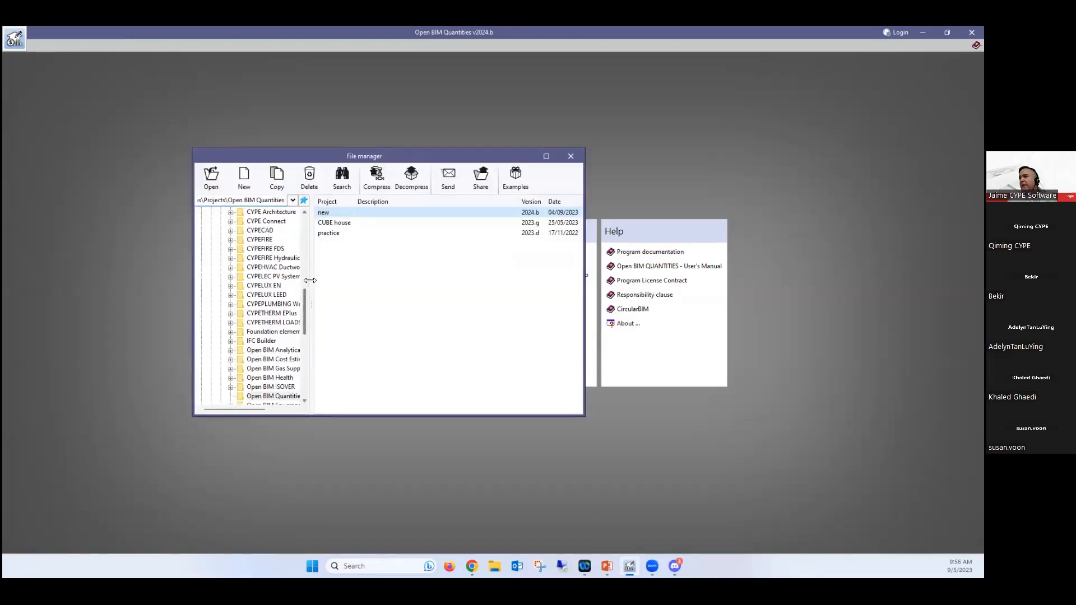
{"action": "mouse_move", "coordinate": [515, 178]}
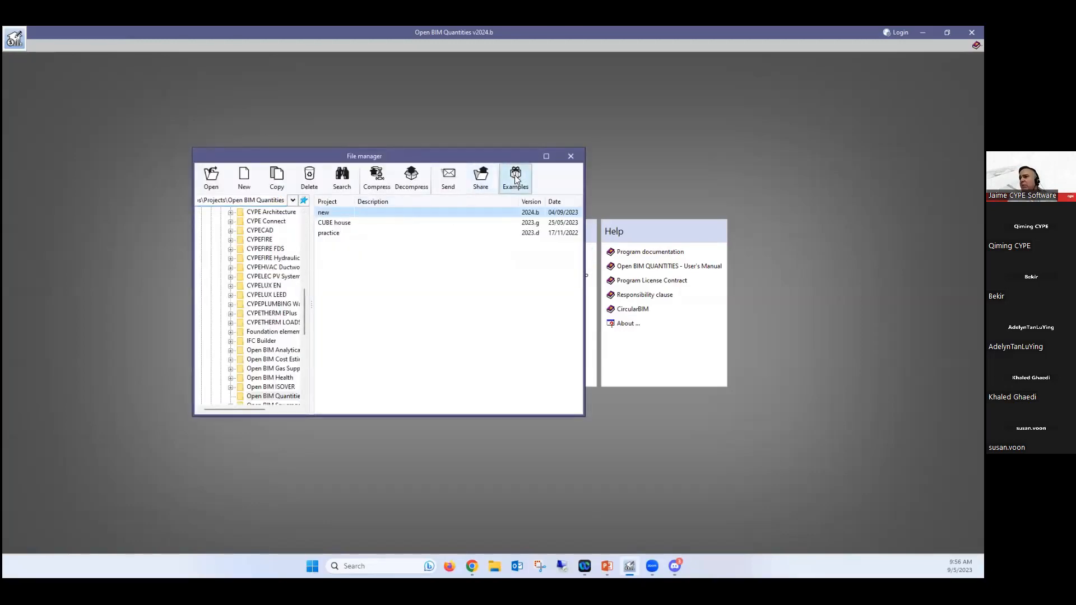
Step: Install the bundled example jobs and start opening the installed example project
{"action": "left_click", "coordinate": [515, 178]}
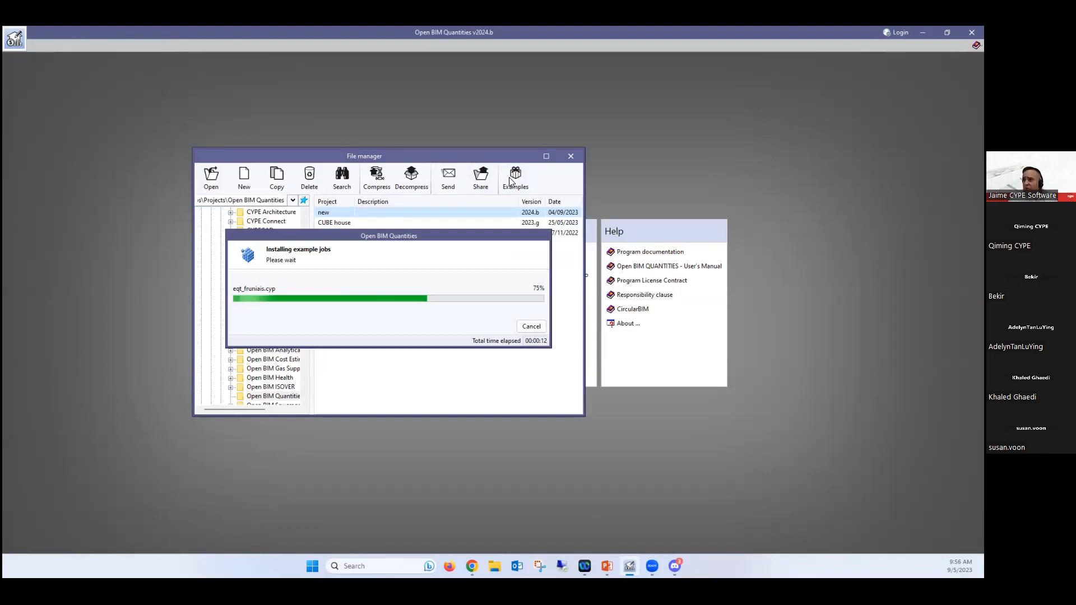
{"action": "mouse_move", "coordinate": [443, 295]}
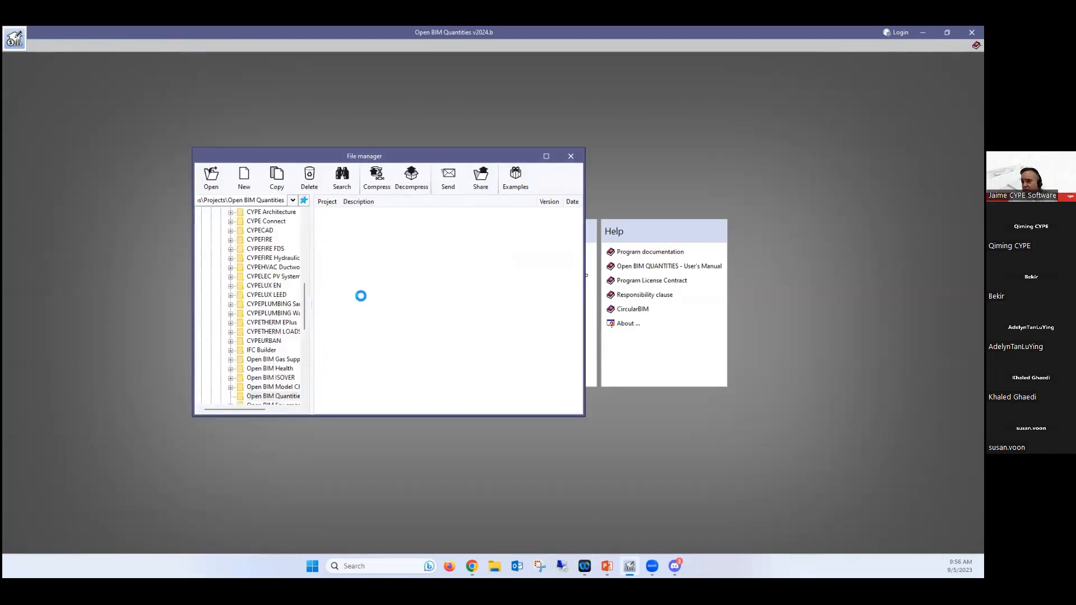
{"action": "left_click", "coordinate": [274, 395]}
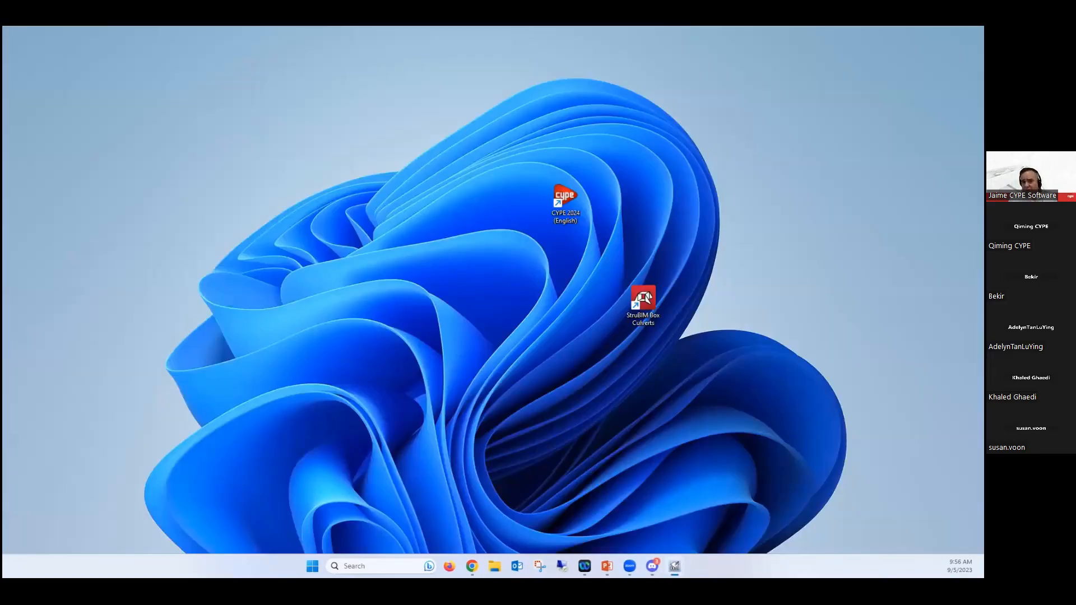
{"action": "mouse_move", "coordinate": [261, 219]}
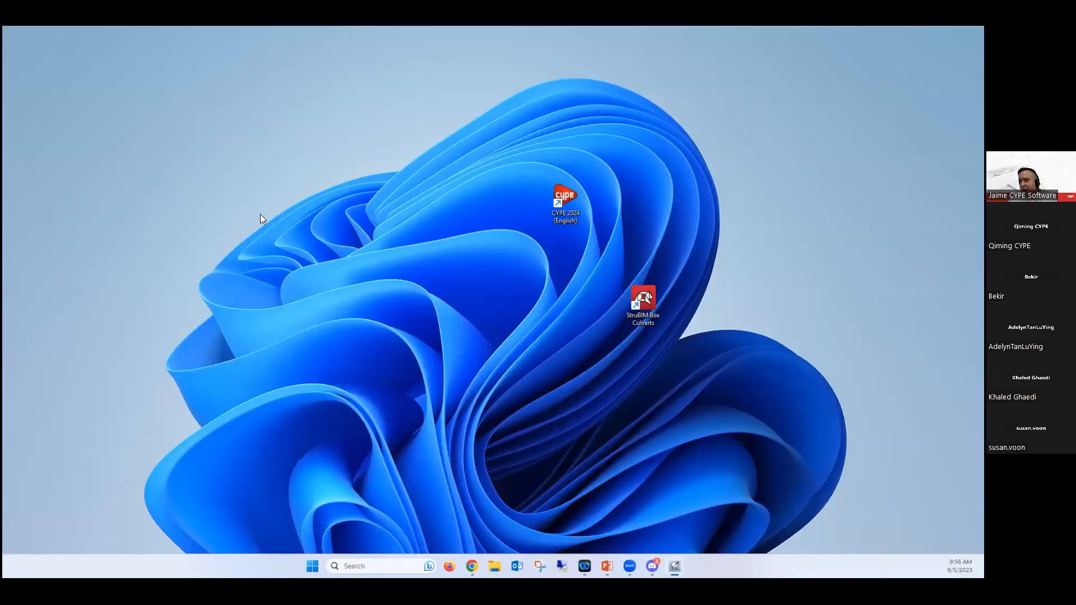
{"action": "mouse_move", "coordinate": [250, 248]}
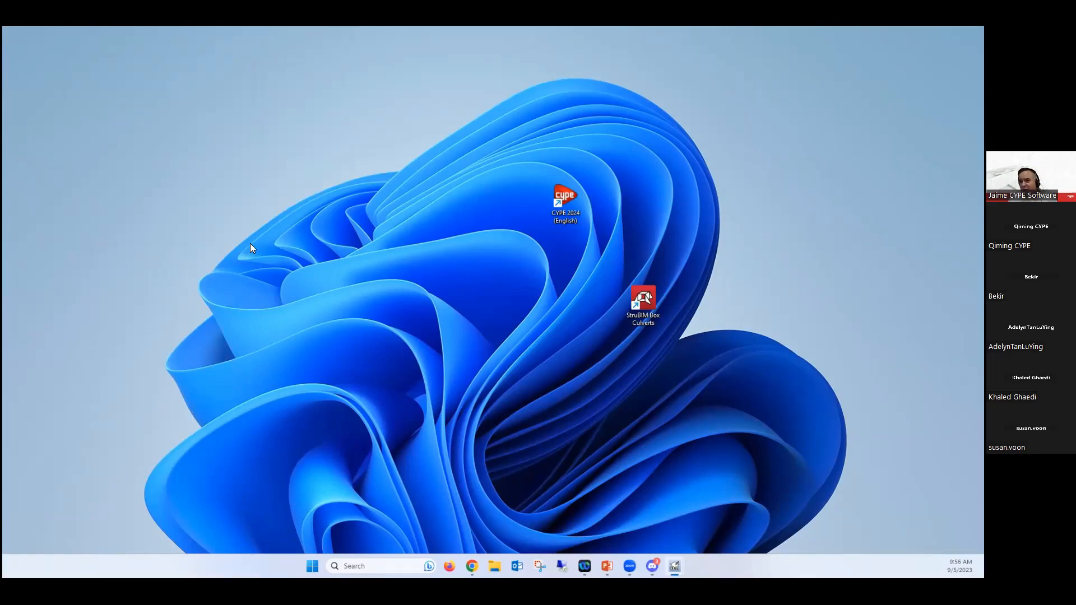
{"action": "mouse_move", "coordinate": [439, 229]}
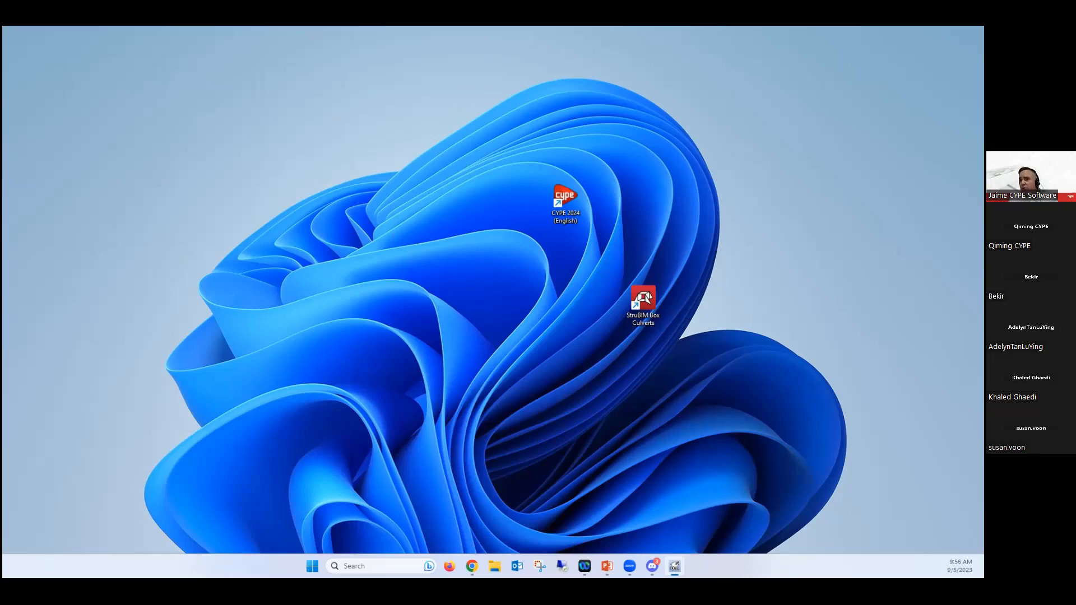
{"action": "mouse_move", "coordinate": [19, 187]}
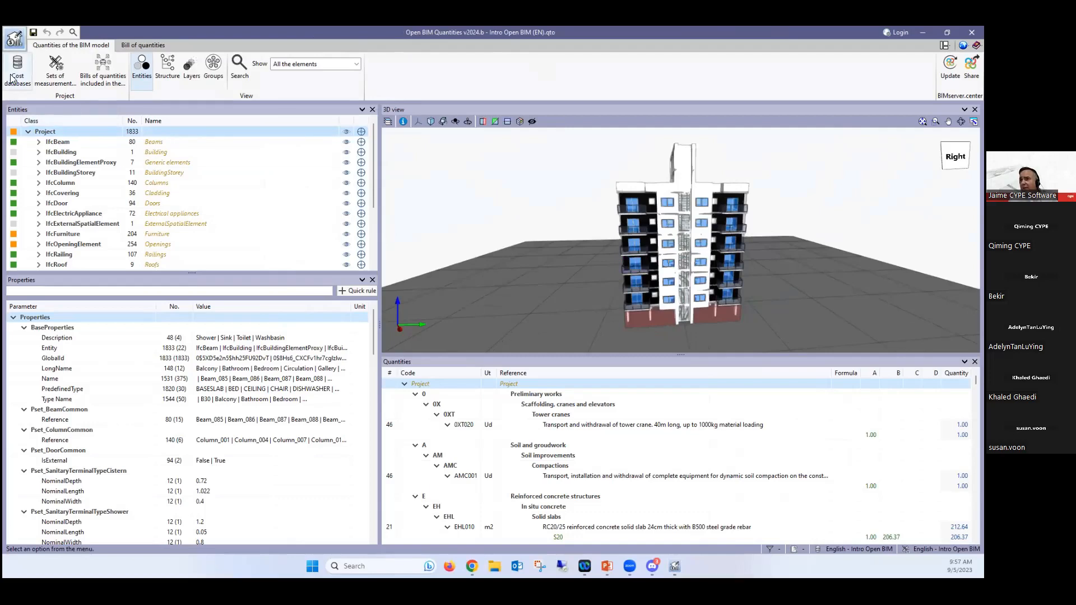
{"action": "mouse_move", "coordinate": [53, 69]}
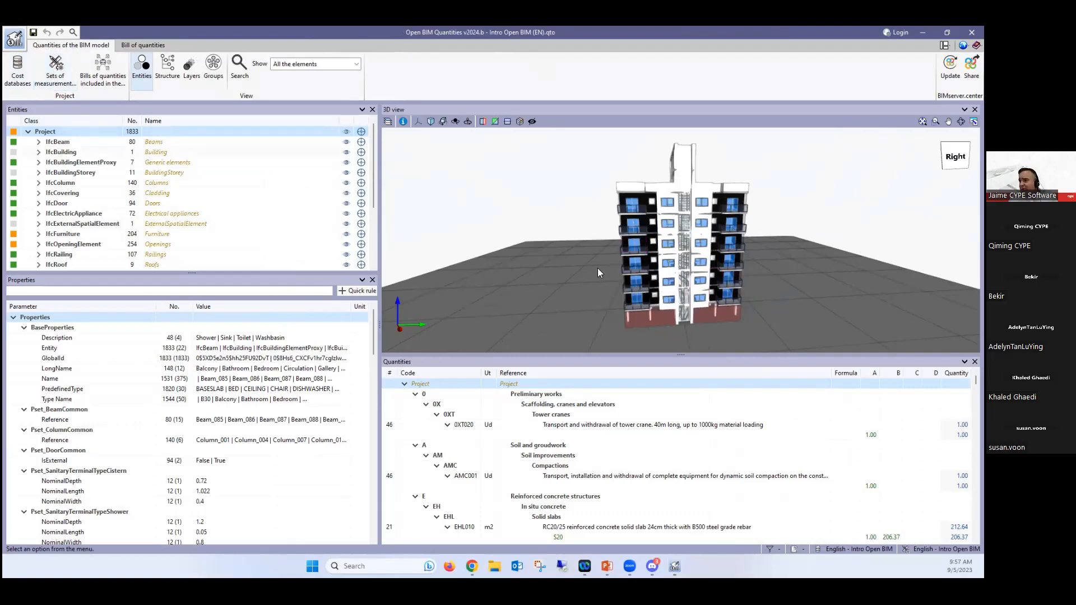
{"action": "mouse_move", "coordinate": [604, 271]}
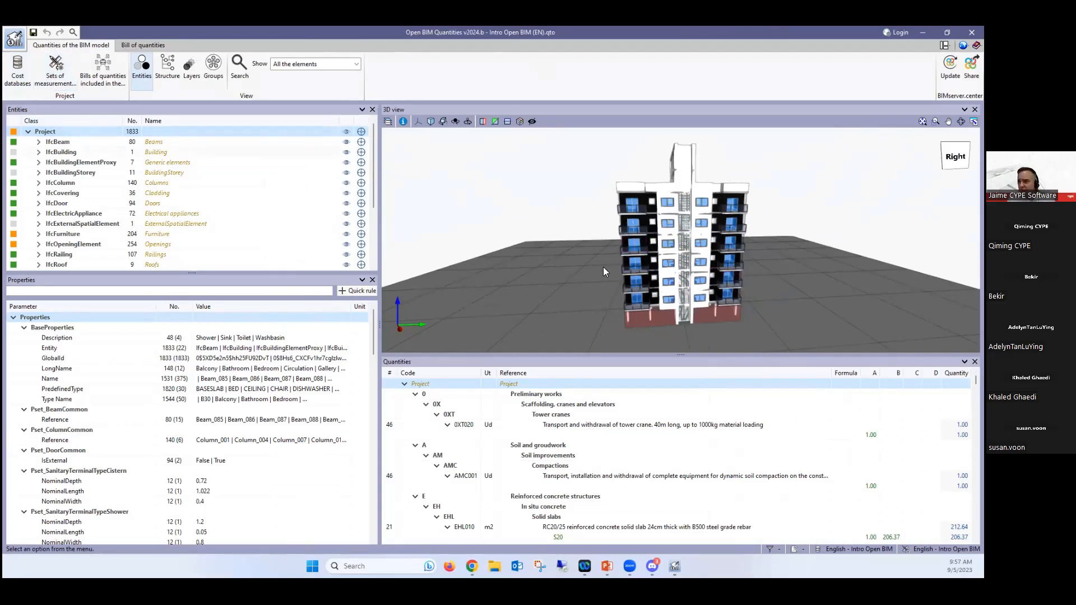
{"action": "mouse_move", "coordinate": [582, 275]}
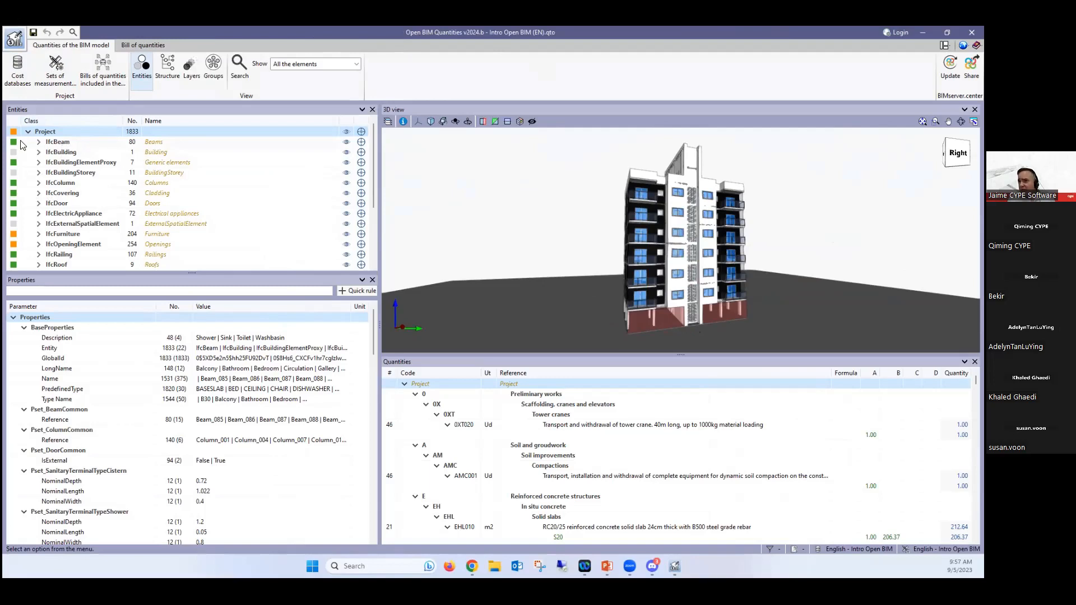
Step: Inspect IfcBeam: expand type B30 to its individual beams, then collapse back to the class quantities
{"action": "left_click", "coordinate": [57, 141]}
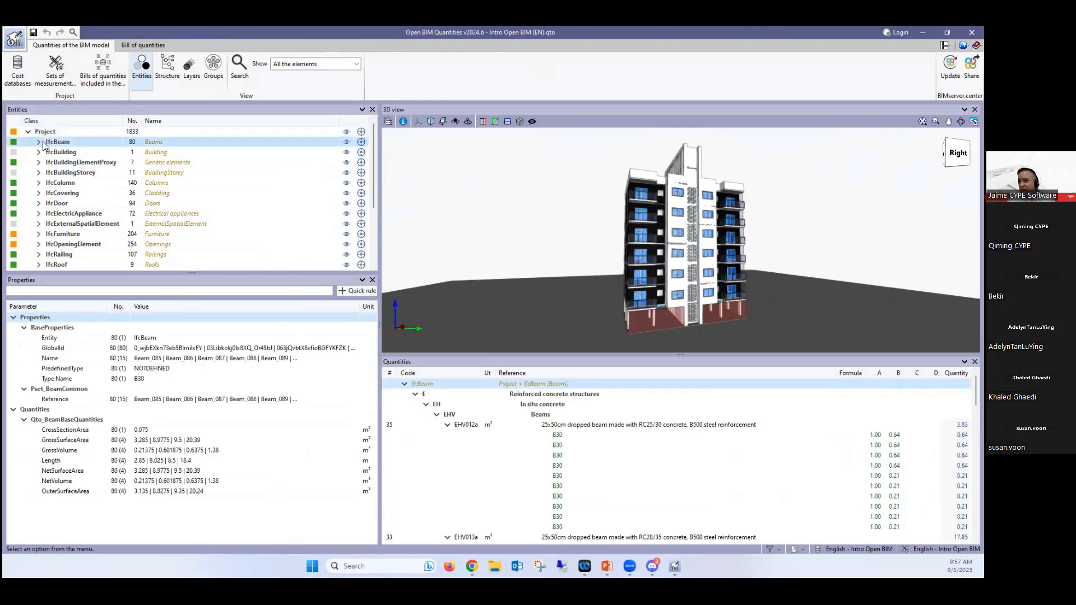
{"action": "mouse_move", "coordinate": [524, 113]}
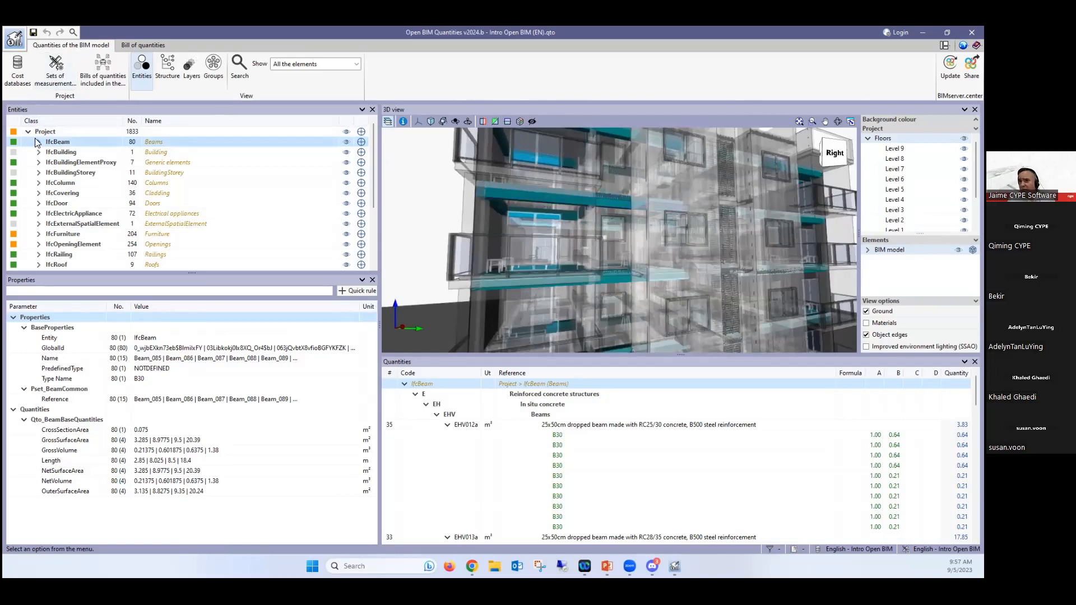
{"action": "left_click", "coordinate": [39, 141]}
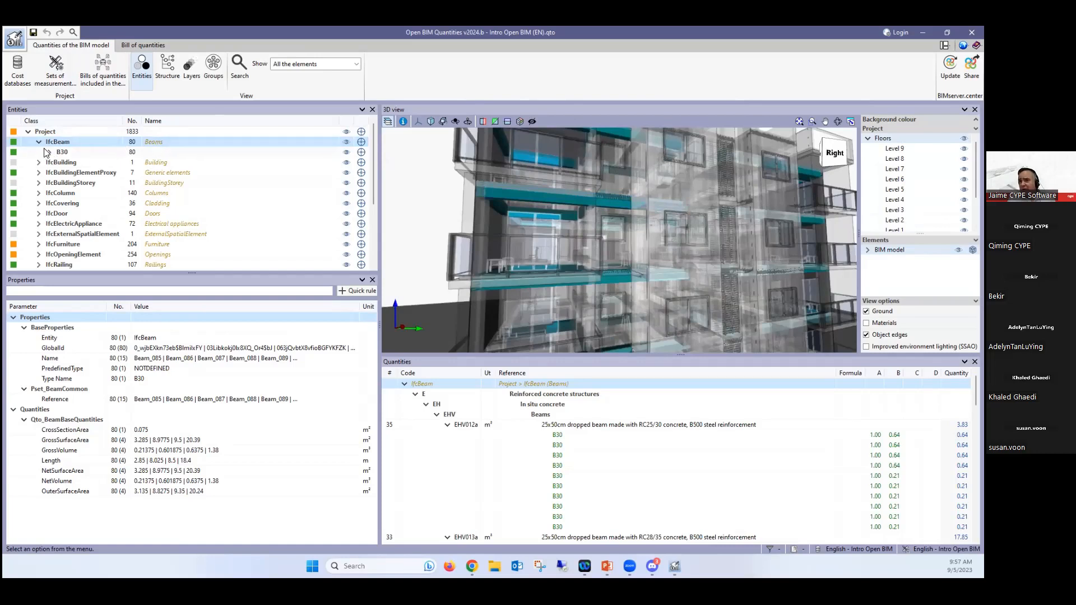
{"action": "left_click", "coordinate": [49, 152]}
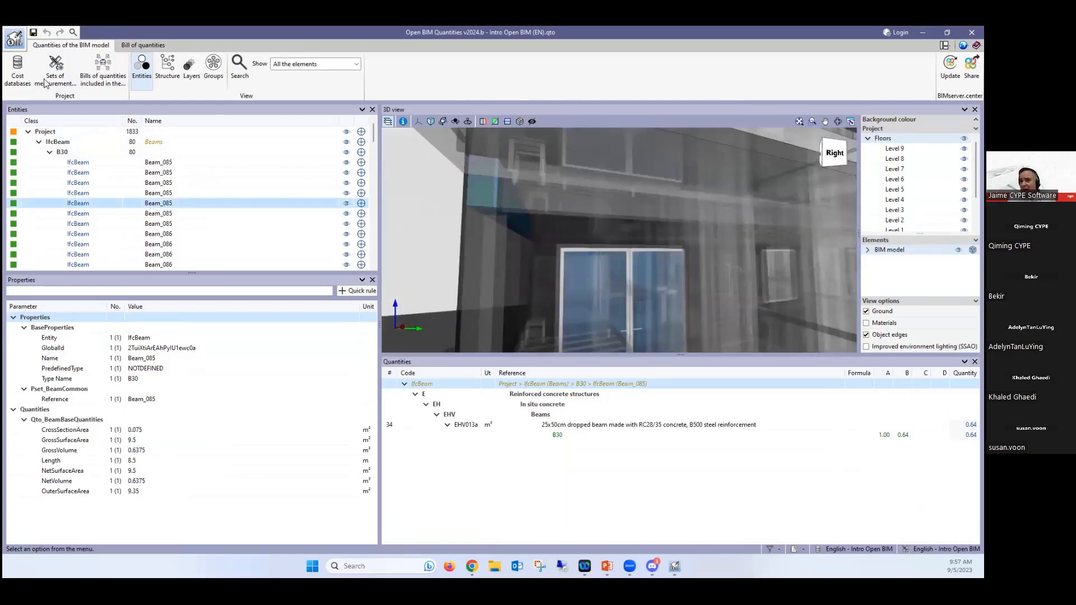
{"action": "left_click", "coordinate": [49, 151]}
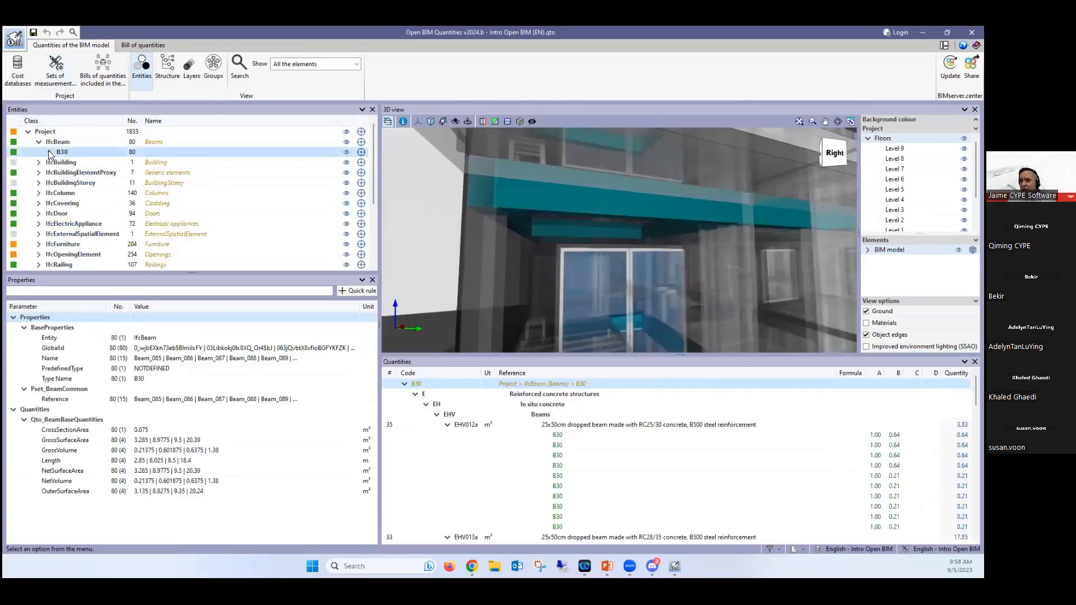
{"action": "left_click", "coordinate": [40, 141]}
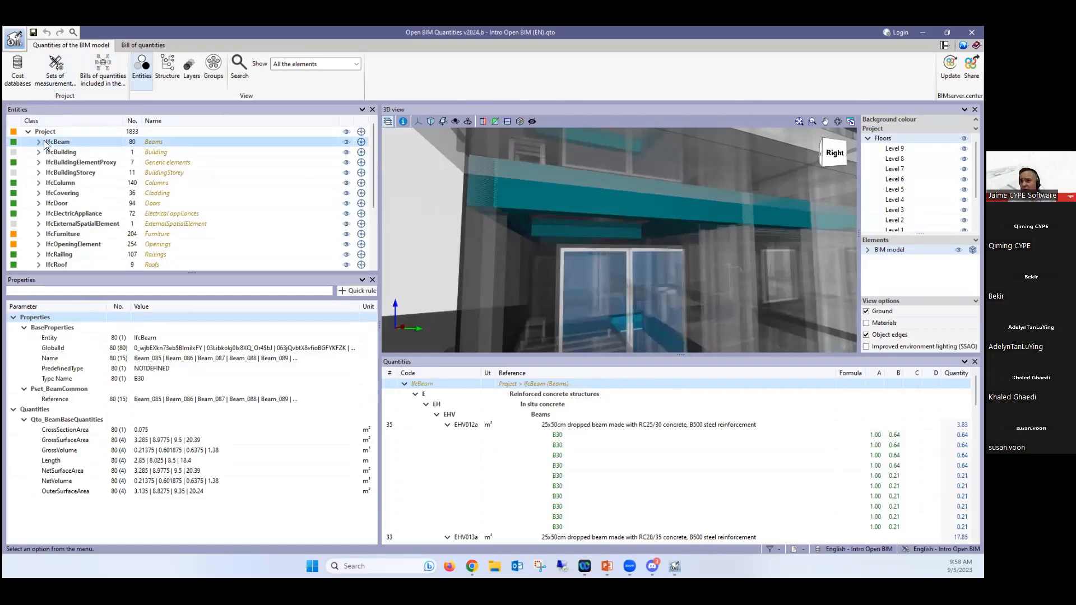
{"action": "mouse_move", "coordinate": [65, 186]}
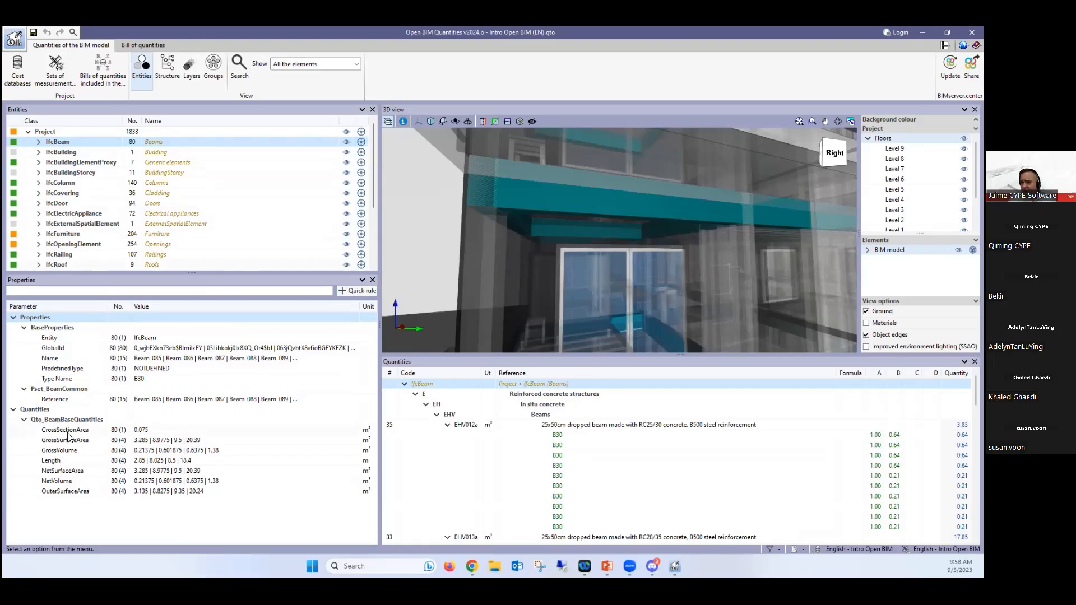
{"action": "mouse_move", "coordinate": [71, 451]}
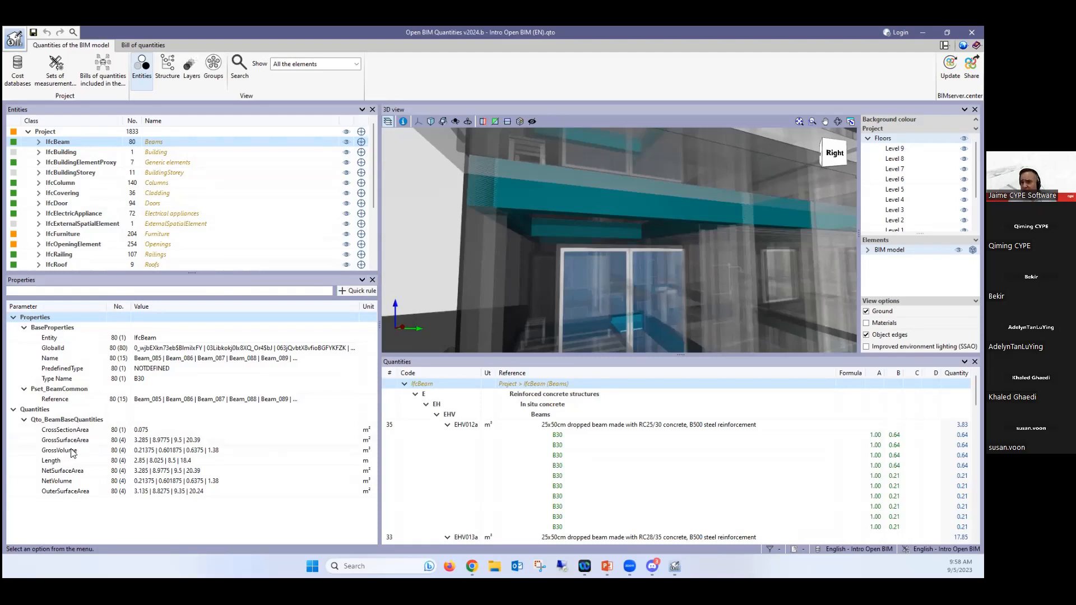
{"action": "mouse_move", "coordinate": [55, 484]}
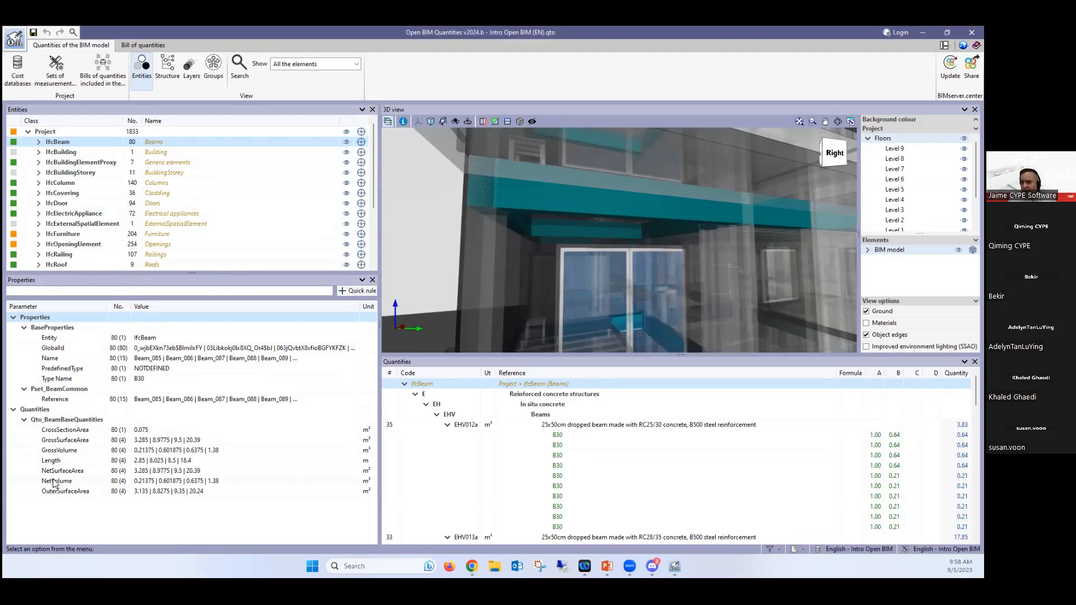
{"action": "mouse_move", "coordinate": [66, 494]}
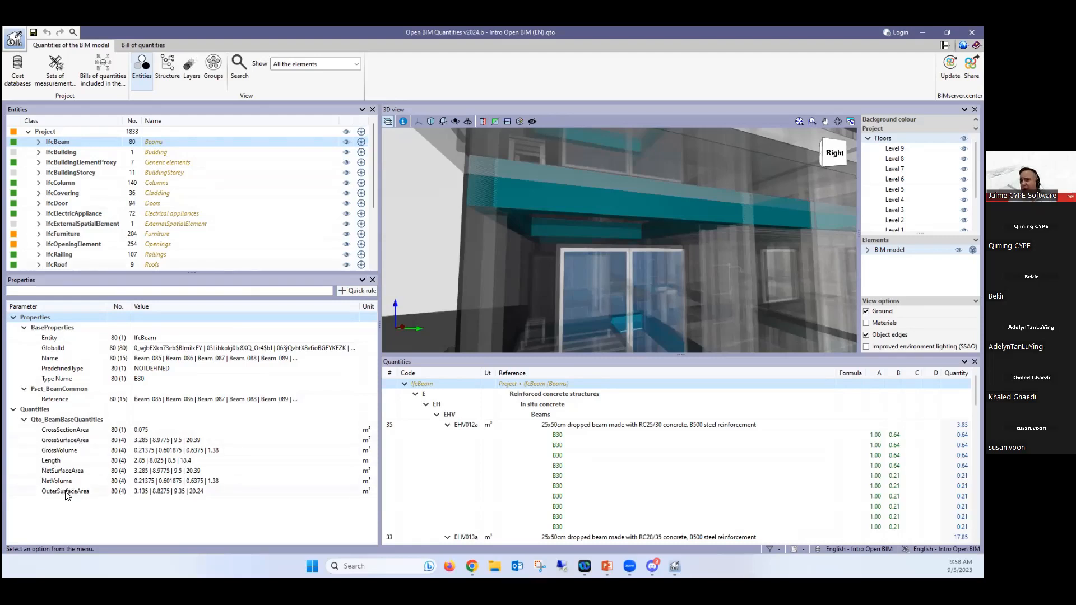
{"action": "mouse_move", "coordinate": [42, 104]}
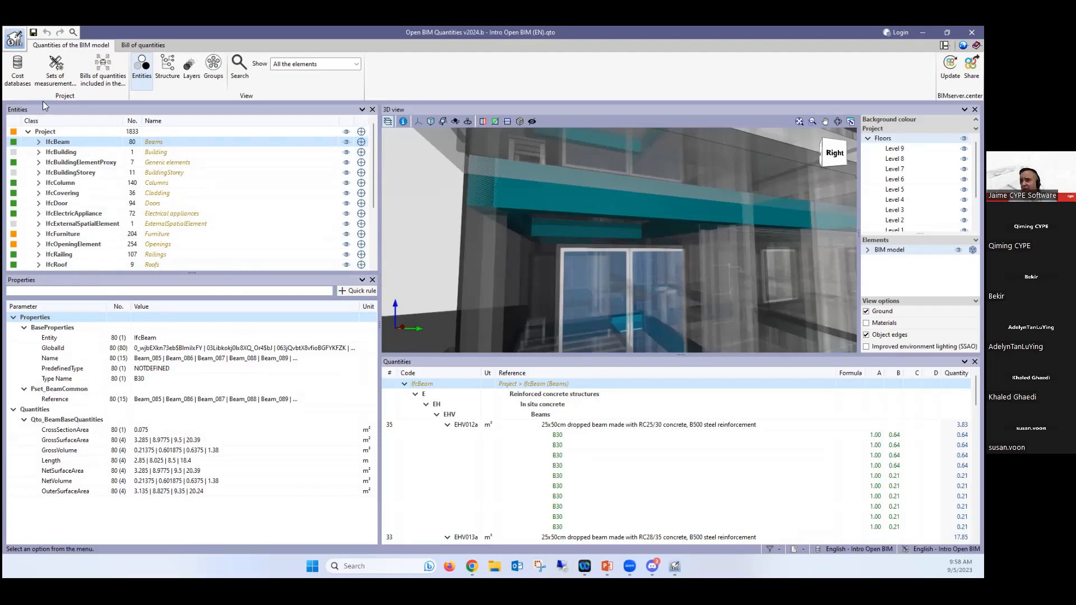
Step: Inspect IfcDoor: its base quantities and its door types, then collapse the types
{"action": "left_click", "coordinate": [58, 203]}
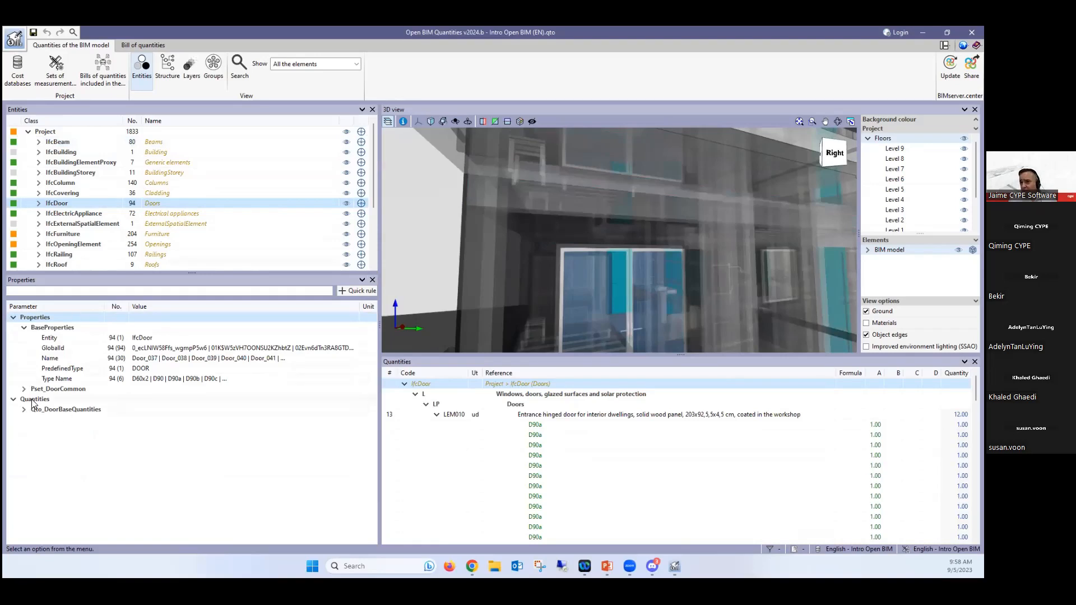
{"action": "left_click", "coordinate": [23, 409]}
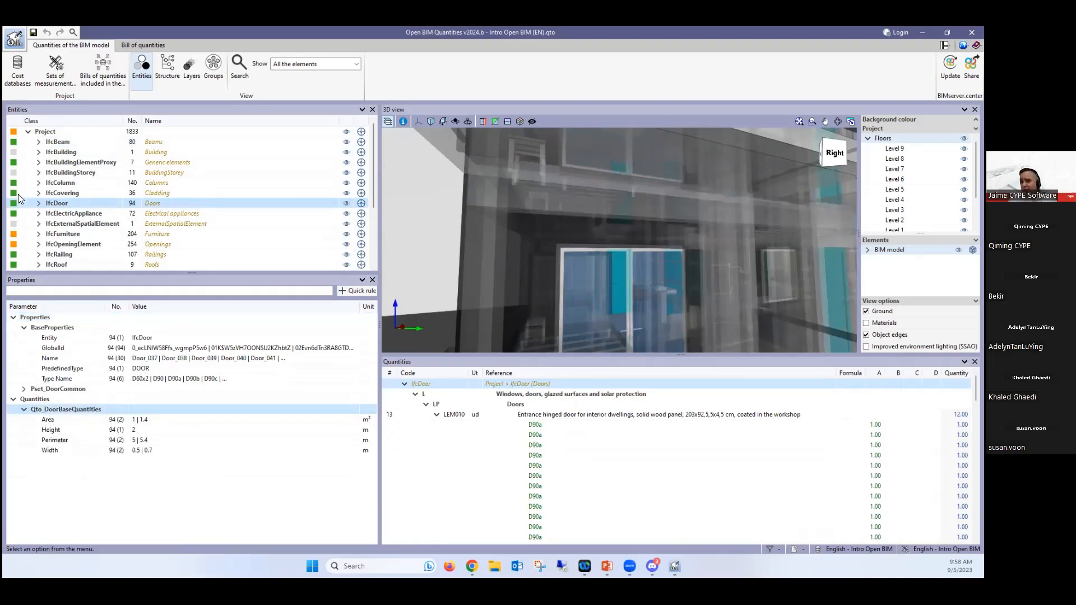
{"action": "left_click", "coordinate": [38, 203]}
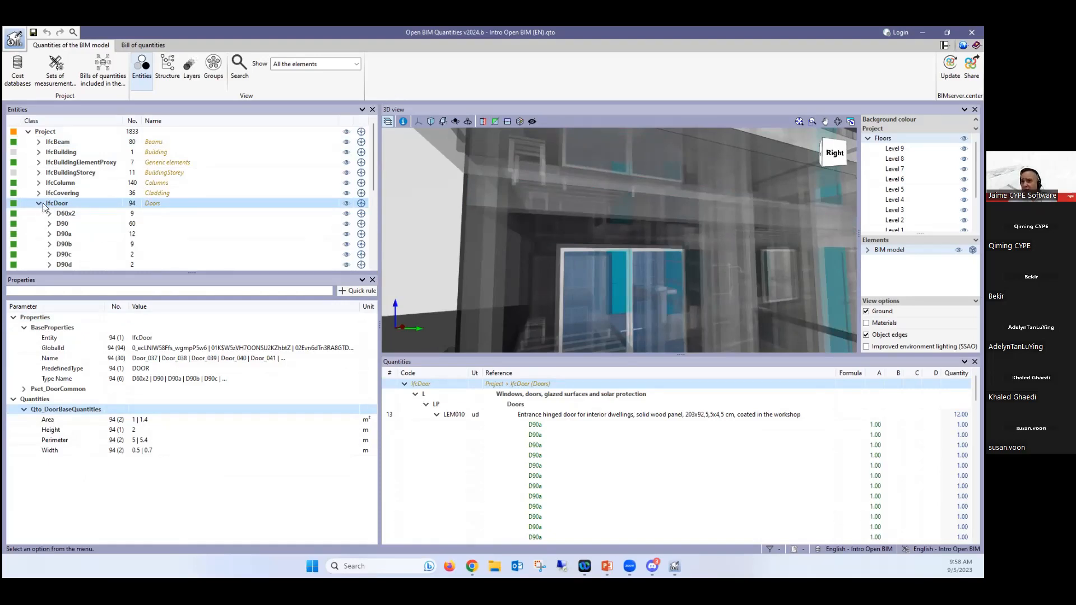
{"action": "left_click", "coordinate": [38, 203]}
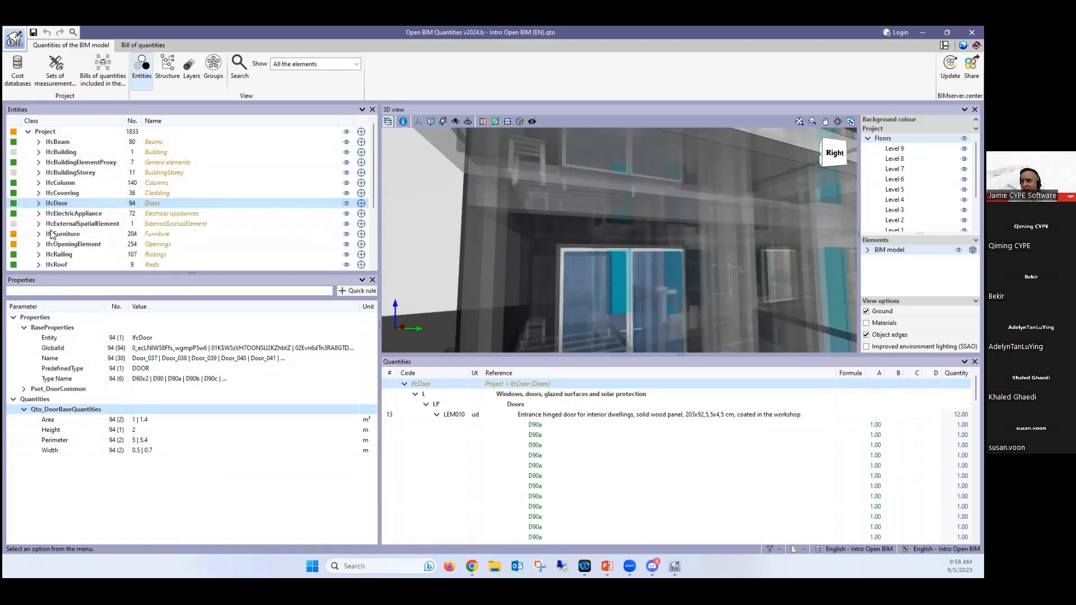
Step: Expand the furniture items, then show IfcColumn with its C50x25 reinforced concrete quantities
{"action": "left_click", "coordinate": [63, 234]}
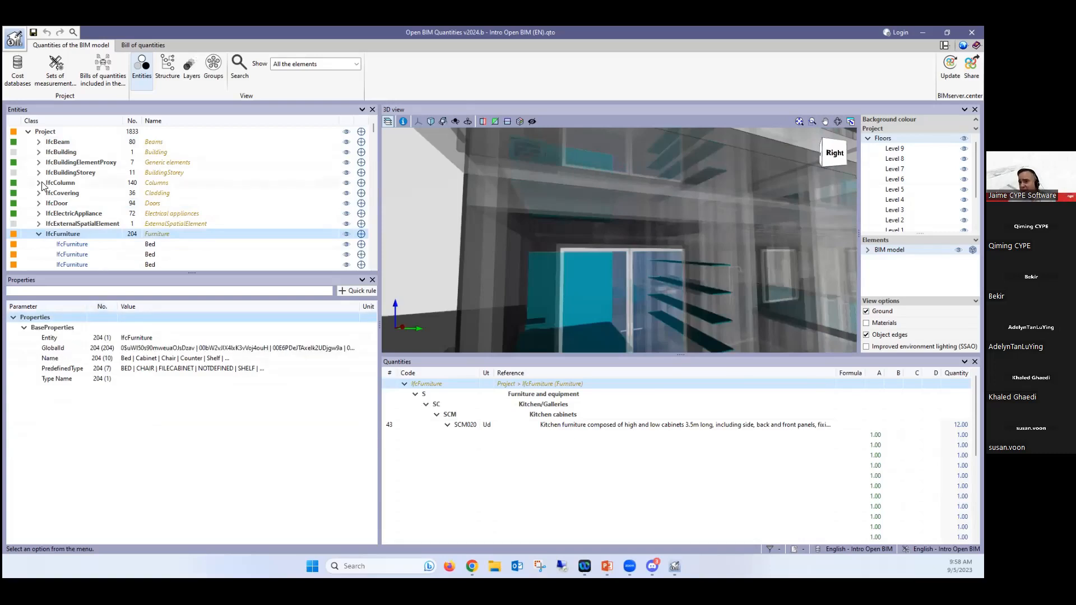
{"action": "left_click", "coordinate": [60, 183]}
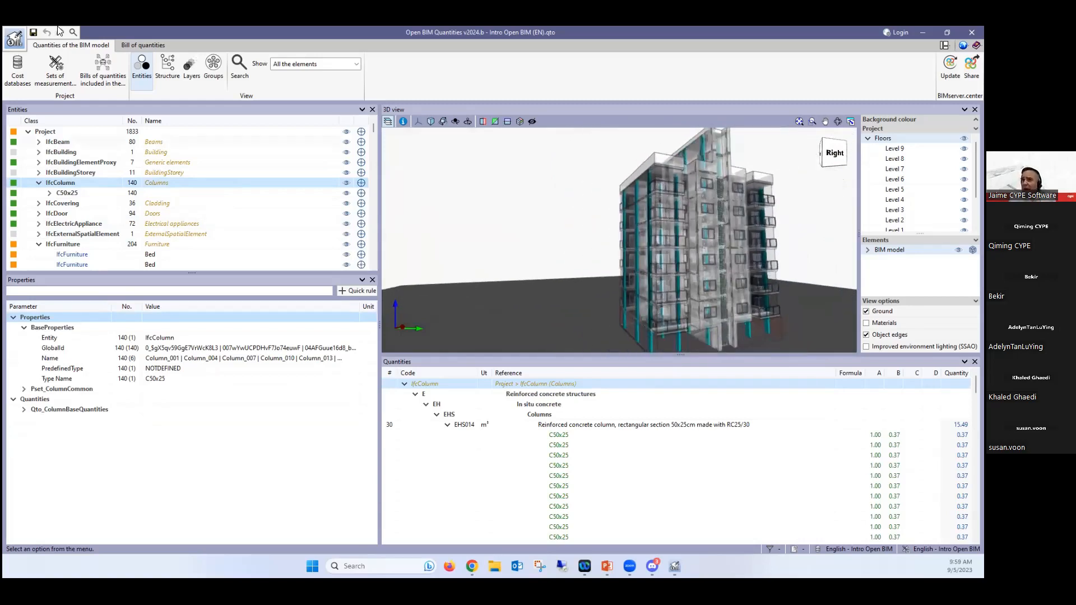
Step: Unlock the University of Johannesburg QS training cost database for editing
{"action": "left_click", "coordinate": [17, 68]}
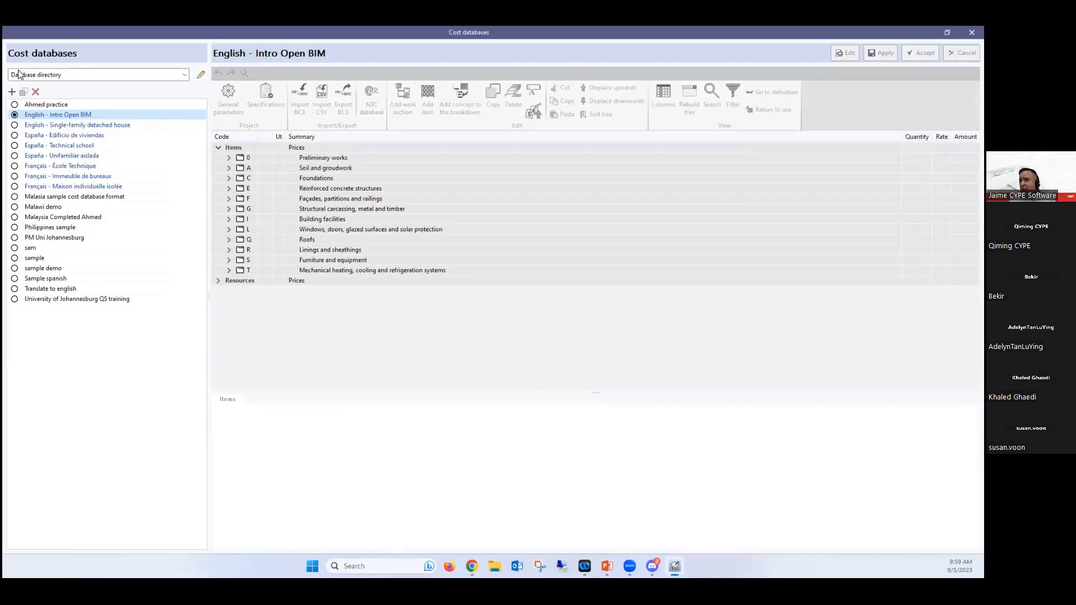
{"action": "mouse_move", "coordinate": [27, 211]}
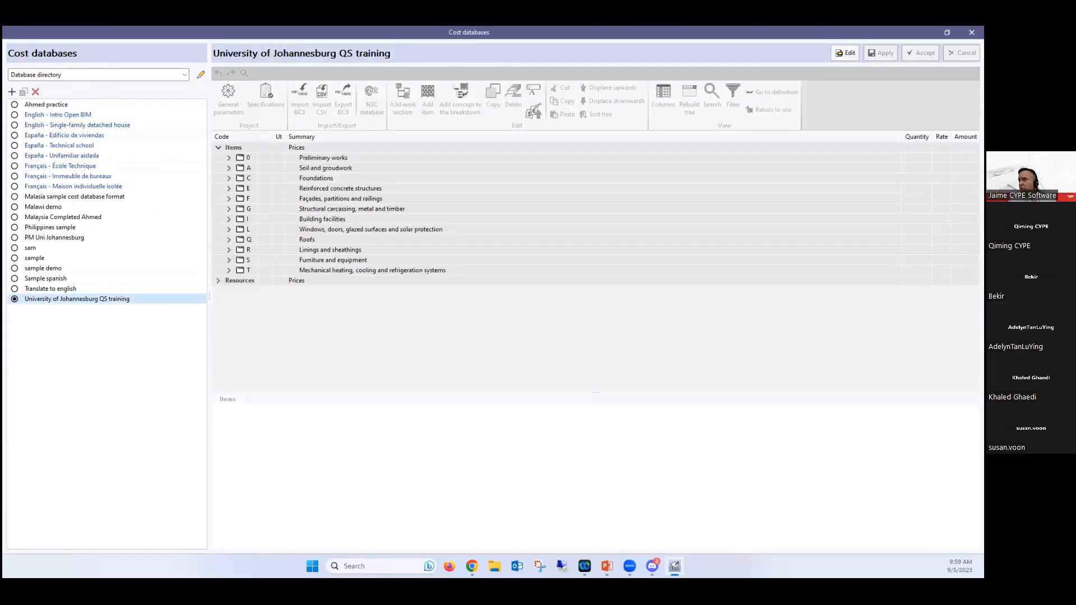
{"action": "left_click", "coordinate": [845, 53]}
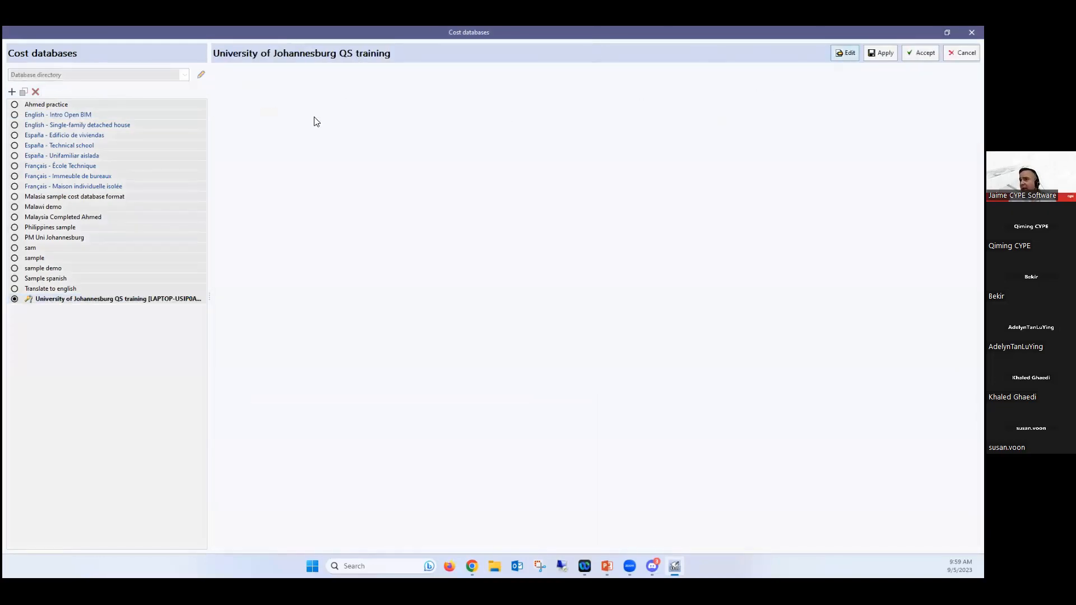
{"action": "left_click", "coordinate": [845, 53]}
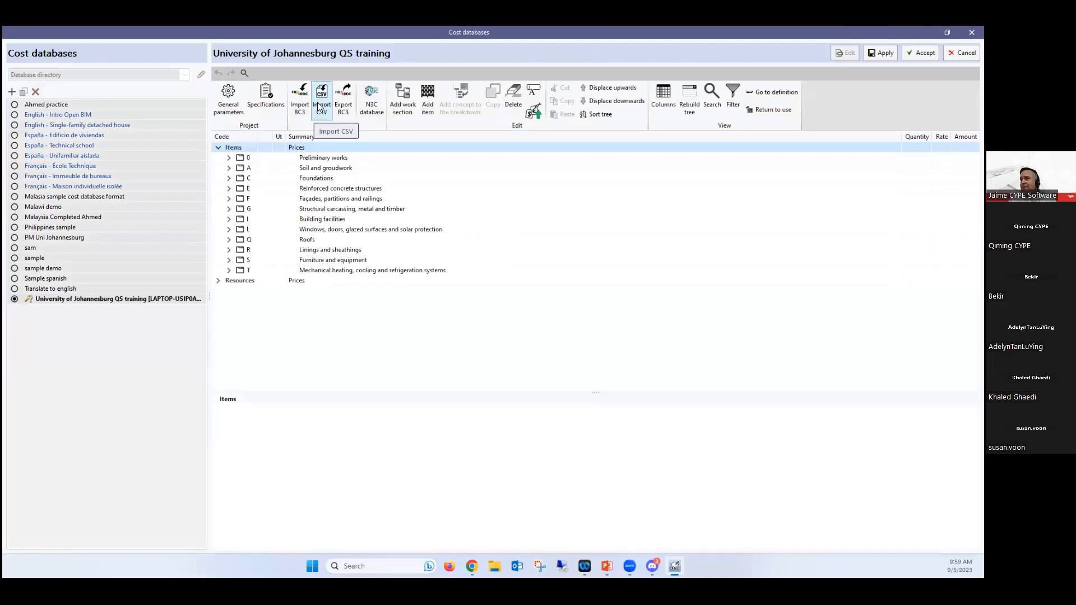
{"action": "left_click", "coordinate": [321, 97]}
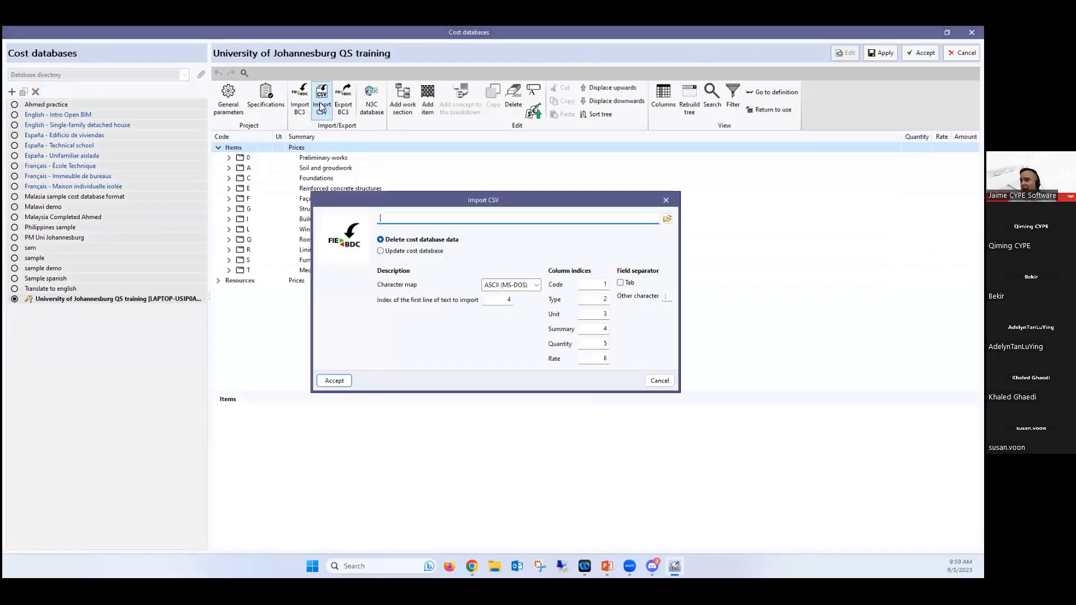
{"action": "mouse_move", "coordinate": [512, 266]}
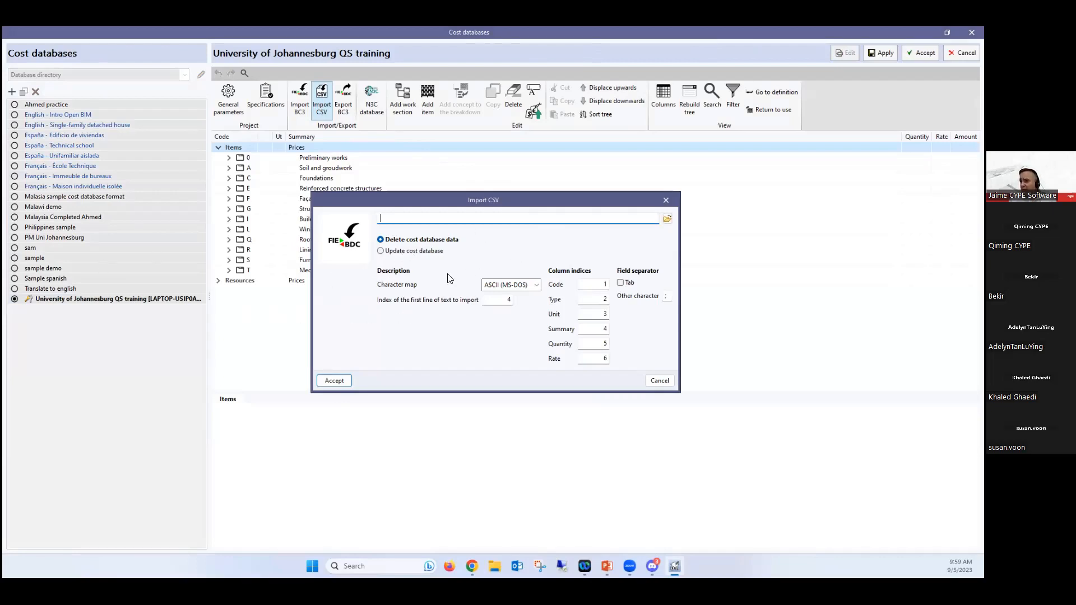
{"action": "left_click", "coordinate": [535, 284]}
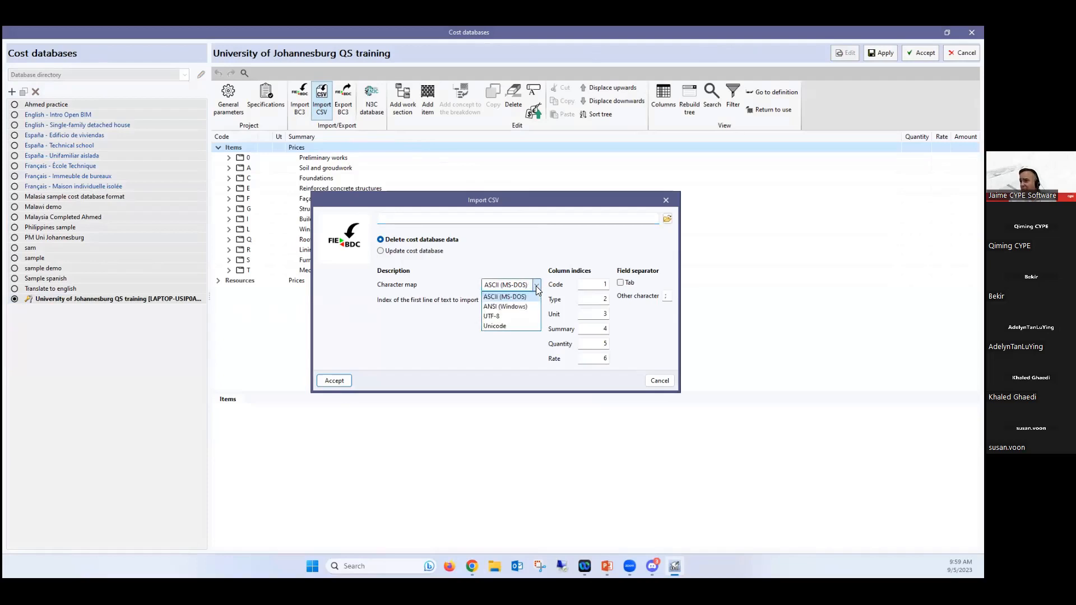
{"action": "mouse_move", "coordinate": [494, 325]}
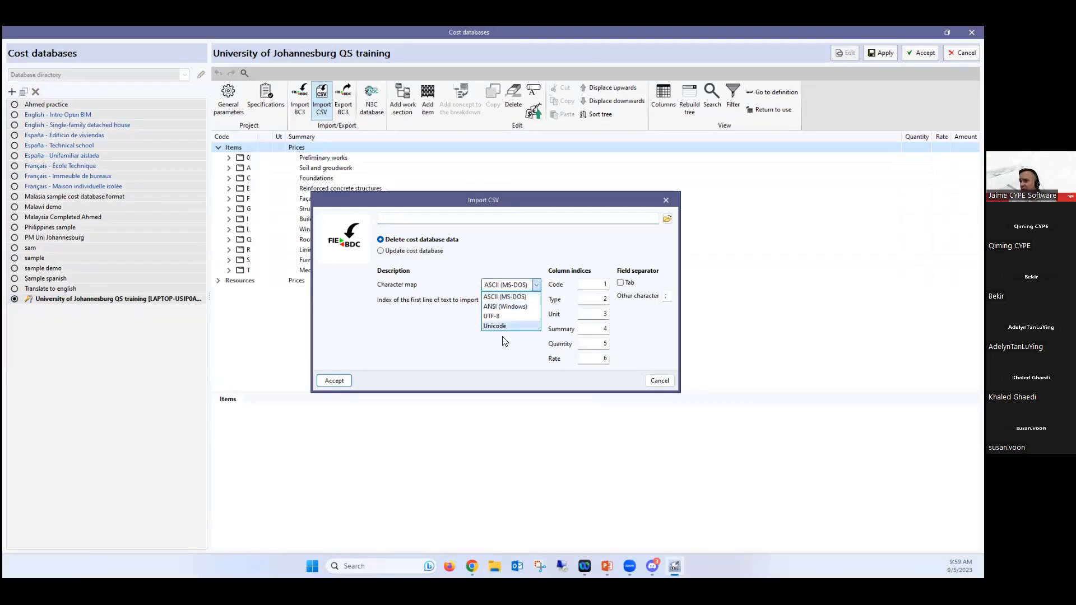
{"action": "left_click", "coordinate": [504, 296]}
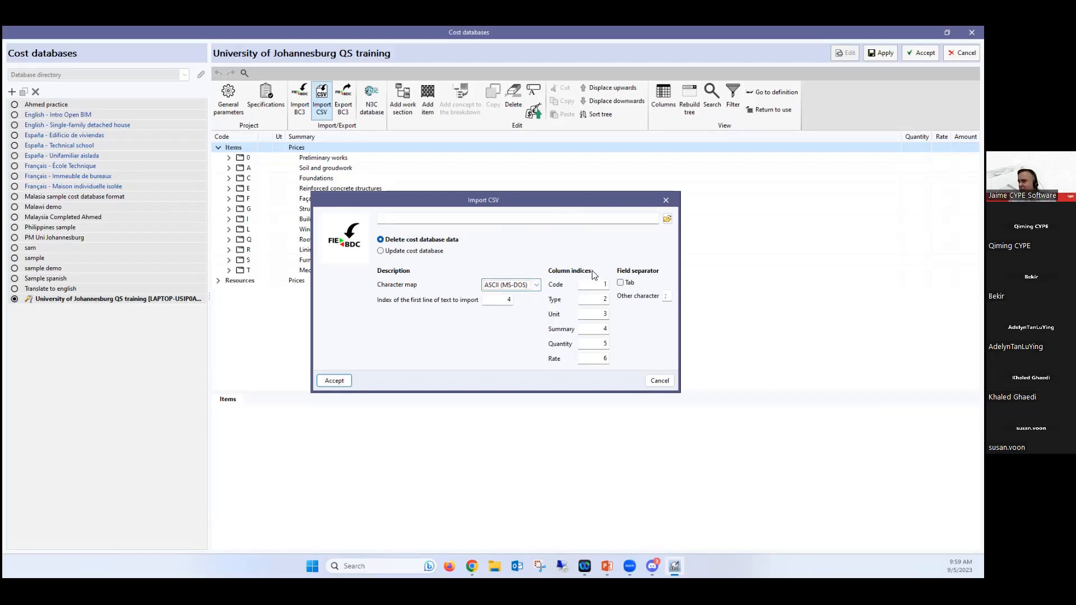
{"action": "mouse_move", "coordinate": [358, 284]}
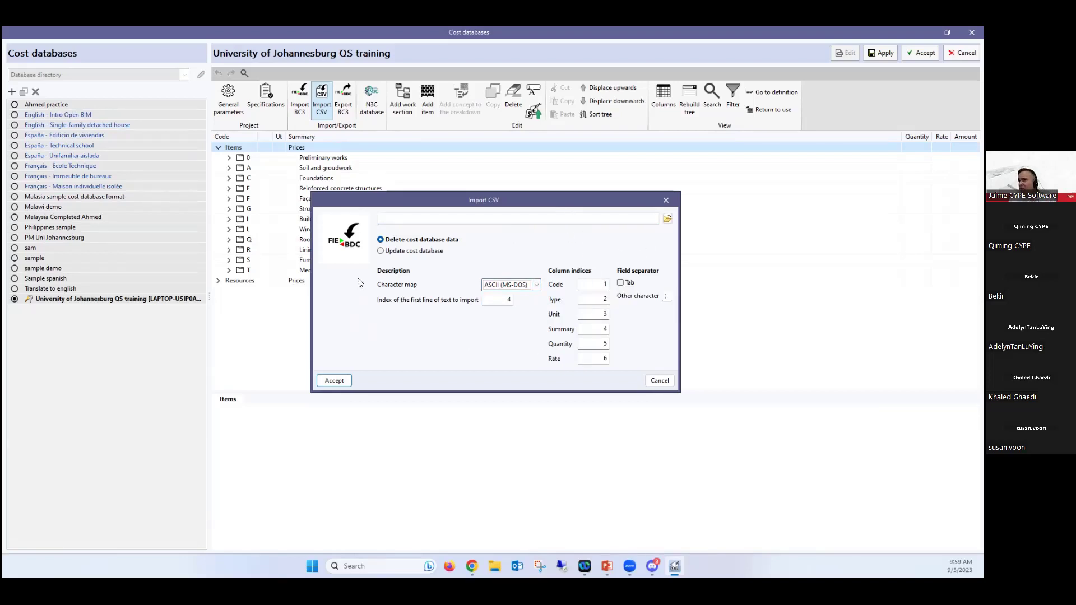
{"action": "mouse_move", "coordinate": [659, 380]}
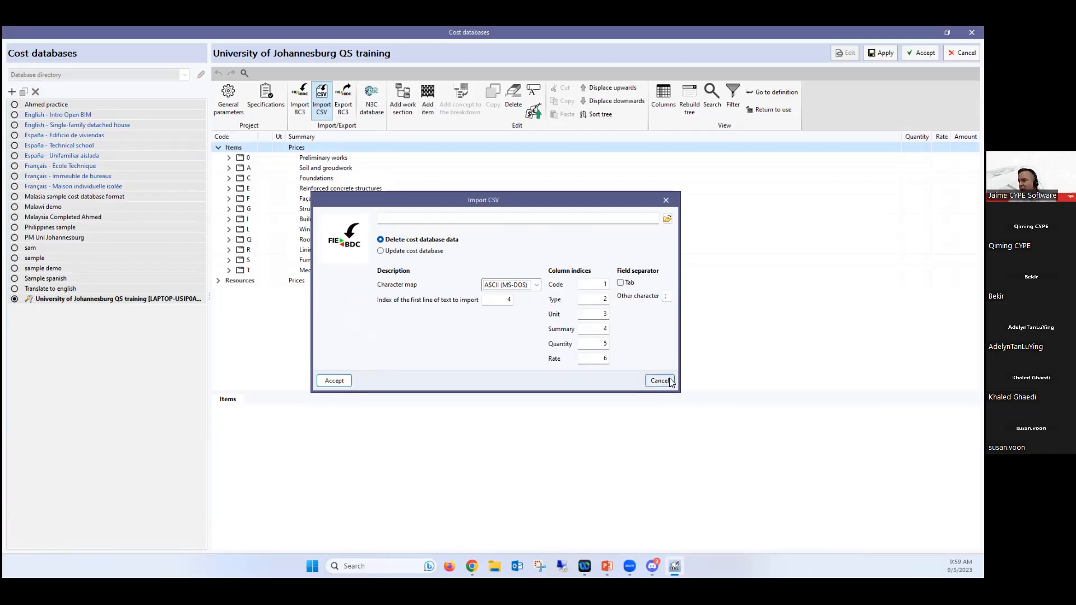
{"action": "left_click", "coordinate": [659, 381]}
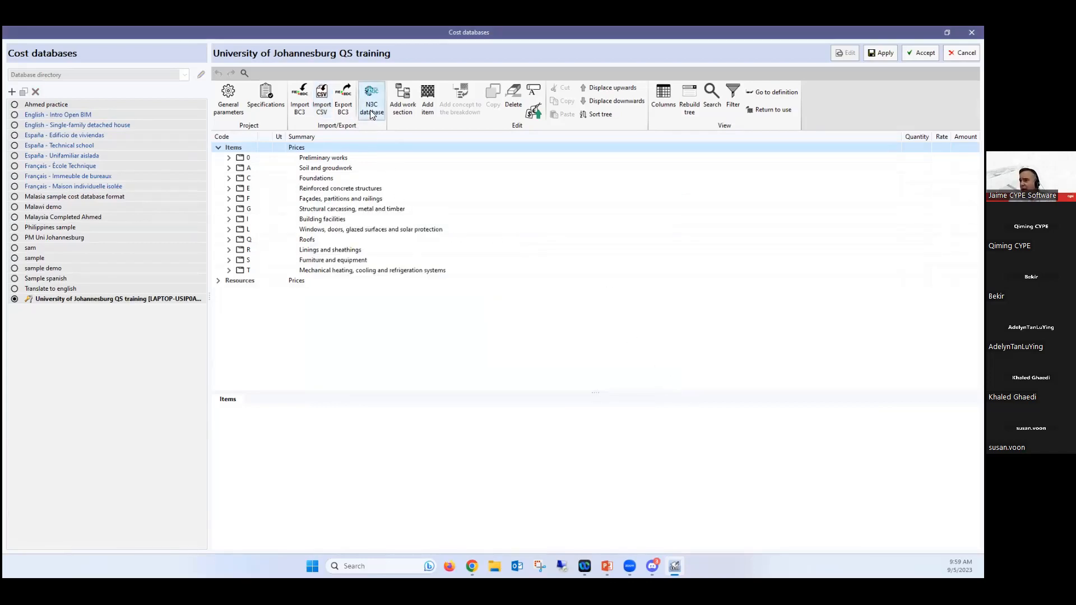
{"action": "left_click", "coordinate": [371, 98]}
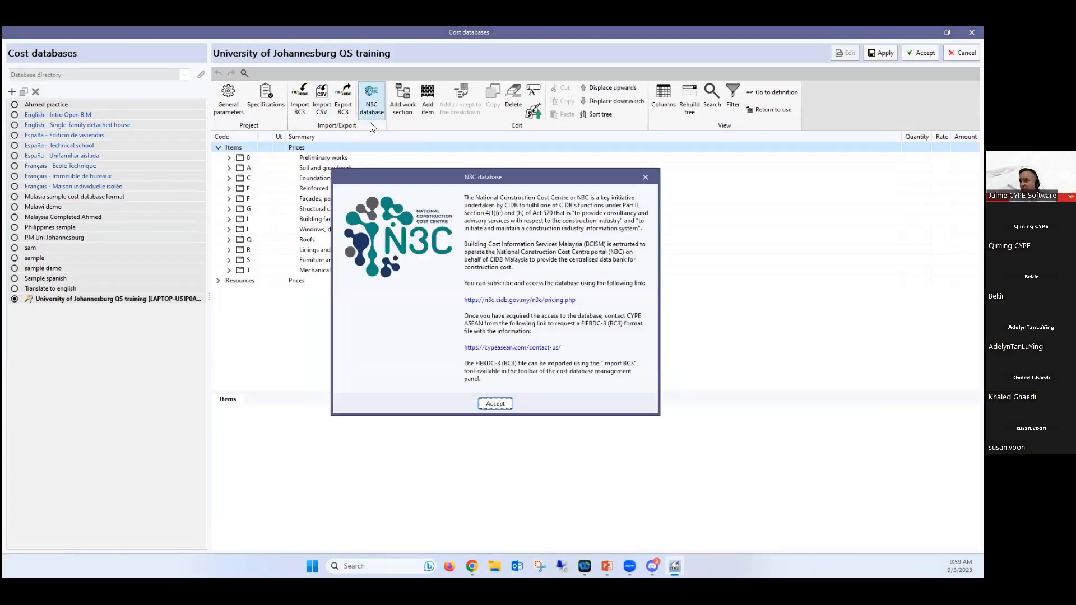
{"action": "mouse_move", "coordinate": [569, 331]}
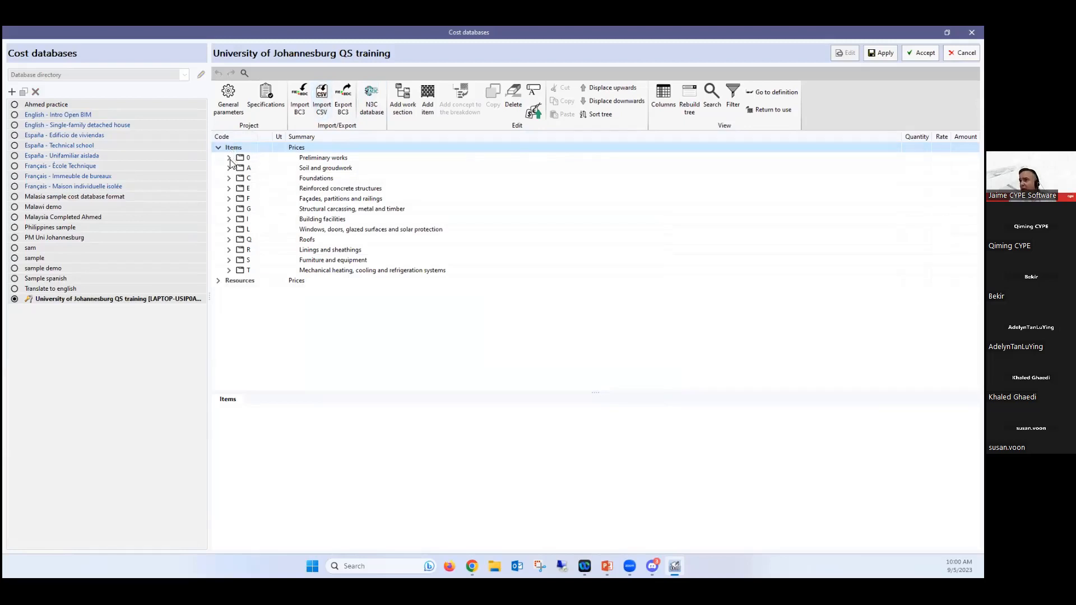
Step: Expand Foundations > CA to its items and resource breakdowns, collapsing the strap beam breakdown
{"action": "left_click", "coordinate": [229, 178]}
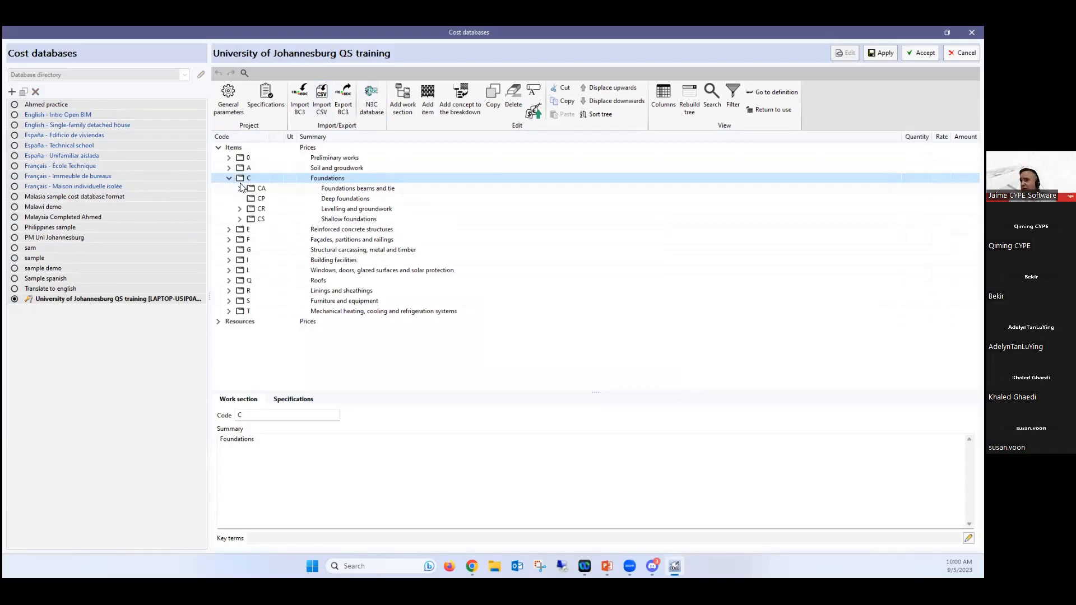
{"action": "left_click", "coordinate": [239, 188]}
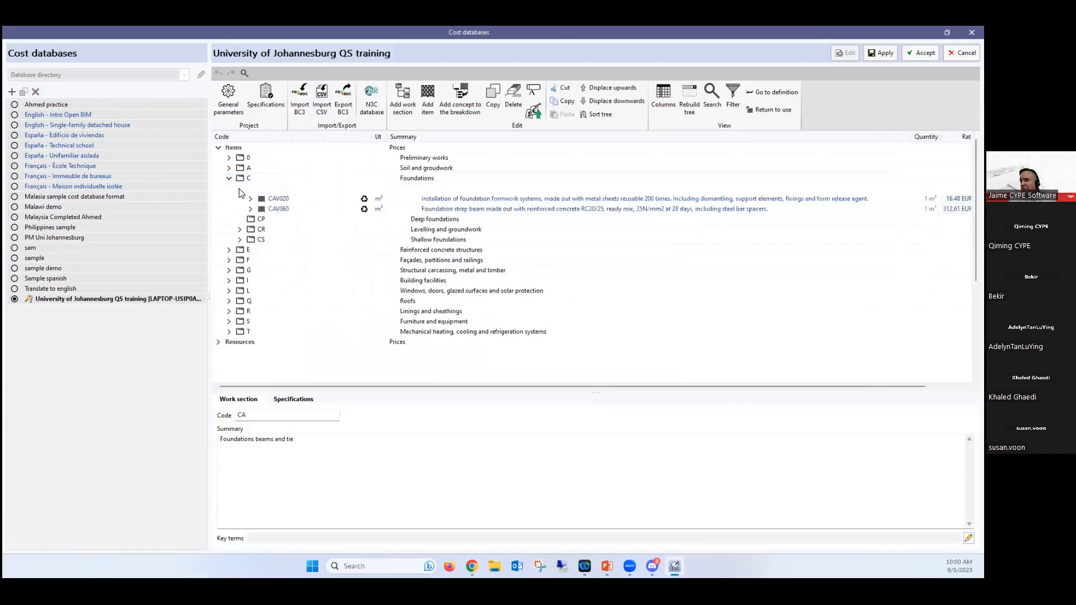
{"action": "left_click", "coordinate": [240, 188]}
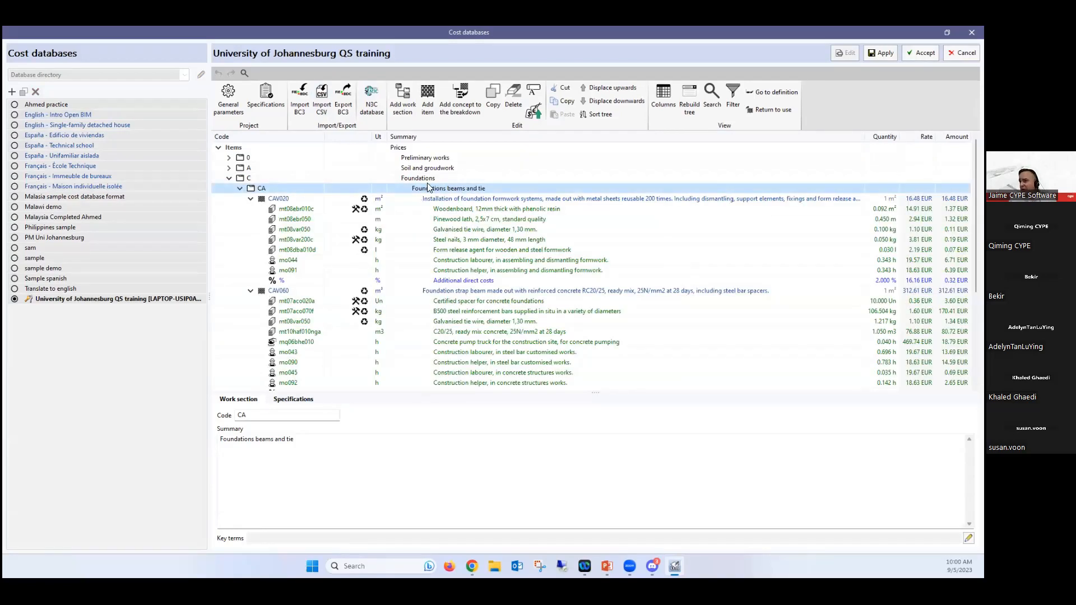
{"action": "mouse_move", "coordinate": [426, 206]}
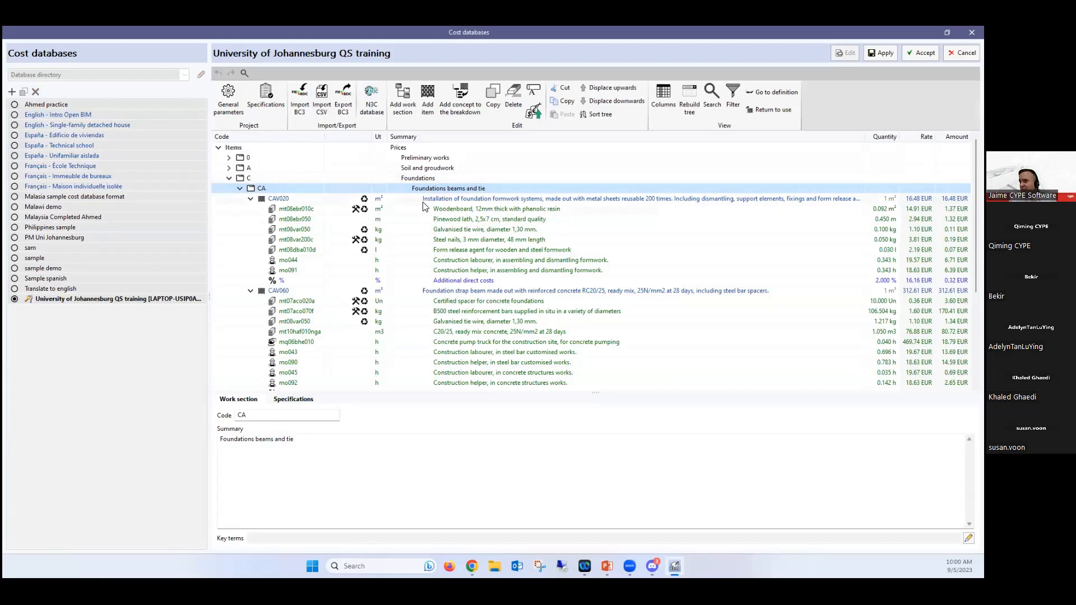
{"action": "mouse_move", "coordinate": [256, 228]}
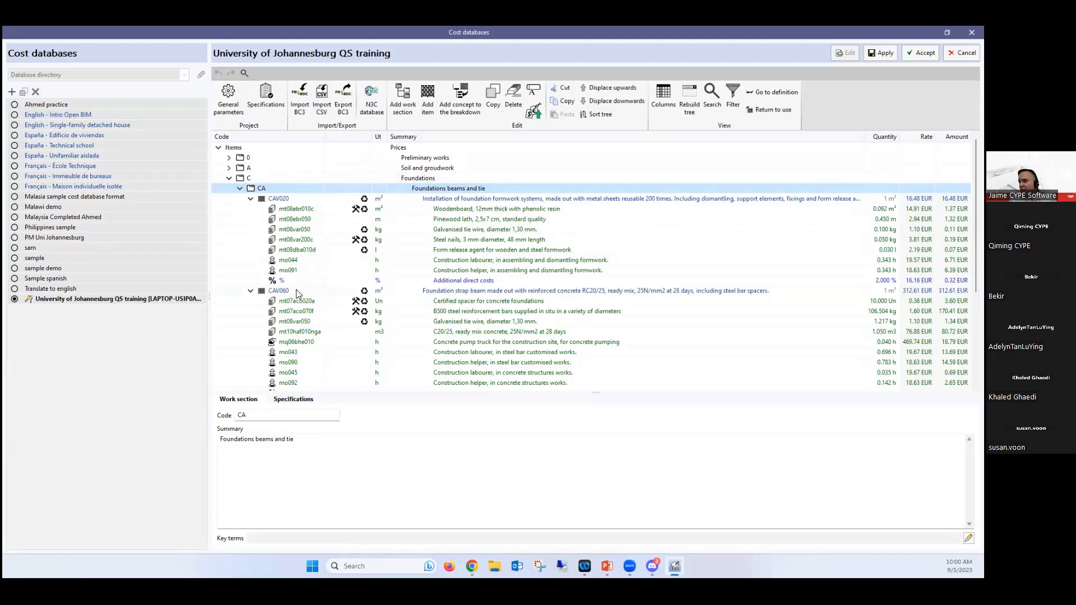
{"action": "left_click", "coordinate": [250, 290]}
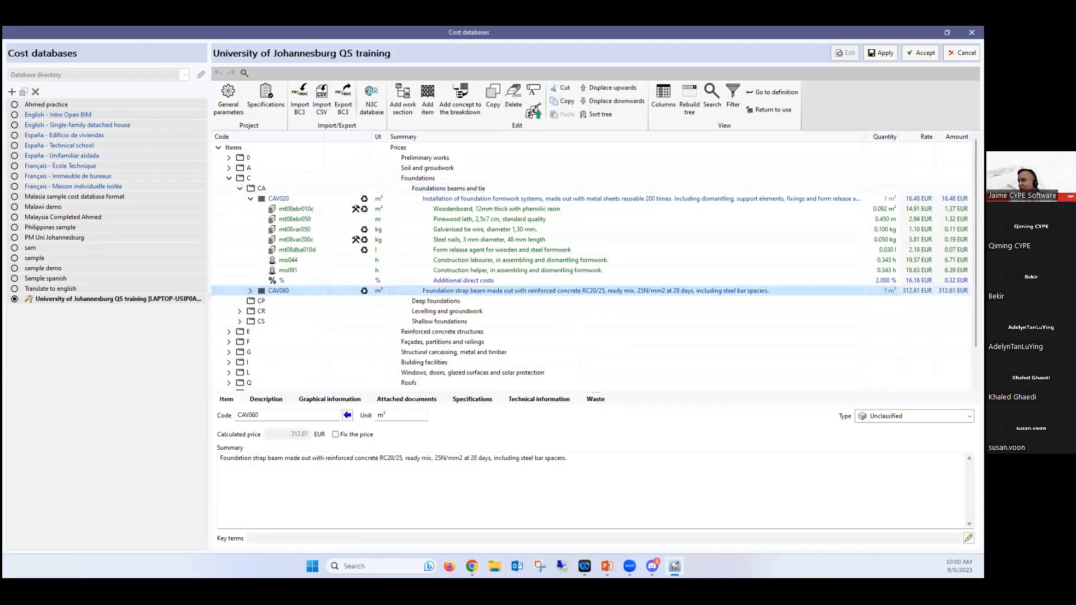
{"action": "mouse_move", "coordinate": [456, 198]}
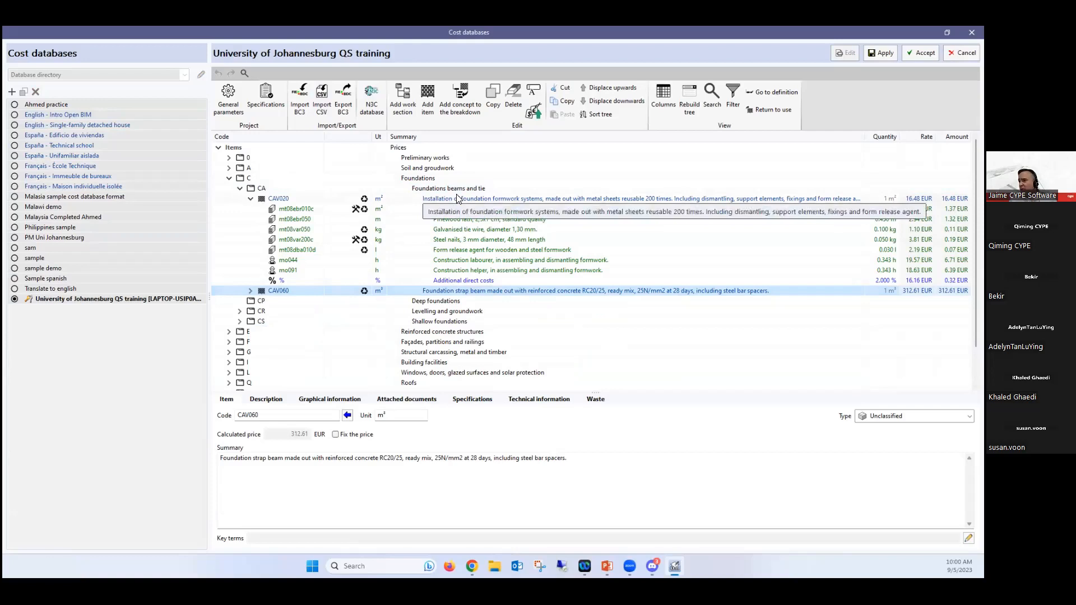
{"action": "mouse_move", "coordinate": [638, 208]}
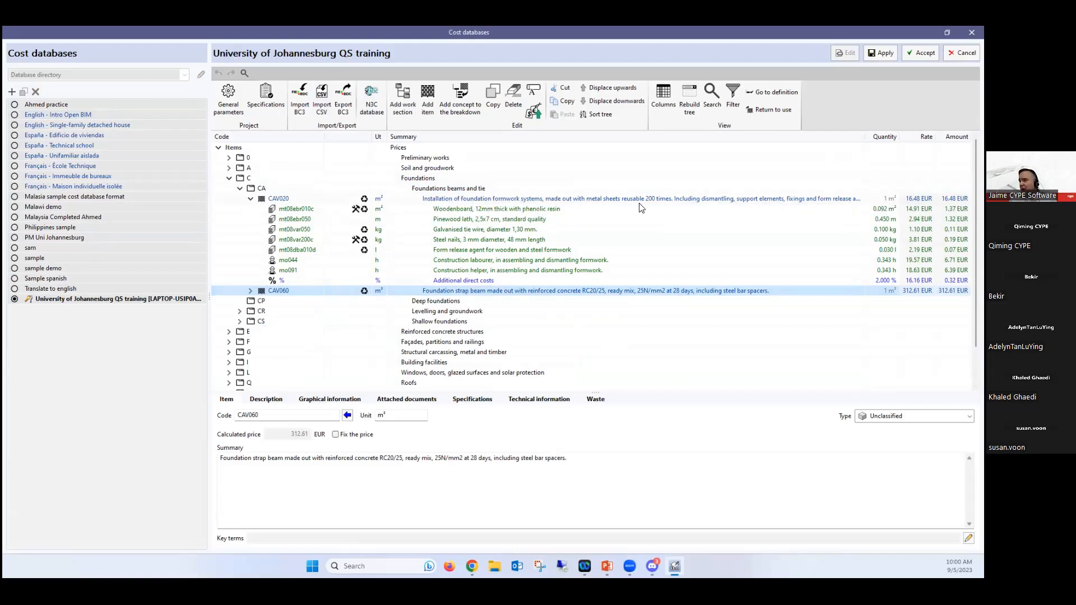
{"action": "mouse_move", "coordinate": [436, 201]}
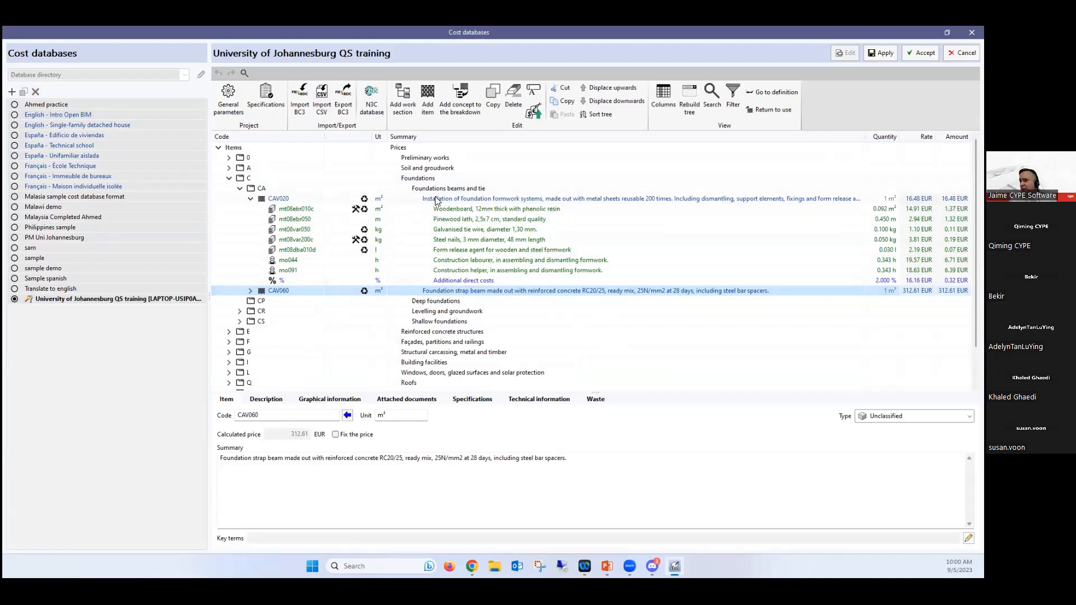
{"action": "mouse_move", "coordinate": [533, 204]}
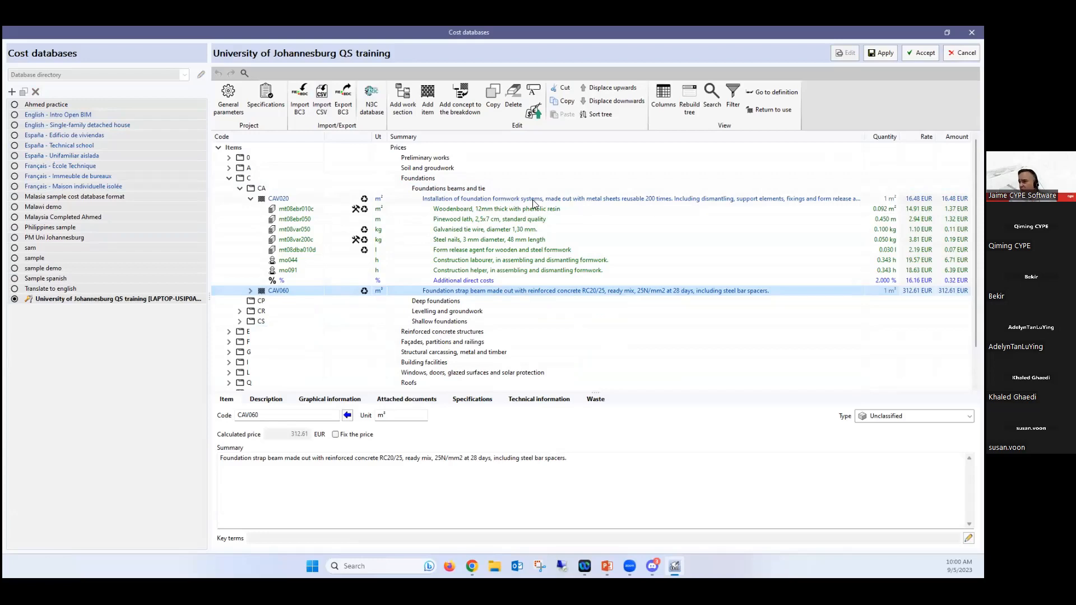
{"action": "mouse_move", "coordinate": [465, 216]}
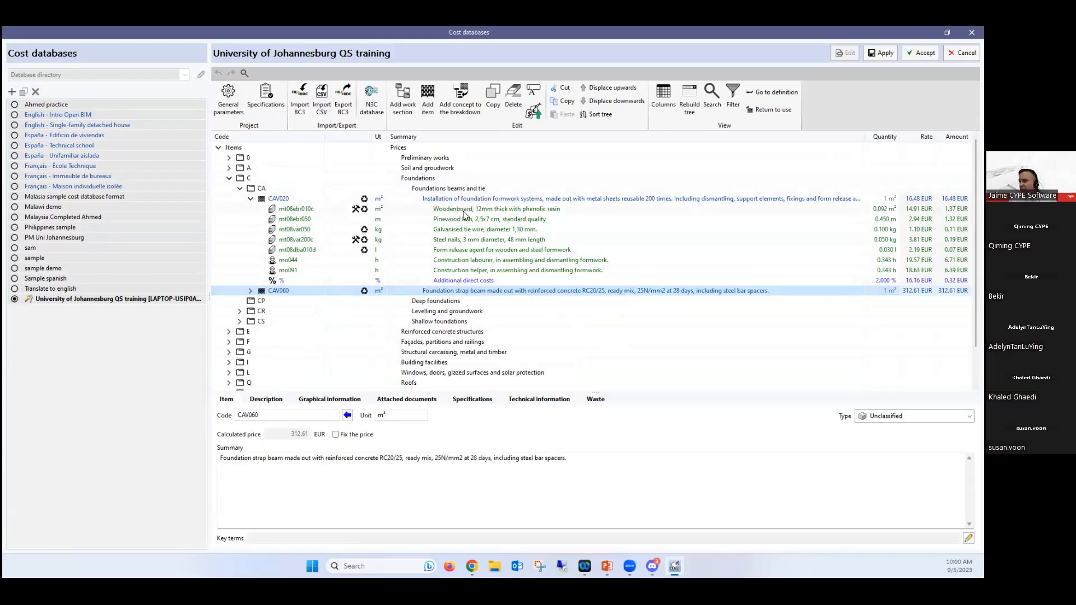
{"action": "mouse_move", "coordinate": [429, 245]}
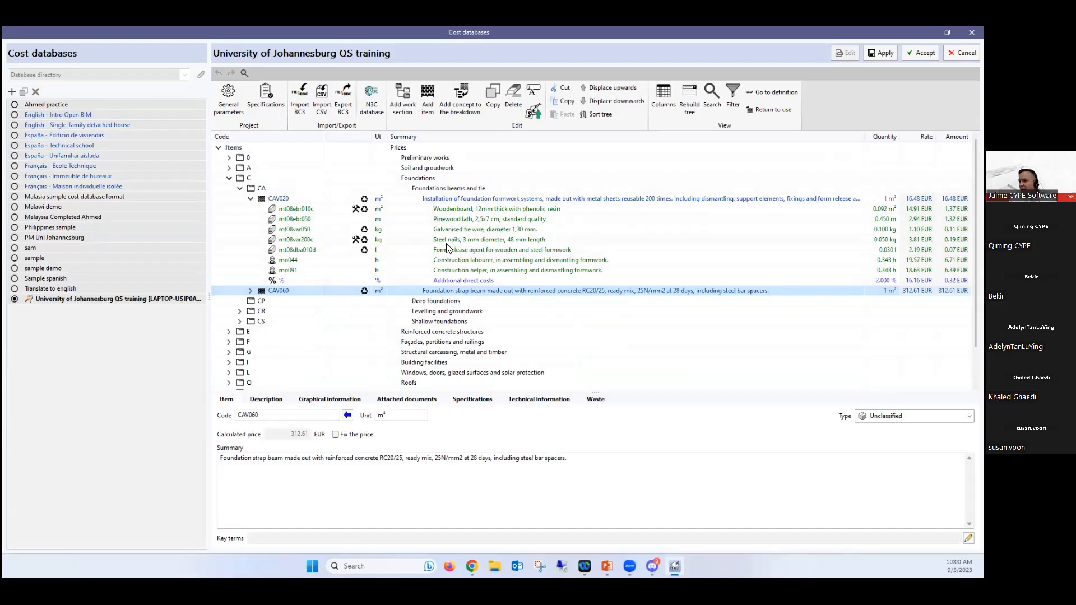
{"action": "mouse_move", "coordinate": [473, 259]}
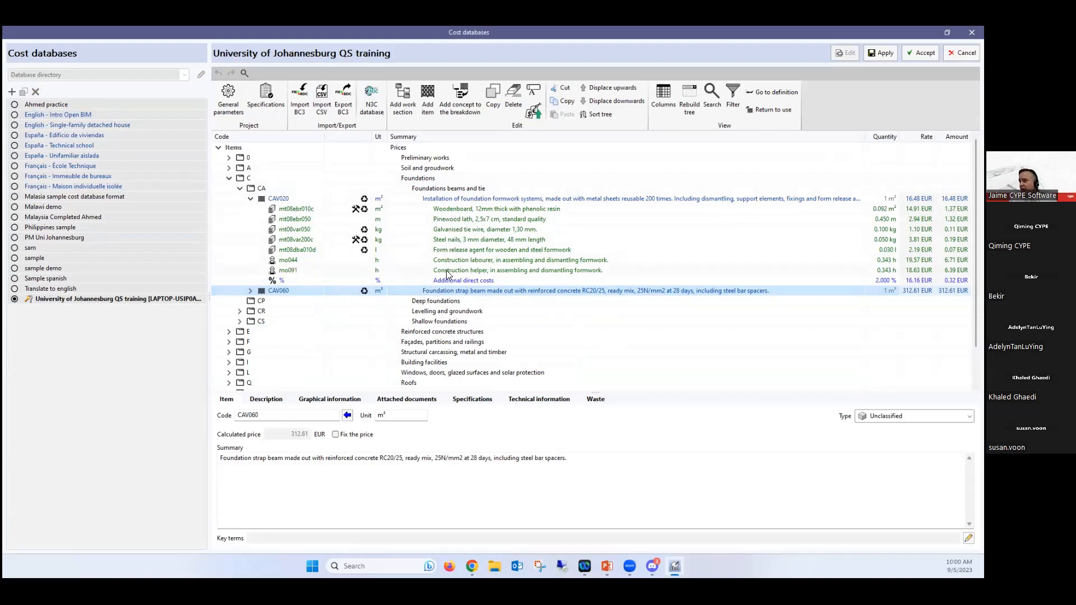
{"action": "mouse_move", "coordinate": [480, 287]}
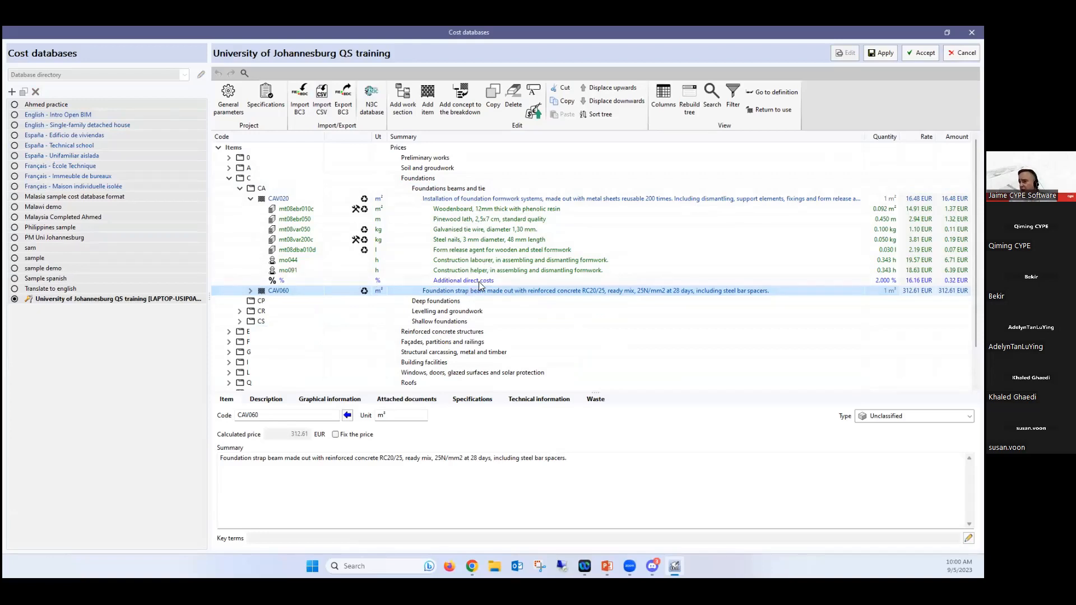
{"action": "mouse_move", "coordinate": [365, 252]}
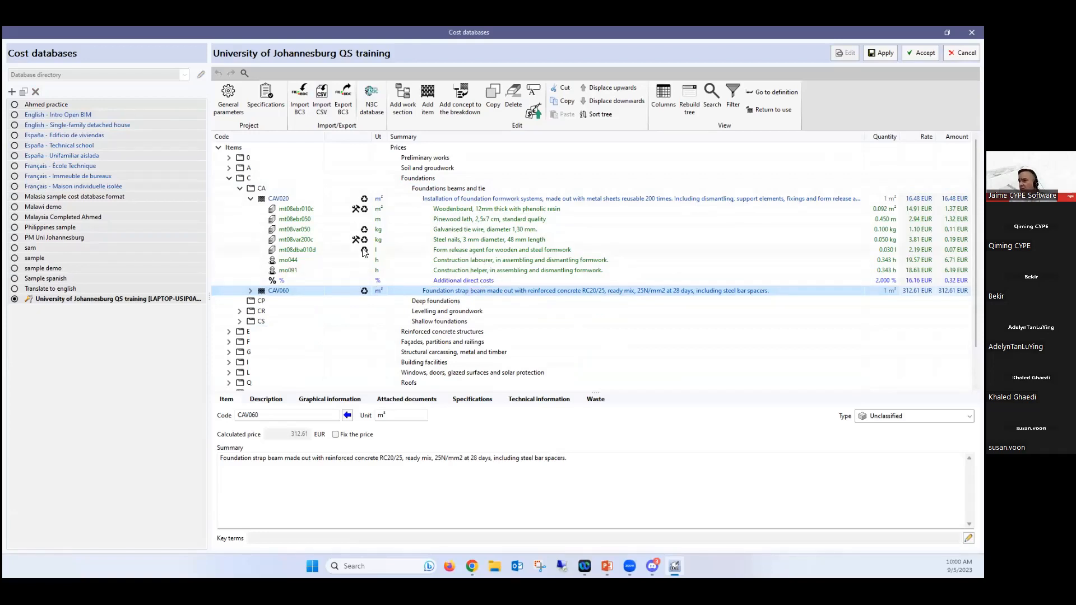
Step: Select formwork item CAV020 and show its code, unit, price and summary in the Item view
{"action": "left_click", "coordinate": [295, 208]}
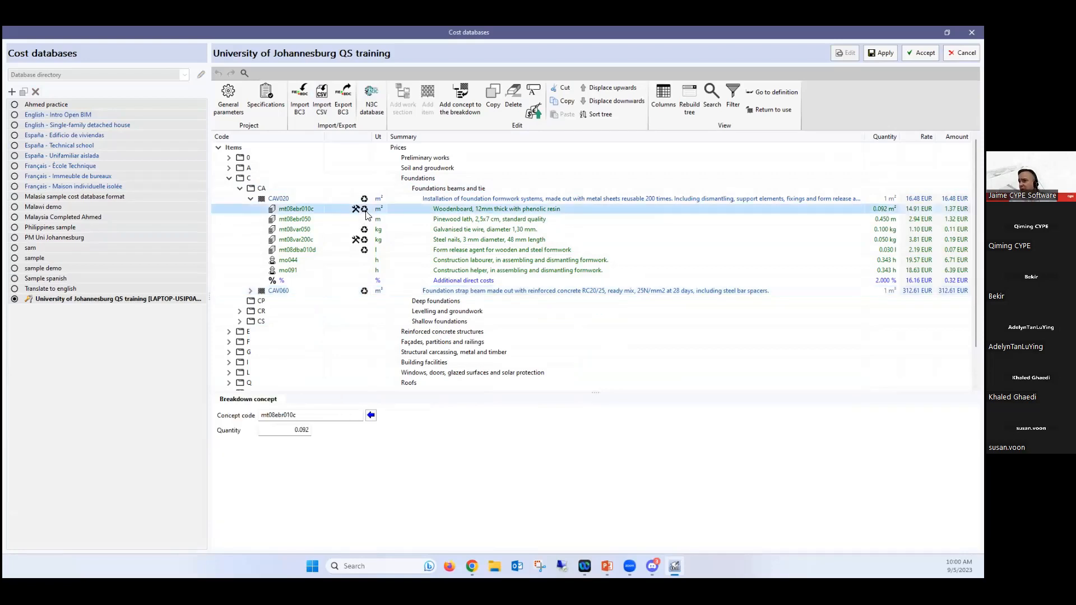
{"action": "mouse_move", "coordinate": [386, 216]}
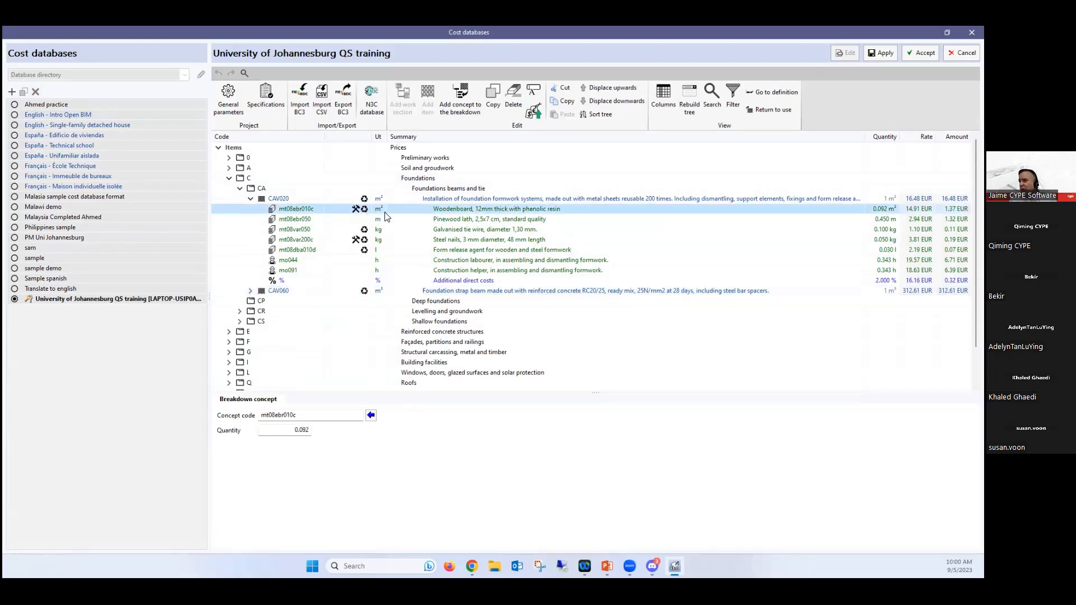
{"action": "left_click", "coordinate": [279, 198]}
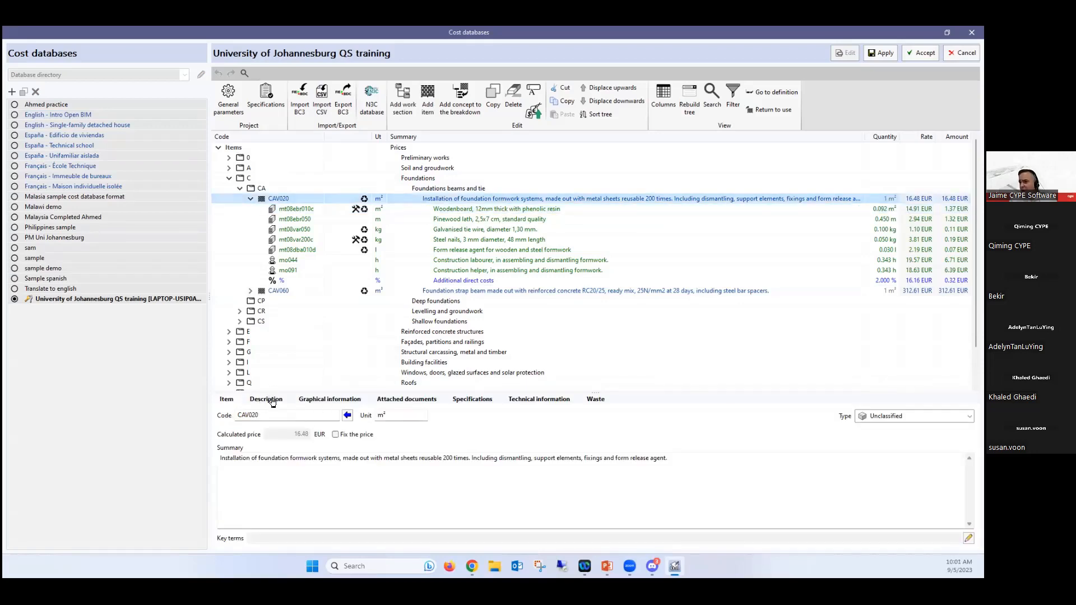
Step: Review CAV020's description, attached documents, specifications, technical information and waste breakdown
{"action": "left_click", "coordinate": [330, 399]}
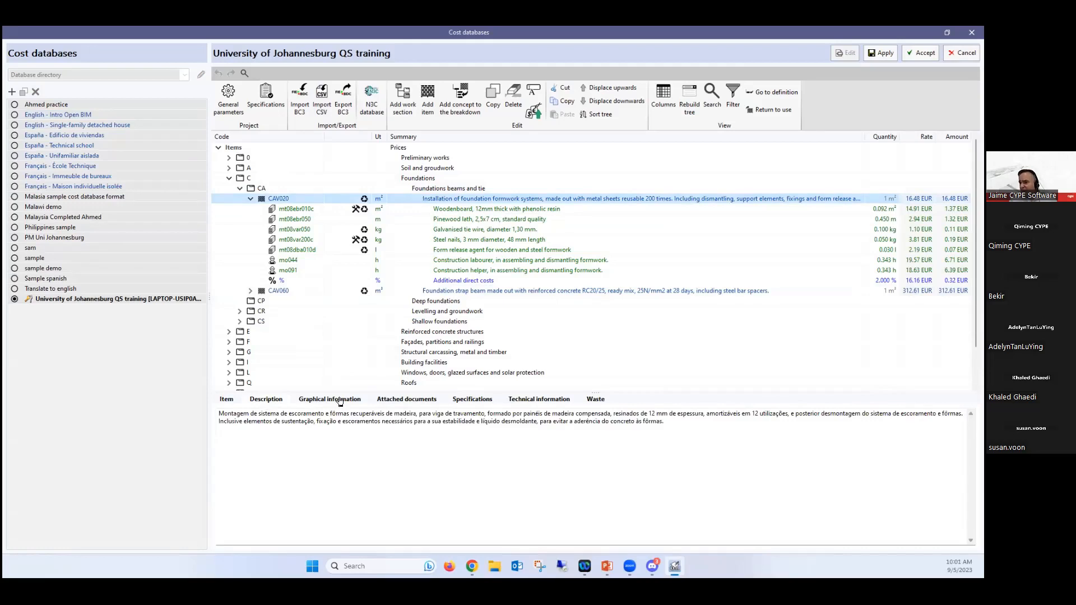
{"action": "left_click", "coordinate": [405, 399]}
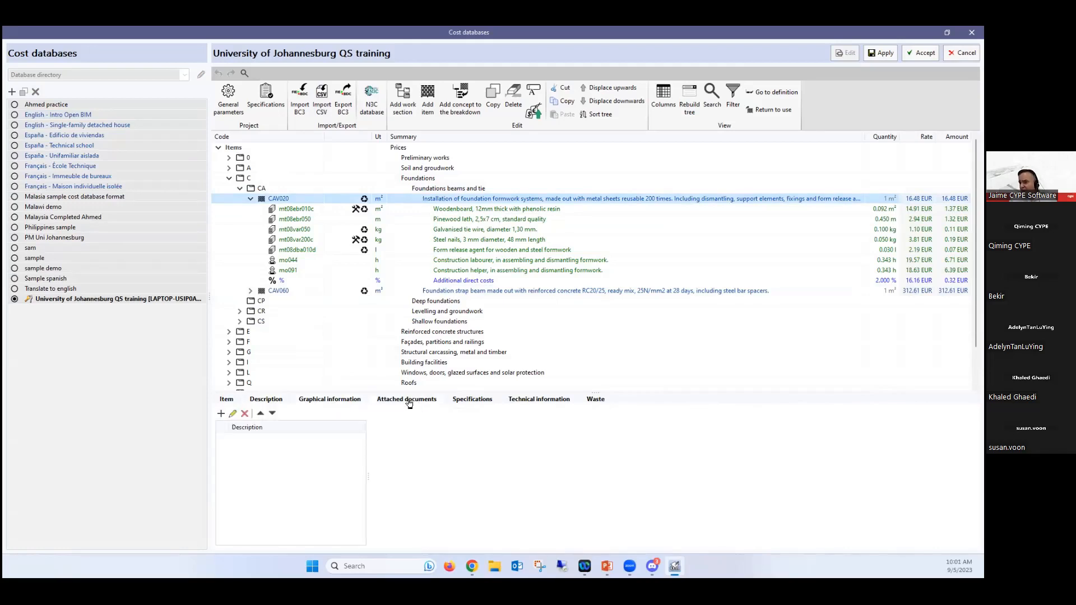
{"action": "left_click", "coordinate": [472, 399]}
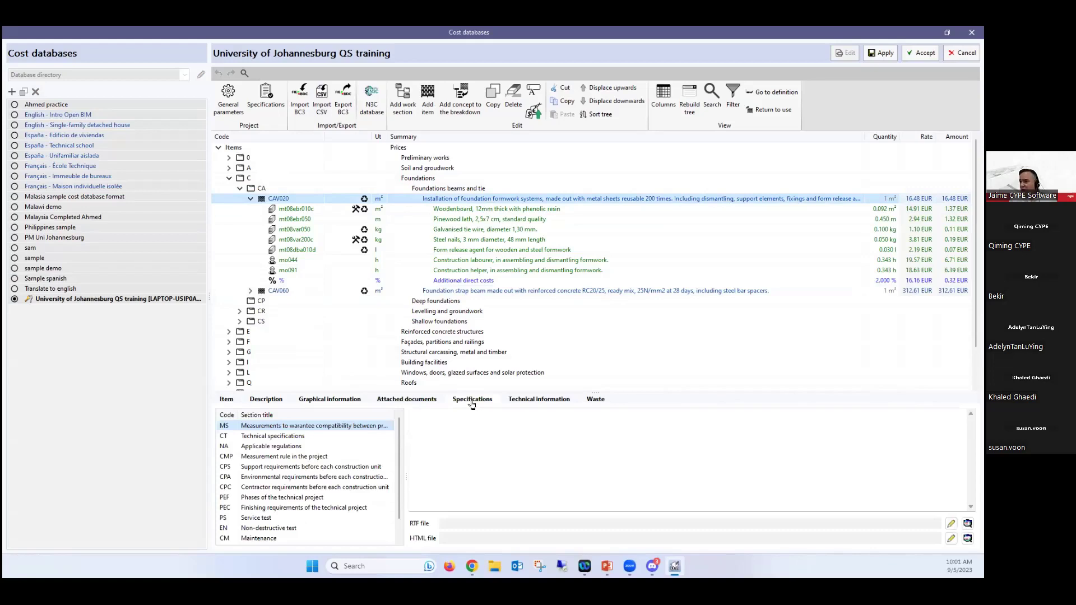
{"action": "left_click", "coordinate": [539, 399]}
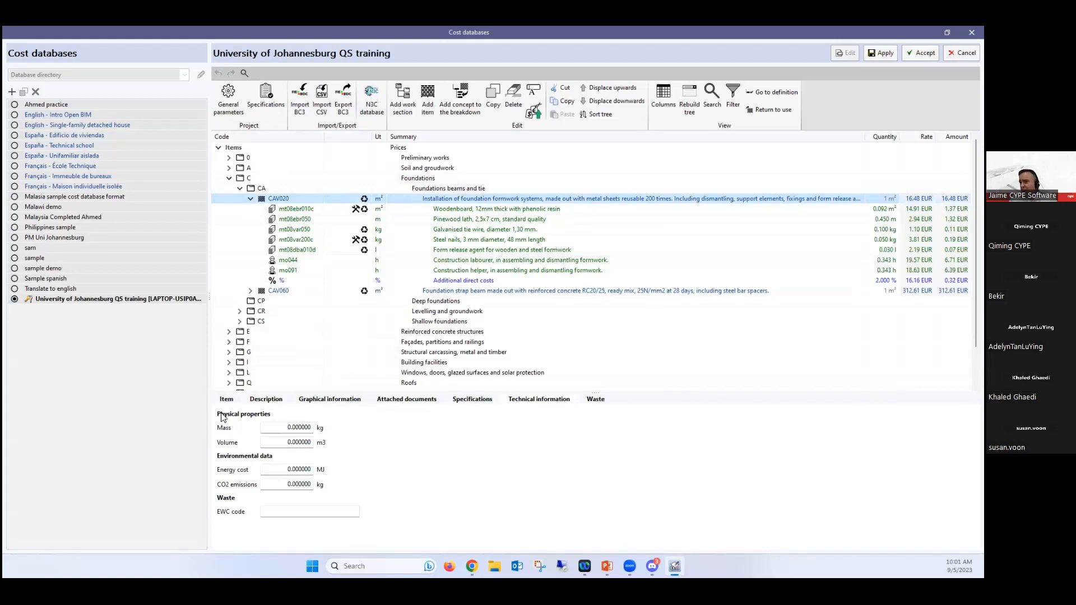
{"action": "mouse_move", "coordinate": [233, 466]}
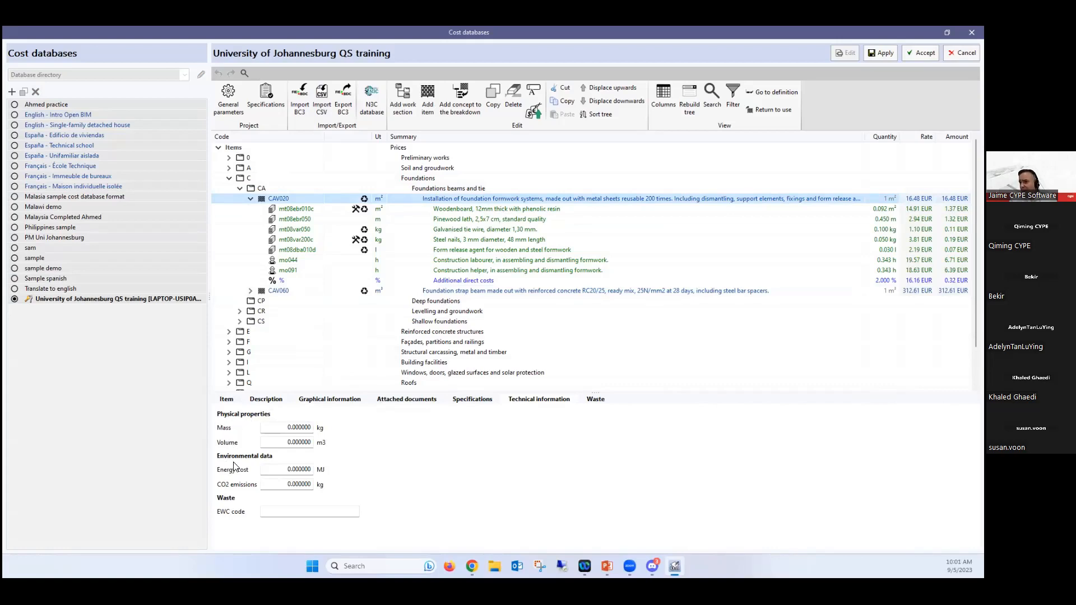
{"action": "mouse_move", "coordinate": [586, 438]}
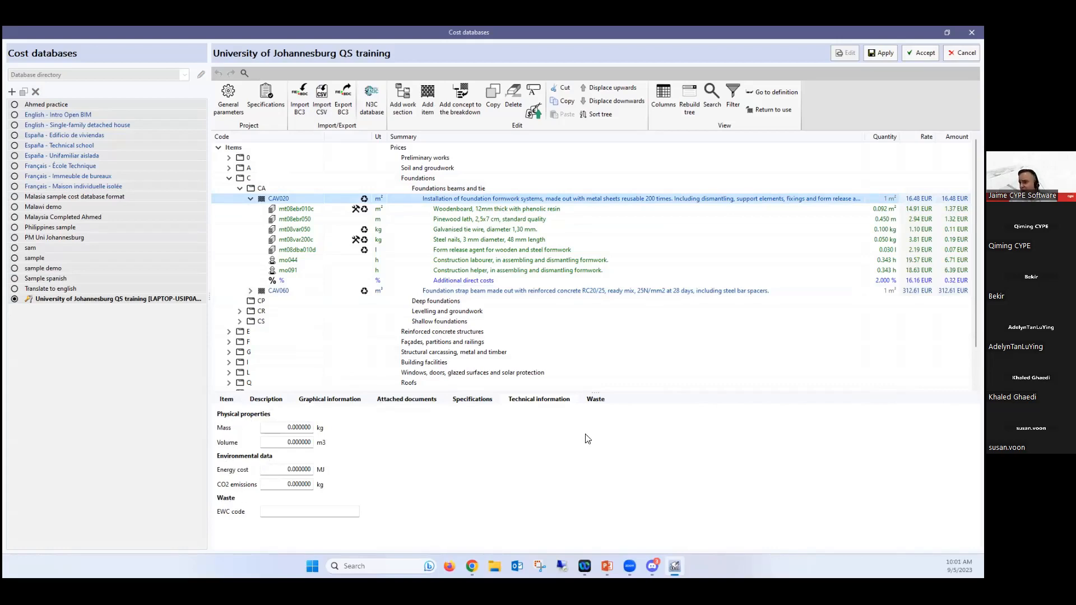
{"action": "left_click", "coordinate": [595, 399]}
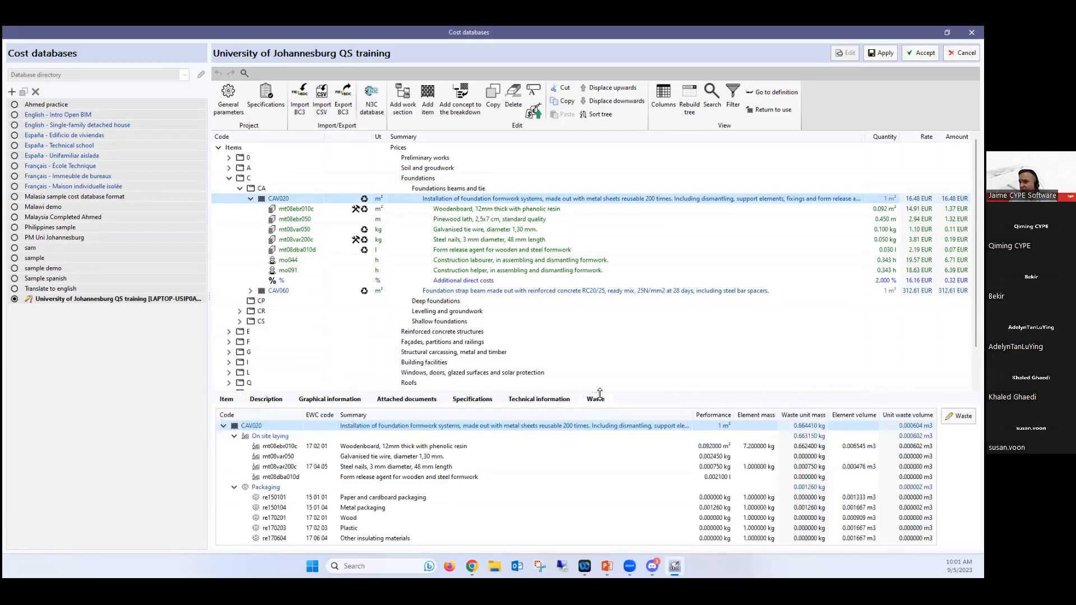
{"action": "mouse_move", "coordinate": [481, 203]}
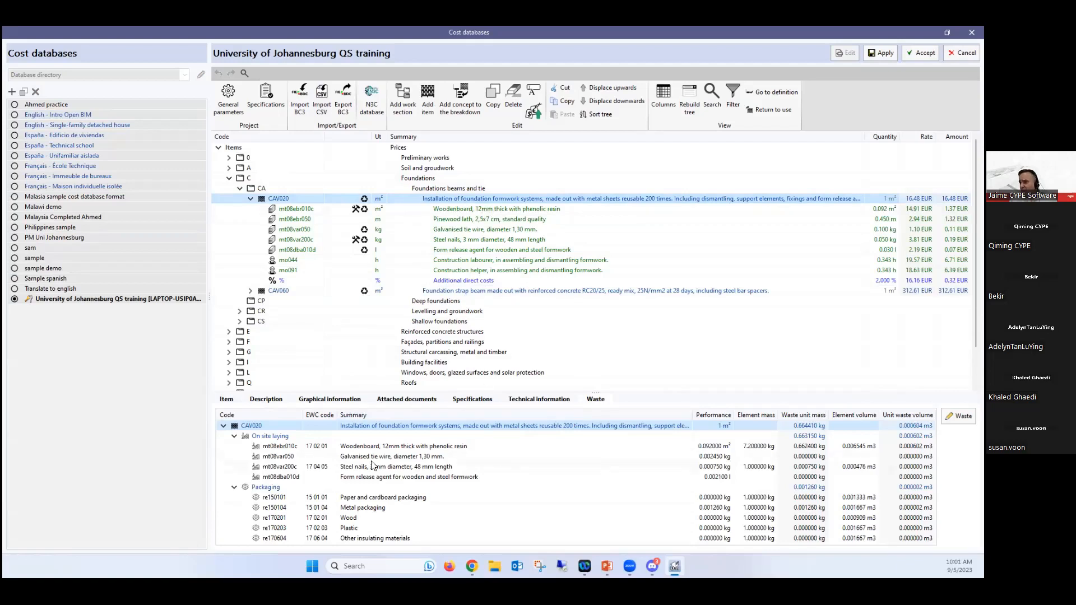
{"action": "mouse_move", "coordinate": [257, 443]}
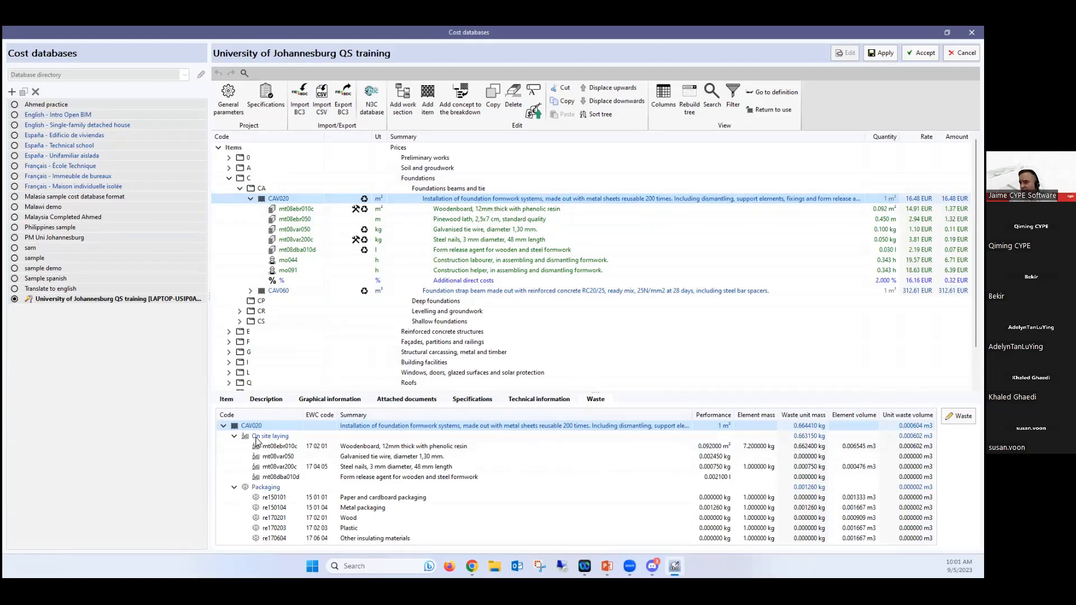
{"action": "mouse_move", "coordinate": [294, 221]}
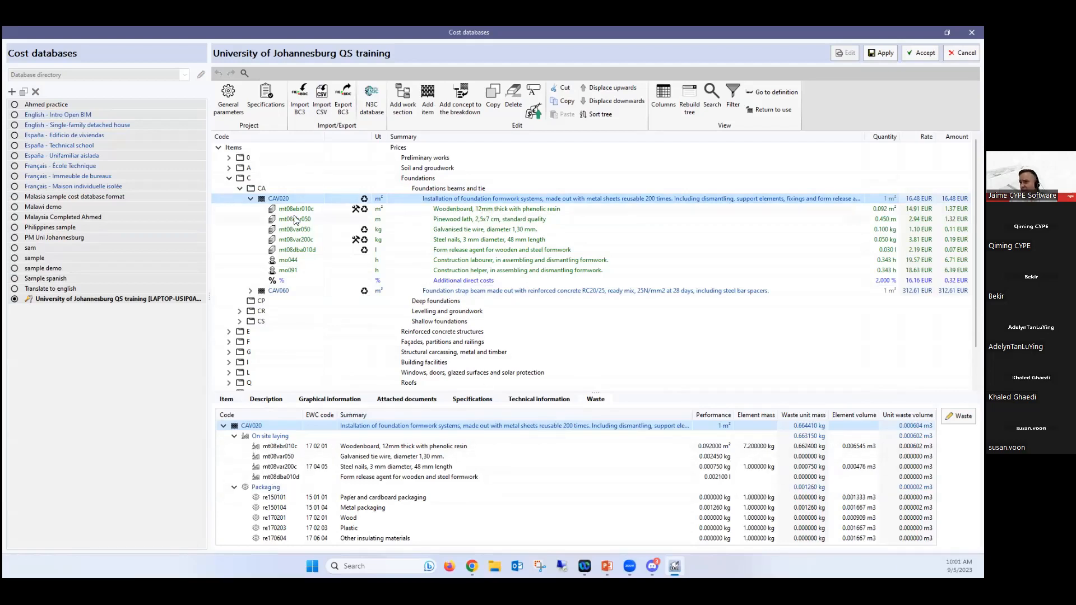
{"action": "mouse_move", "coordinate": [362, 147]}
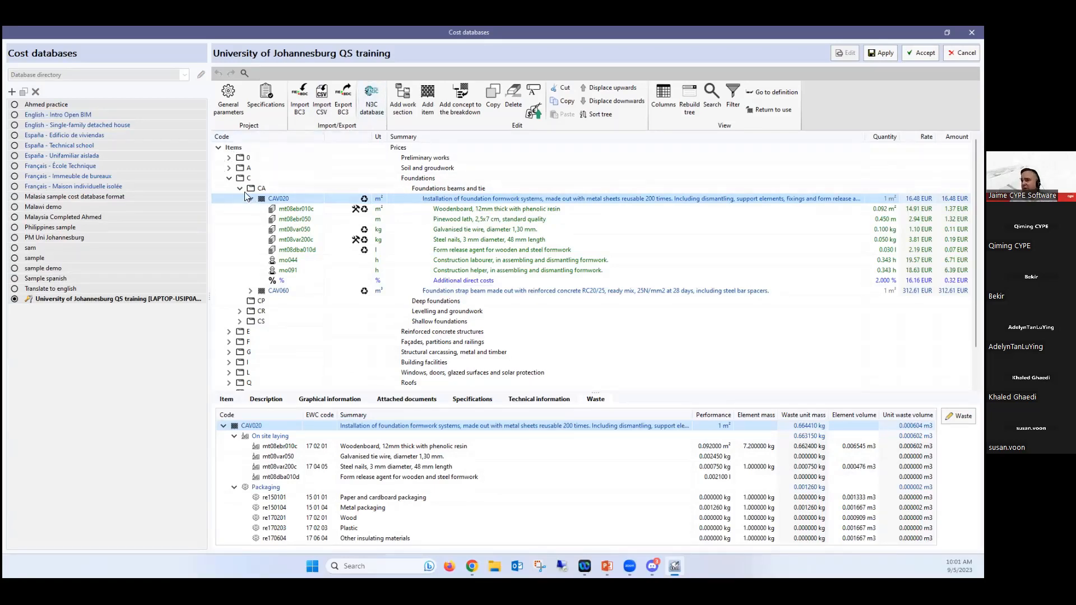
Step: Collapse the foundation beams group and the Foundations chapter back to chapter level
{"action": "left_click", "coordinate": [250, 198]}
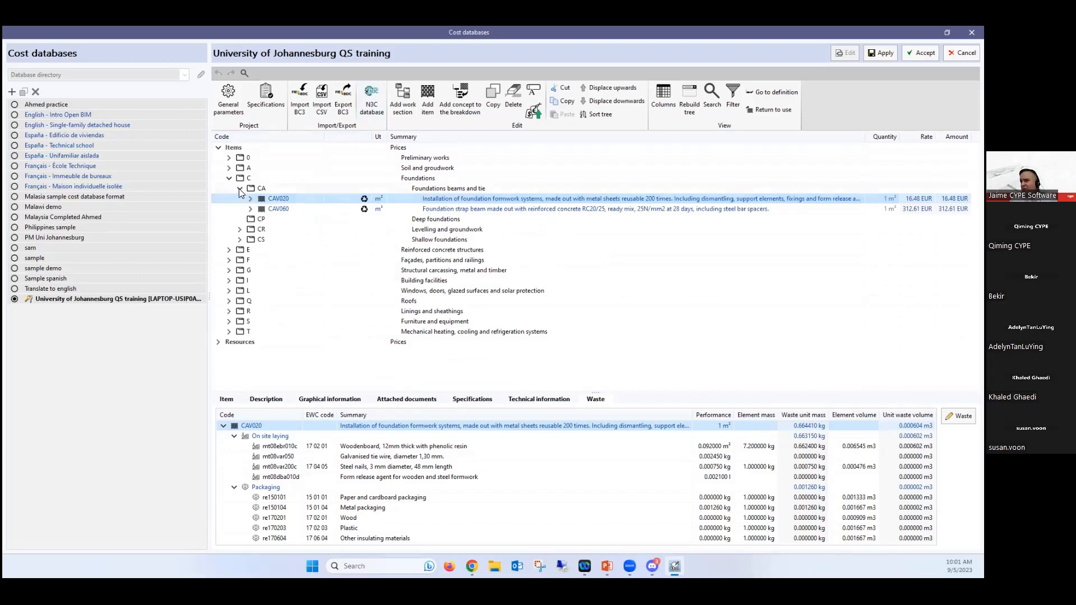
{"action": "left_click", "coordinate": [229, 178]}
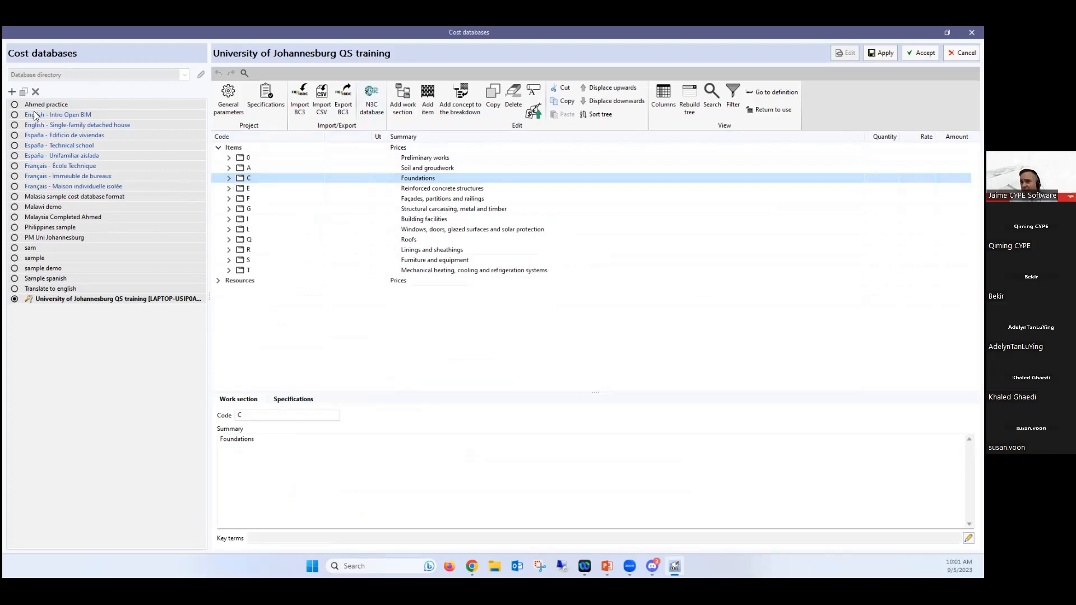
{"action": "mouse_move", "coordinate": [14, 117]}
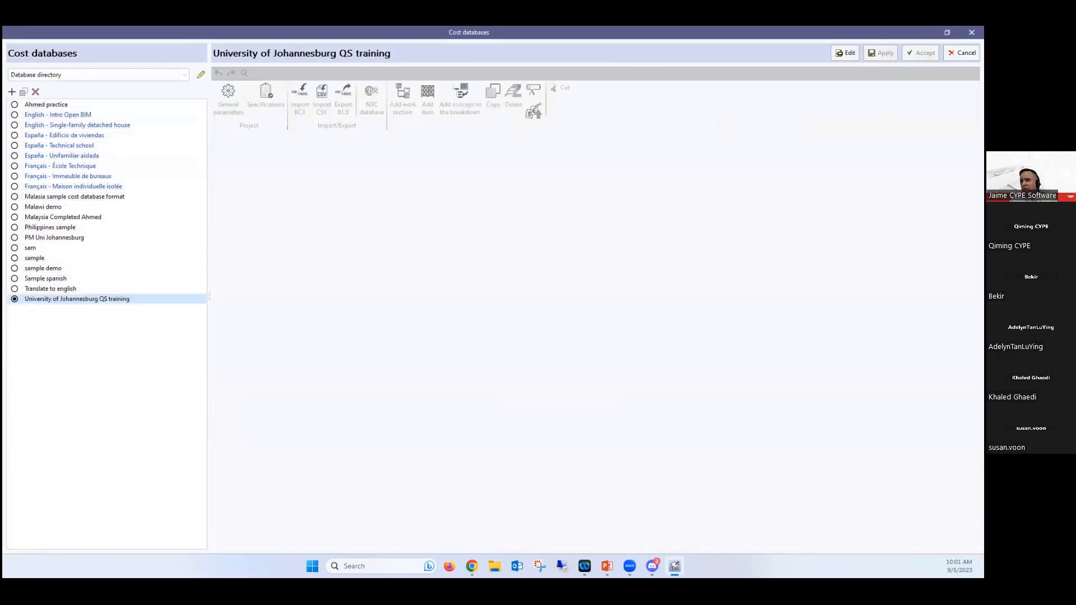
Step: Close Cost databases and start editing the Sample practice set of measurement rules
{"action": "left_click", "coordinate": [57, 114]}
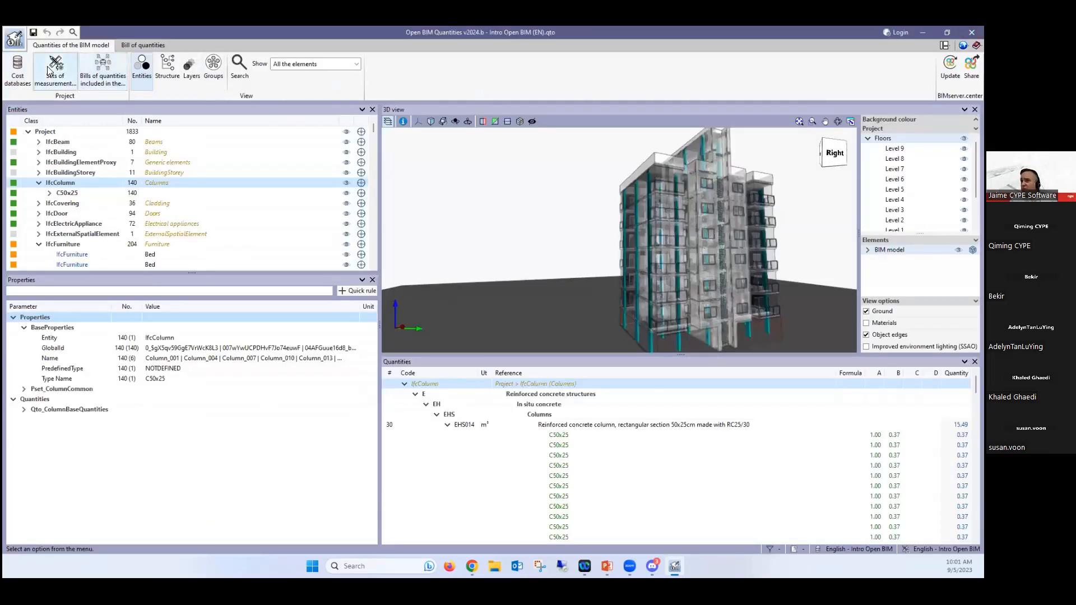
{"action": "left_click", "coordinate": [53, 69]}
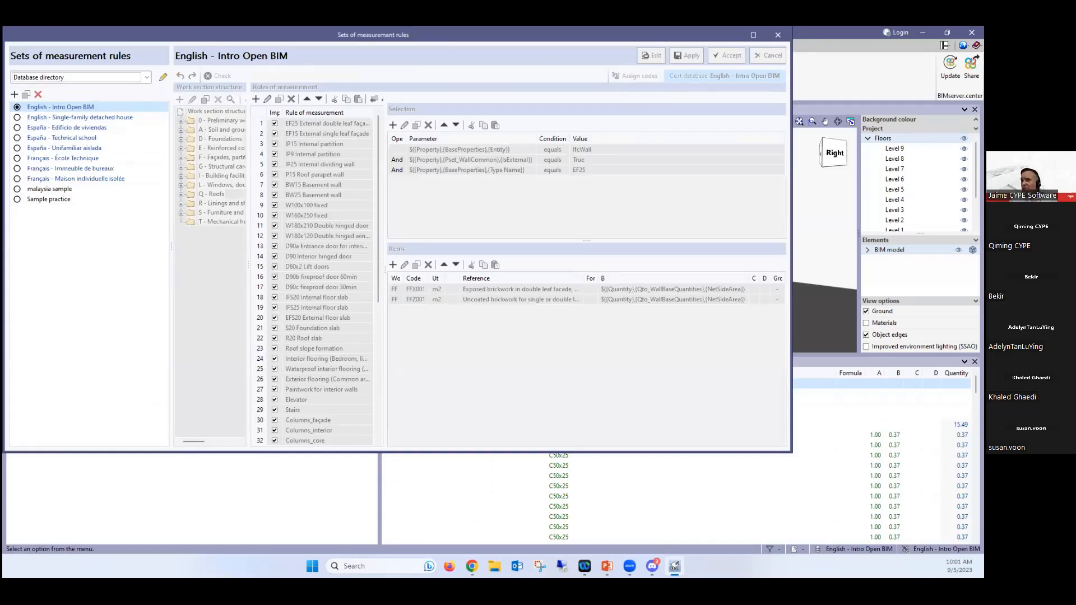
{"action": "left_click", "coordinate": [48, 188]}
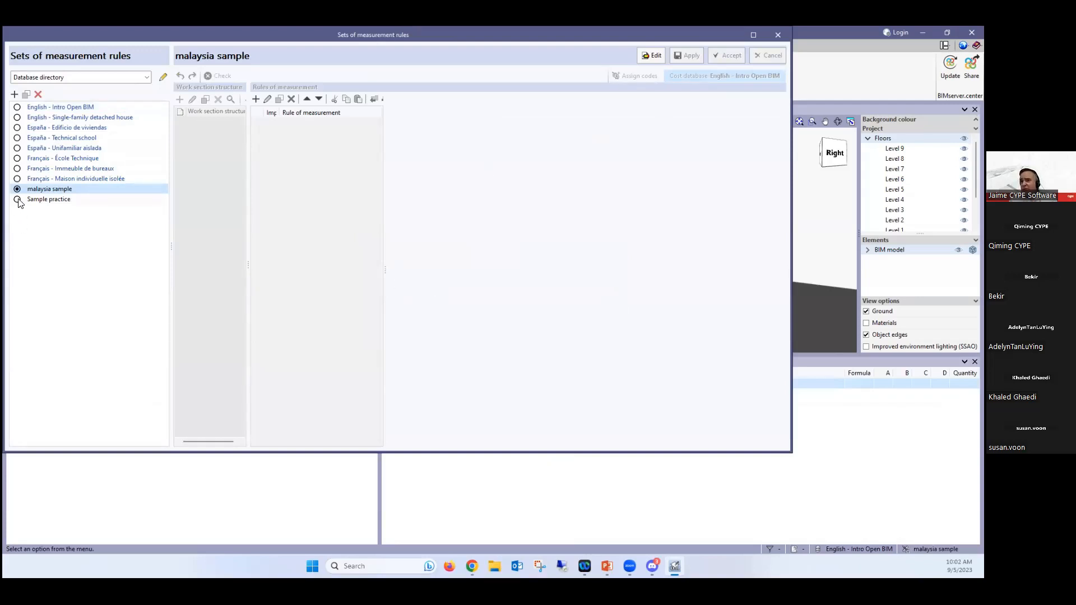
{"action": "left_click", "coordinate": [17, 199]}
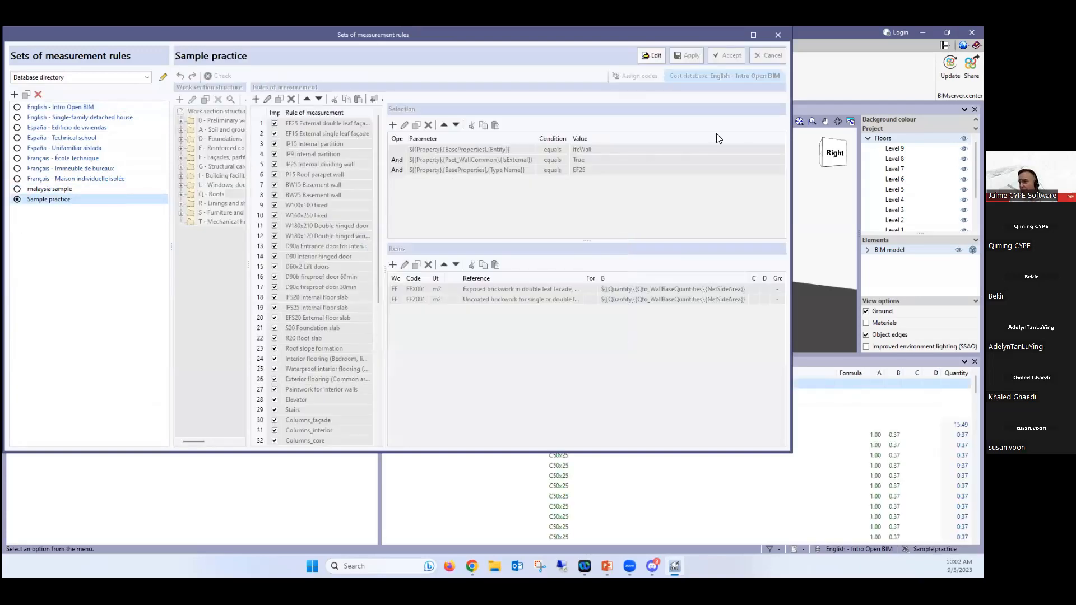
{"action": "left_click", "coordinate": [650, 55]}
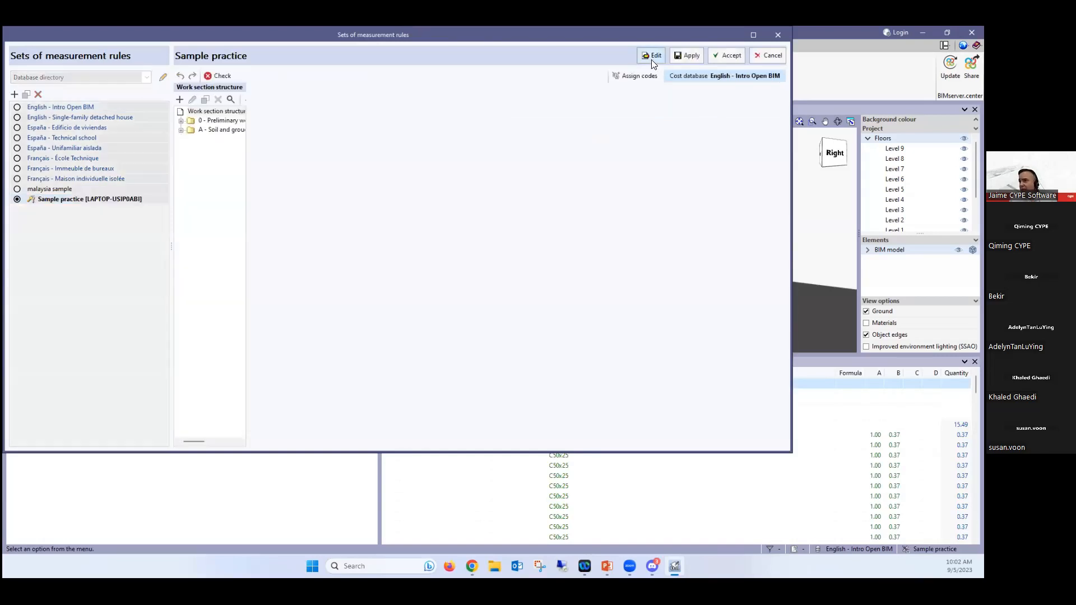
{"action": "left_click", "coordinate": [650, 55]}
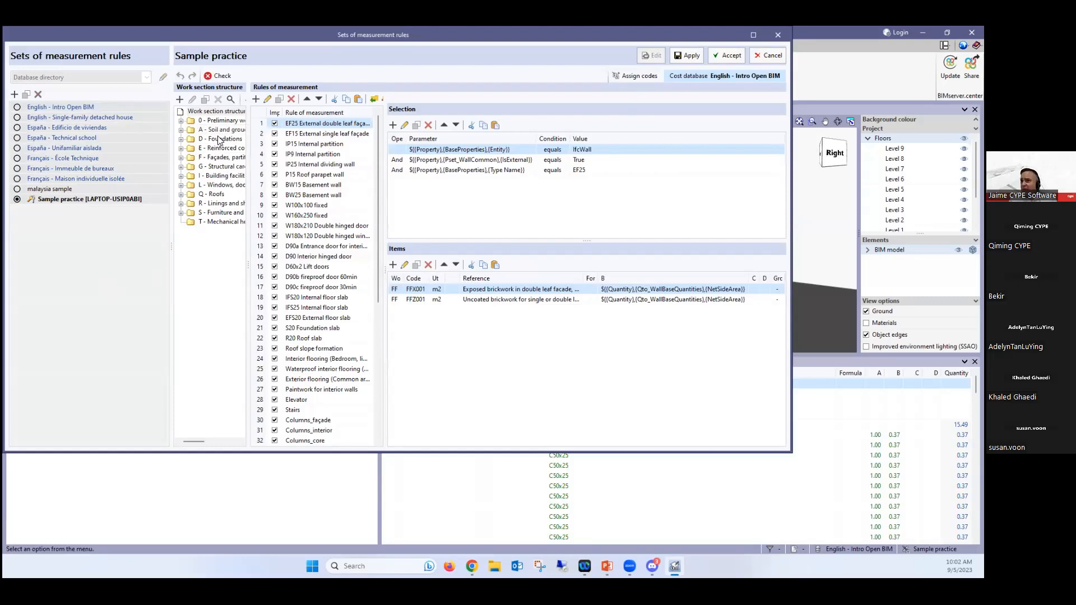
Step: Look through the D - Foundations work section and a subsection, then cancel without keeping edits
{"action": "left_click", "coordinate": [220, 139]}
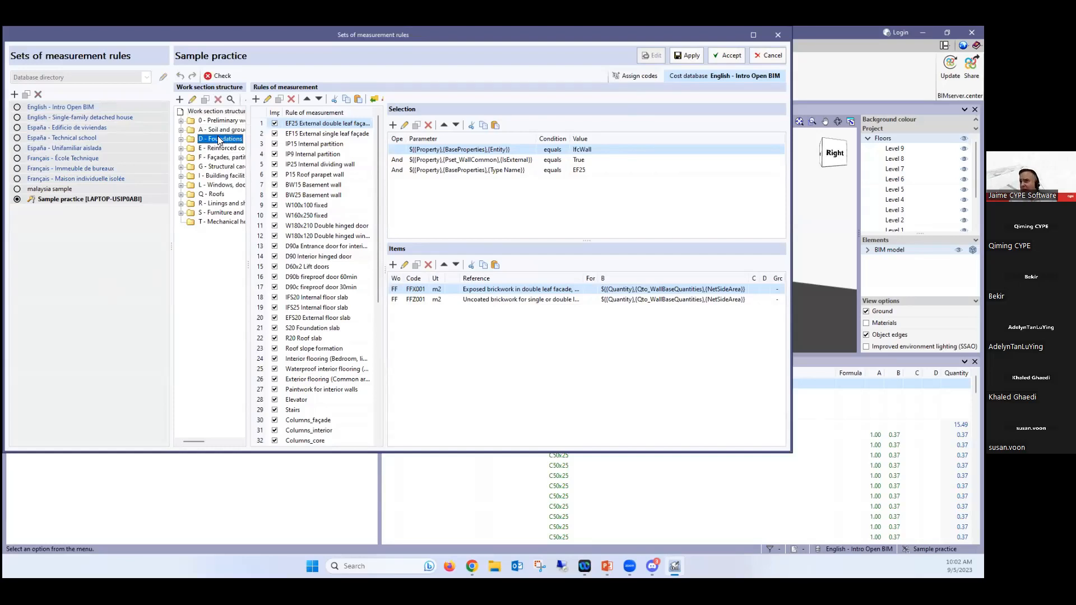
{"action": "left_click", "coordinate": [182, 139]}
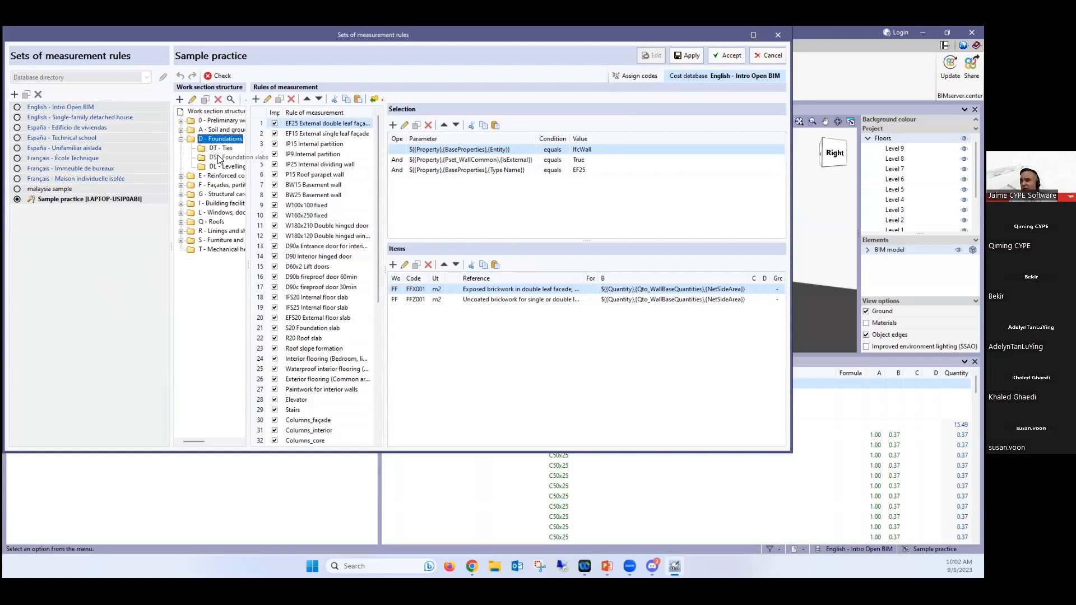
{"action": "left_click", "coordinate": [237, 157]}
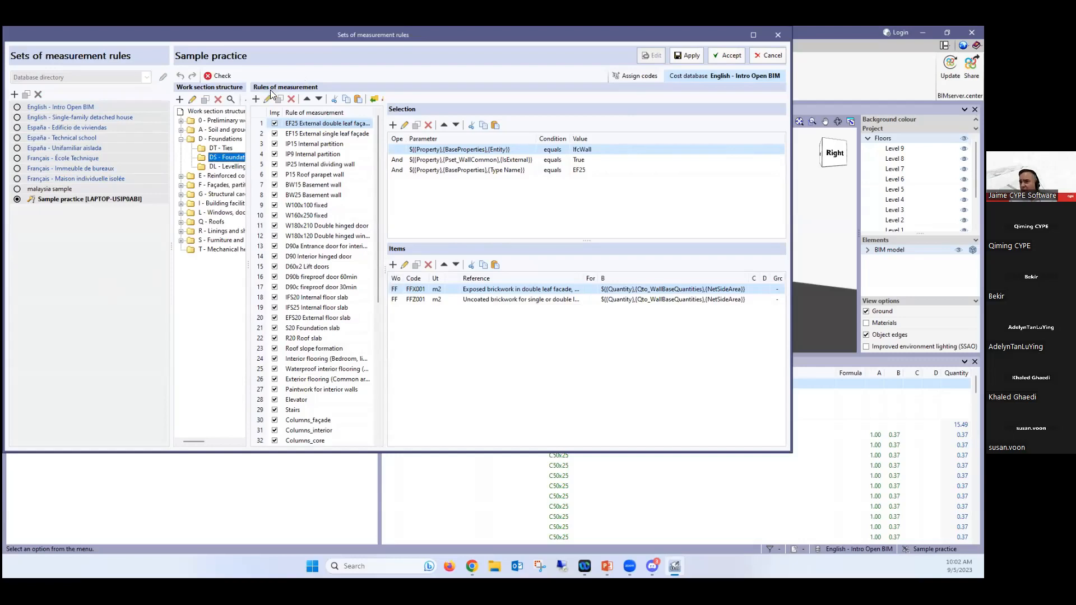
{"action": "mouse_move", "coordinate": [288, 200]}
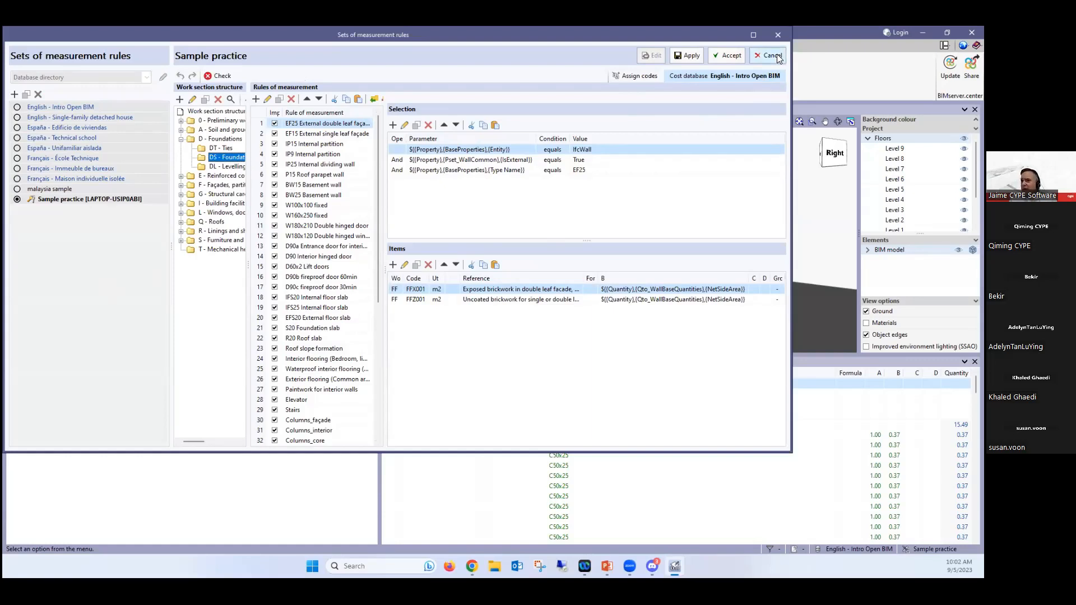
{"action": "left_click", "coordinate": [769, 55]}
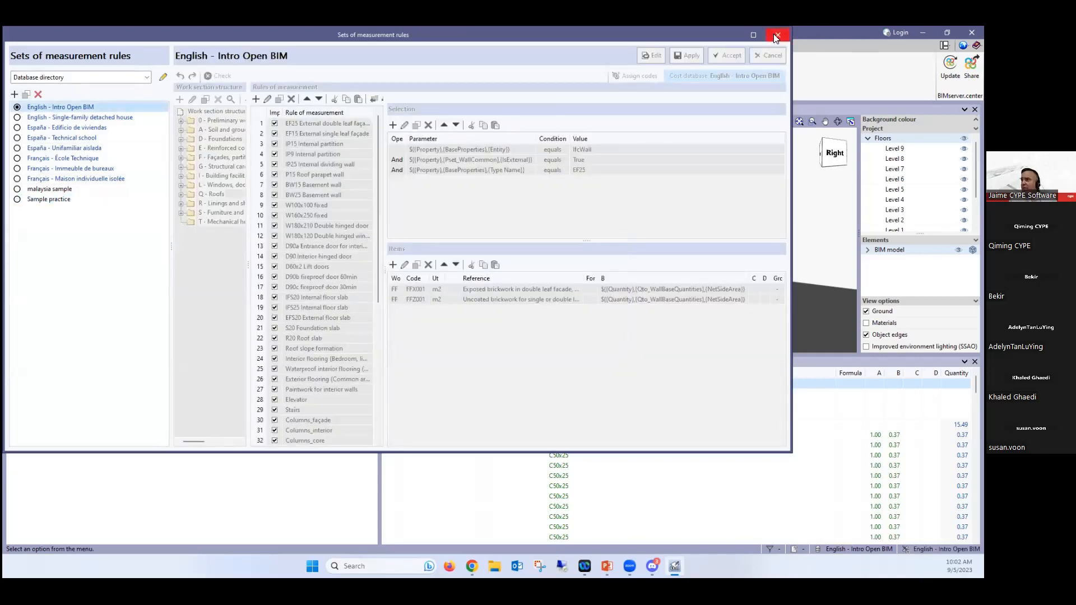
Step: Close the measurement rules window and switch the project to the Bill of quantities view
{"action": "left_click", "coordinate": [775, 36]}
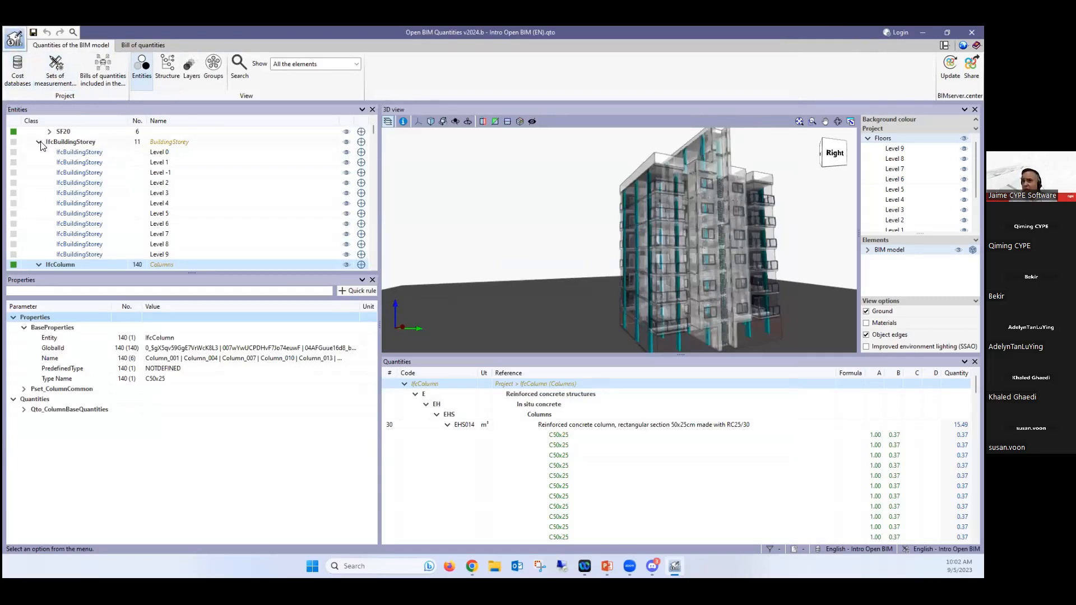
{"action": "left_click", "coordinate": [41, 142]}
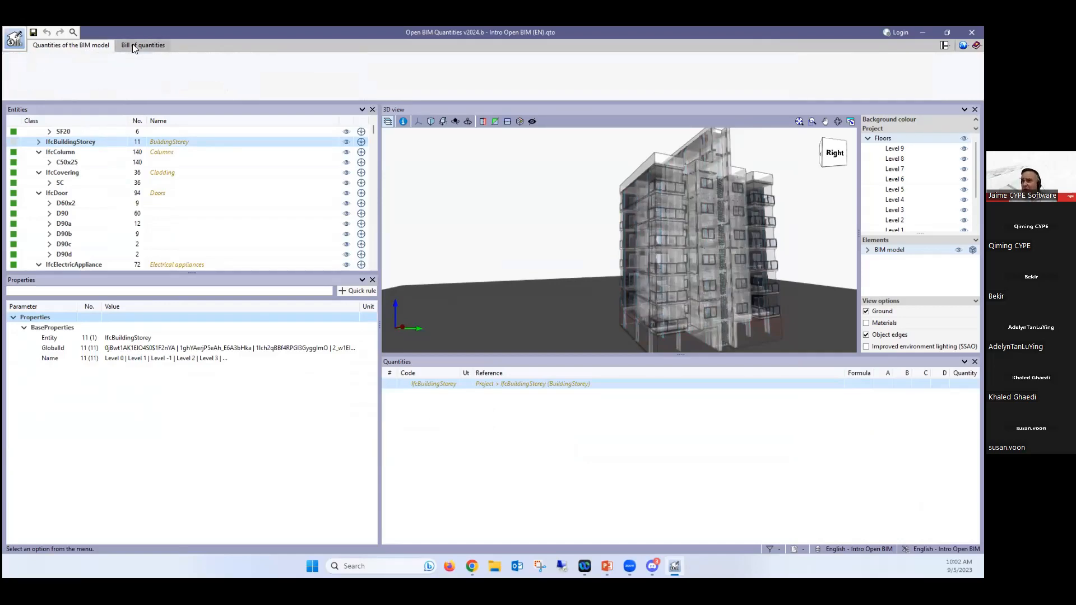
{"action": "left_click", "coordinate": [143, 44]}
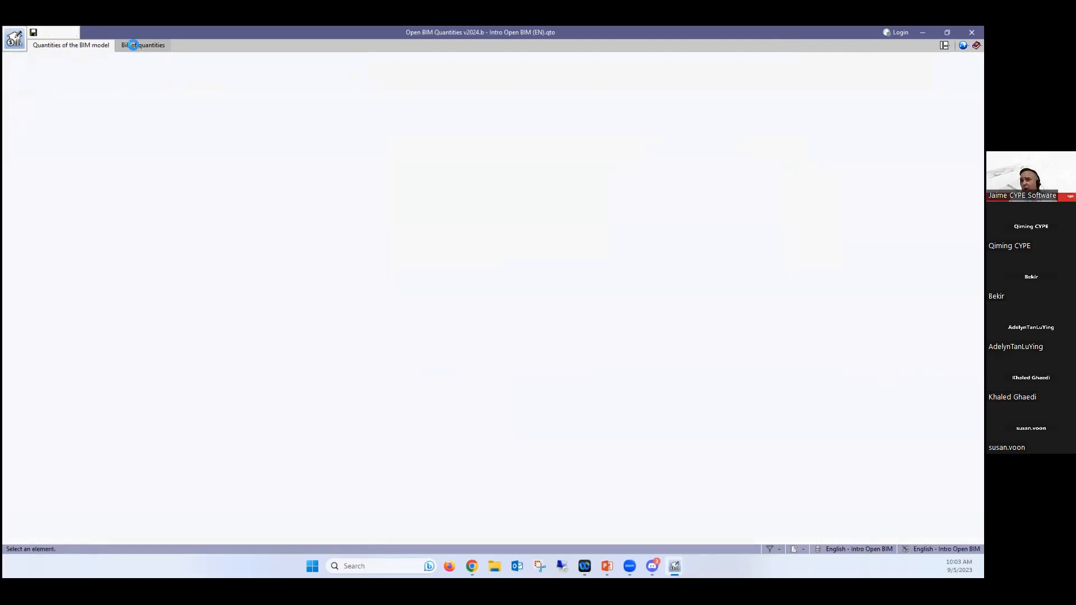
{"action": "mouse_move", "coordinate": [141, 45]}
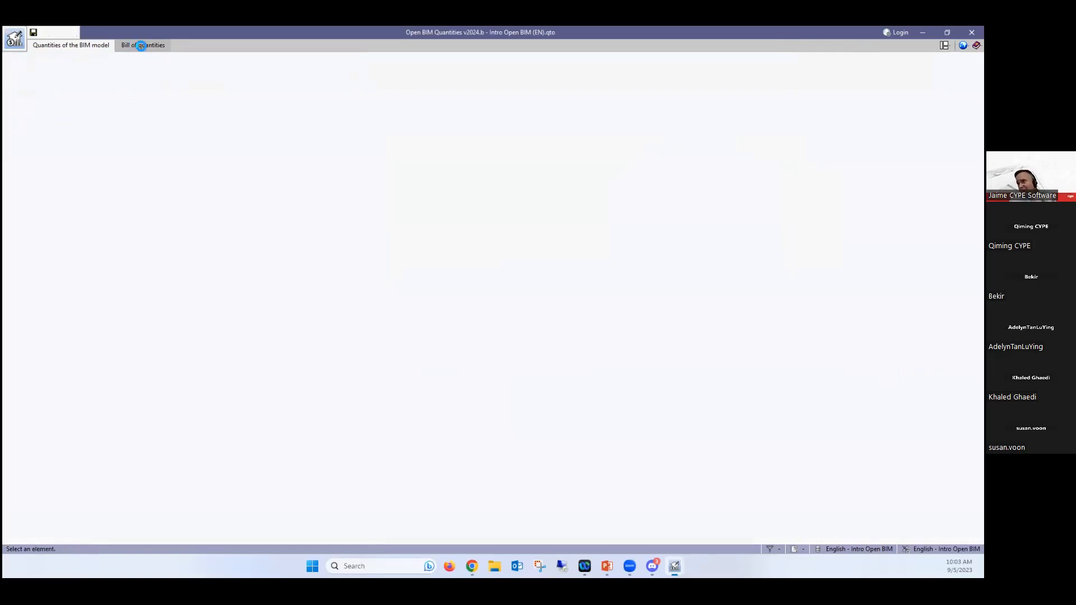
{"action": "left_click", "coordinate": [142, 44]}
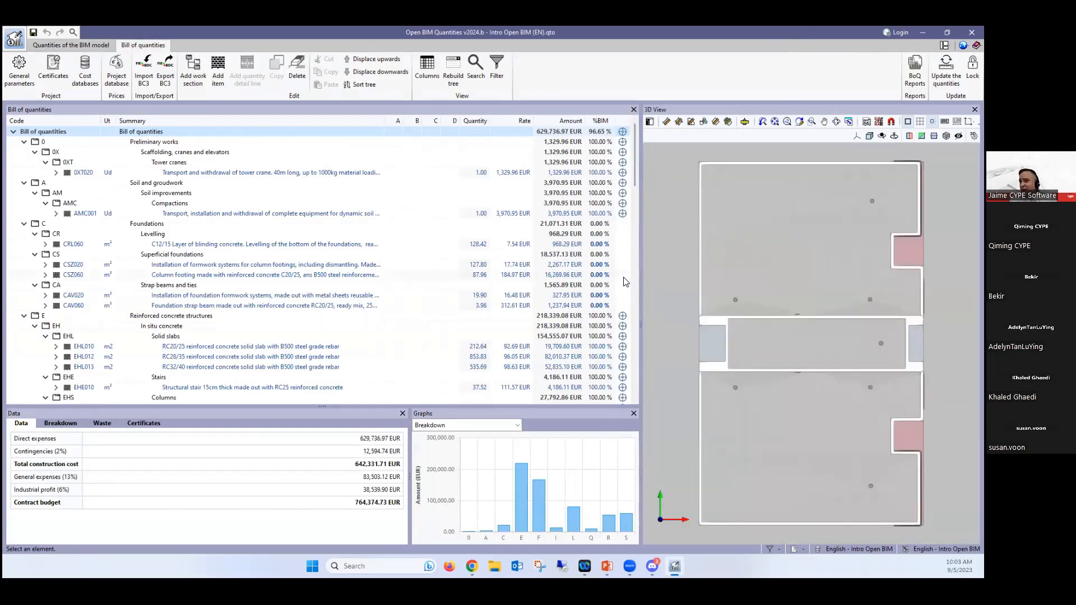
{"action": "mouse_move", "coordinate": [638, 259]}
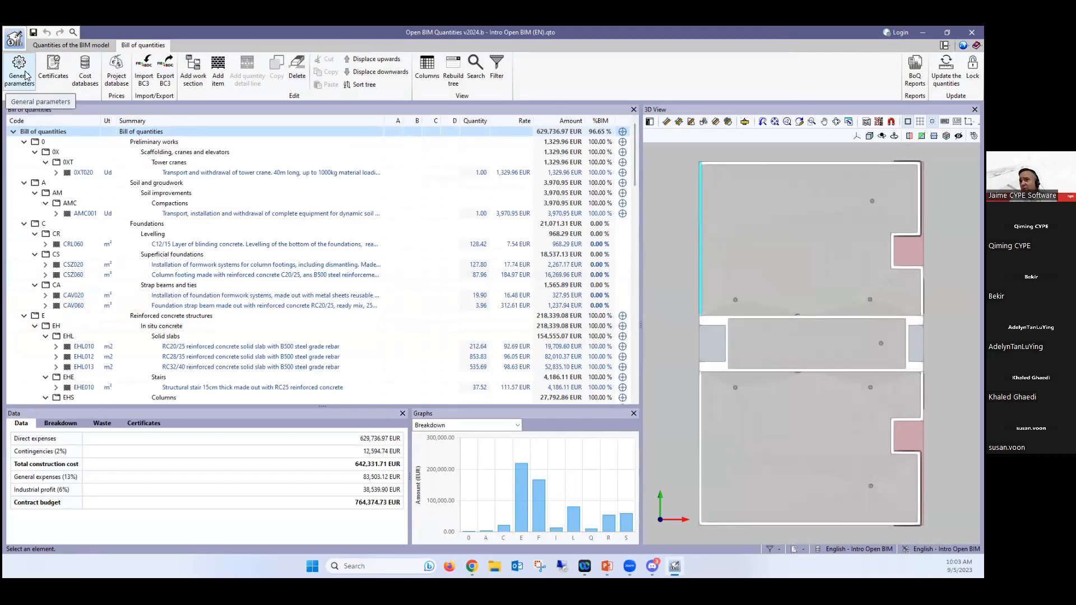
Step: In General parameters choose MYR Malaysian ringgit as the bill's currency (searching 'ma')
{"action": "left_click", "coordinate": [19, 68]}
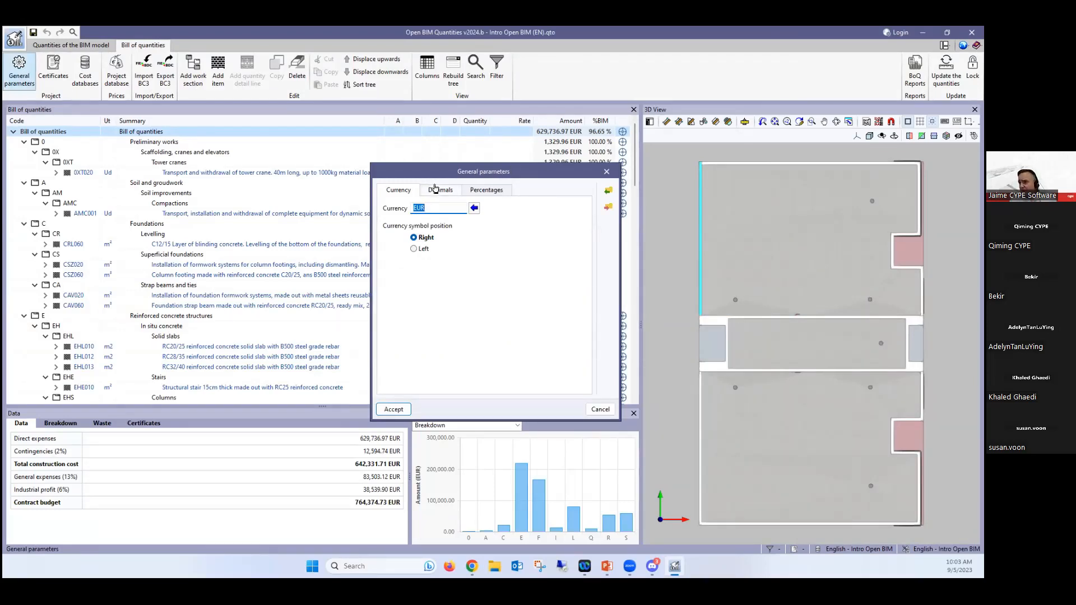
{"action": "left_click", "coordinate": [473, 209]}
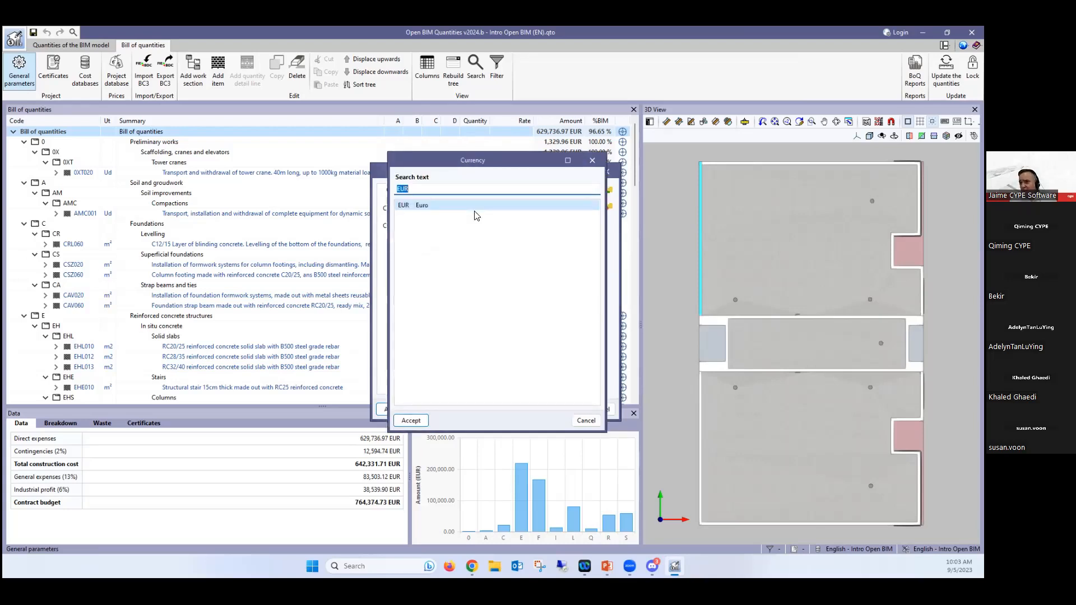
{"action": "type", "text": "m"}
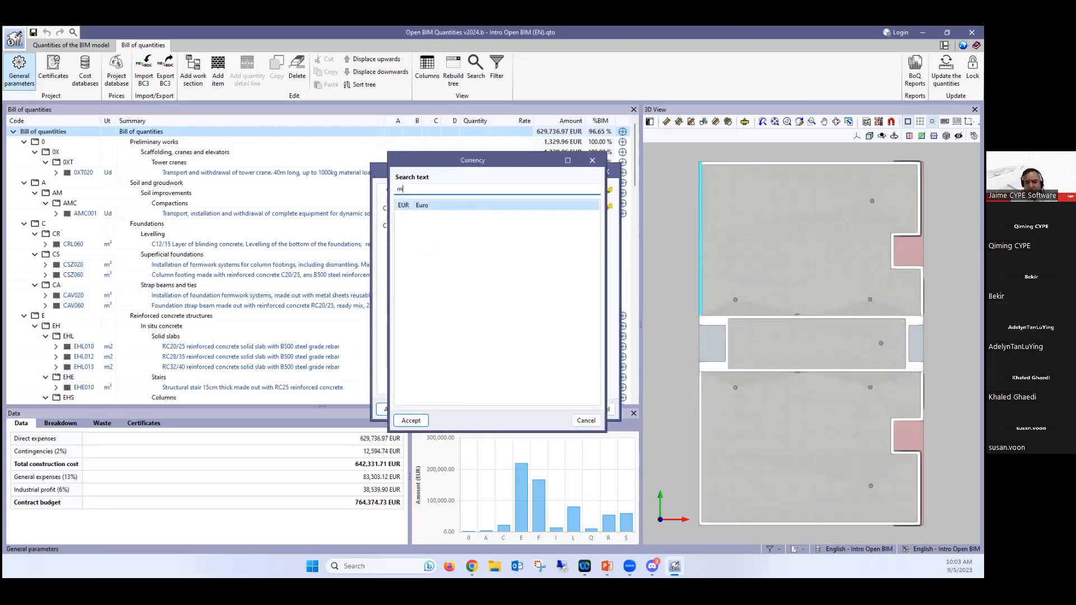
{"action": "type", "text": "a"}
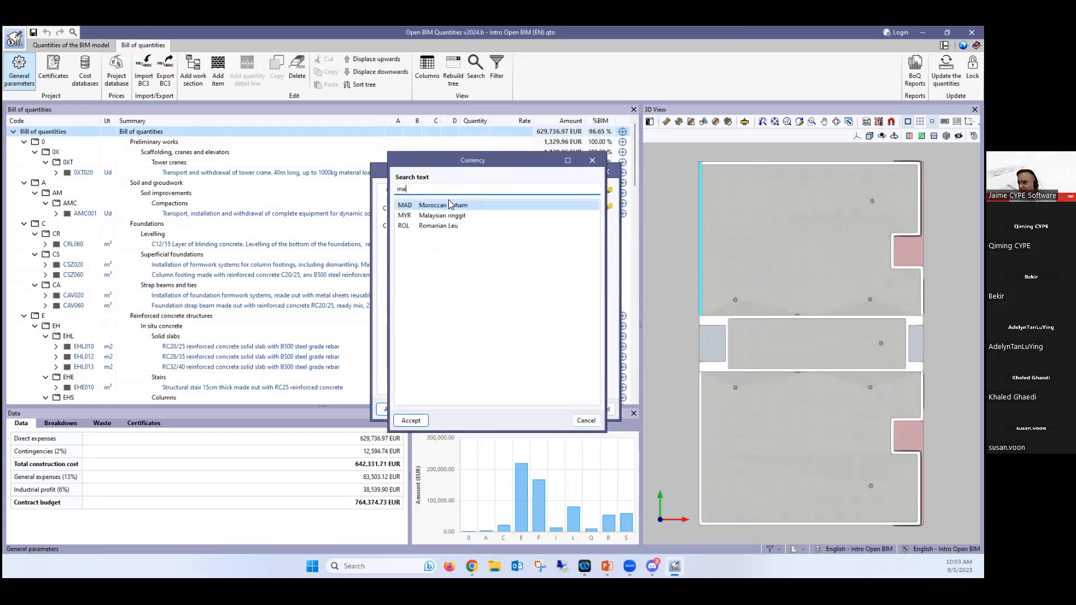
{"action": "left_click", "coordinate": [442, 215]}
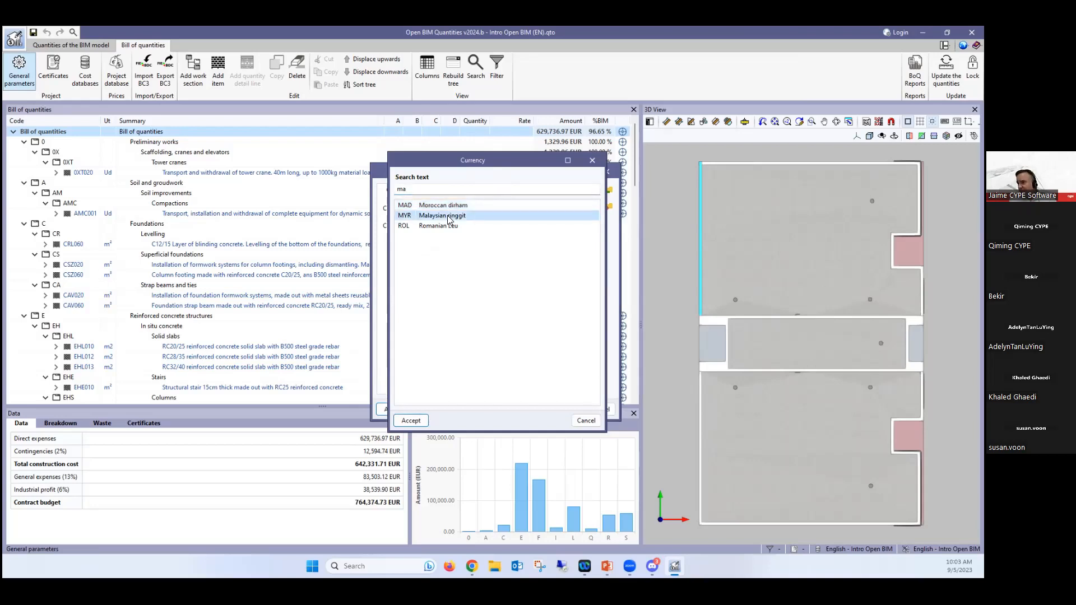
{"action": "mouse_move", "coordinate": [415, 219]}
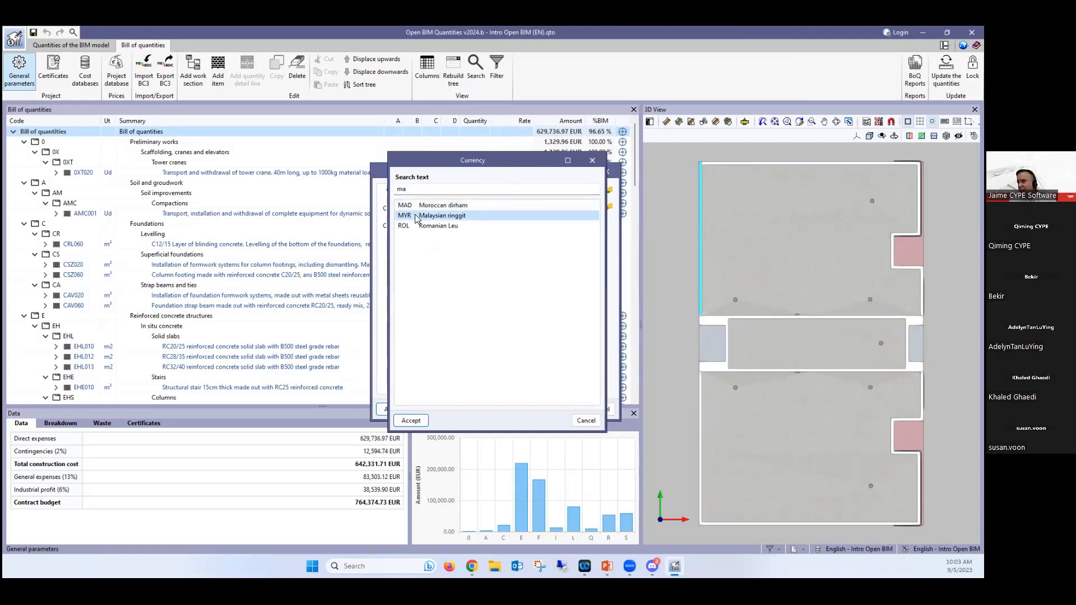
{"action": "left_click", "coordinate": [410, 421]}
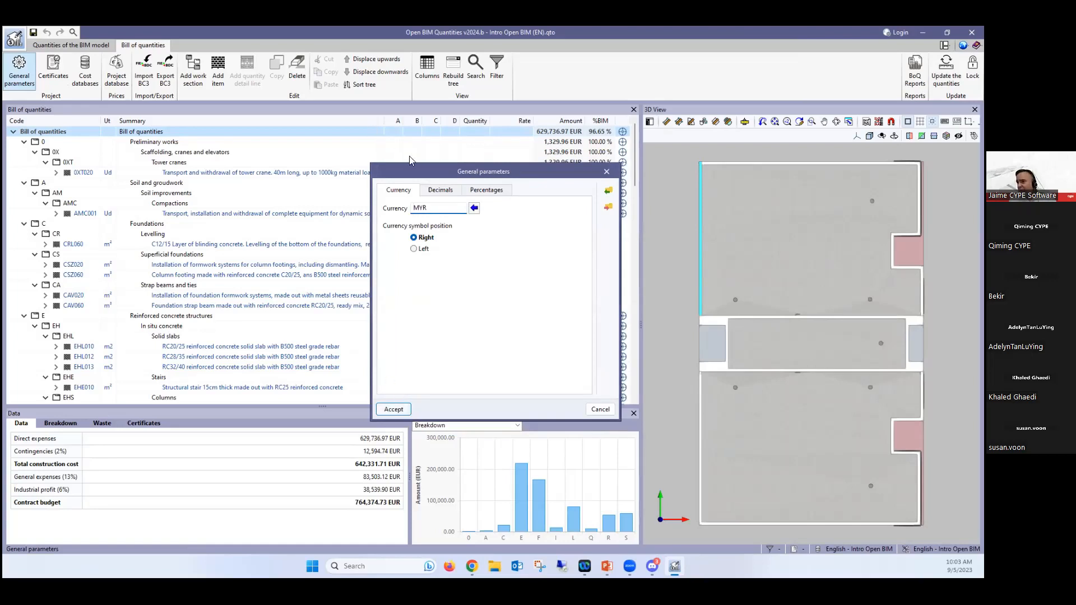
{"action": "mouse_move", "coordinate": [404, 235]}
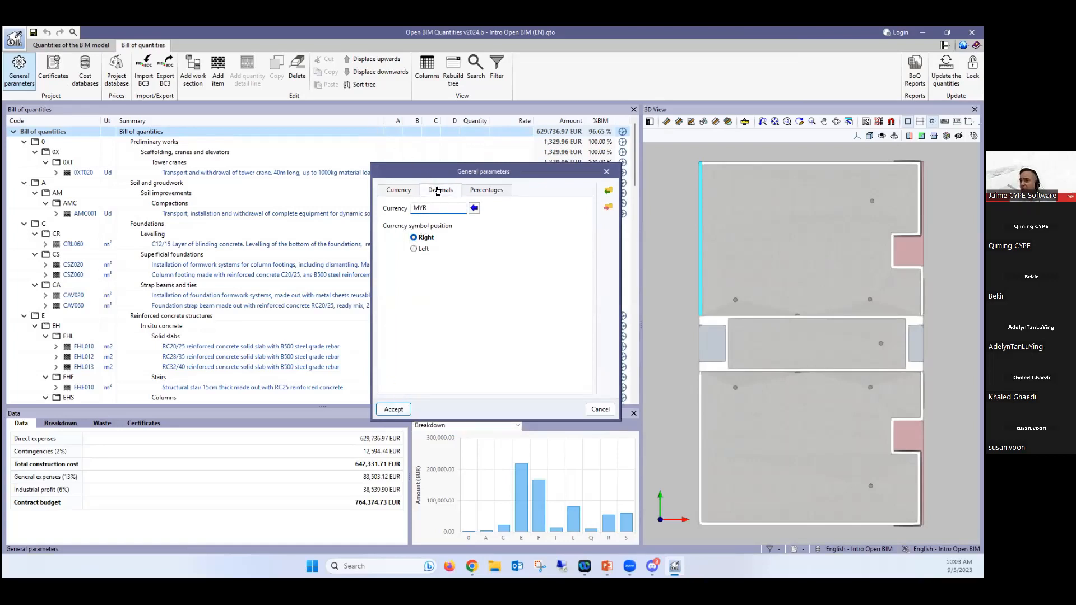
Step: Glance at the decimals and percentages settings, then accept so the whole bill shows MYR
{"action": "left_click", "coordinate": [439, 191]}
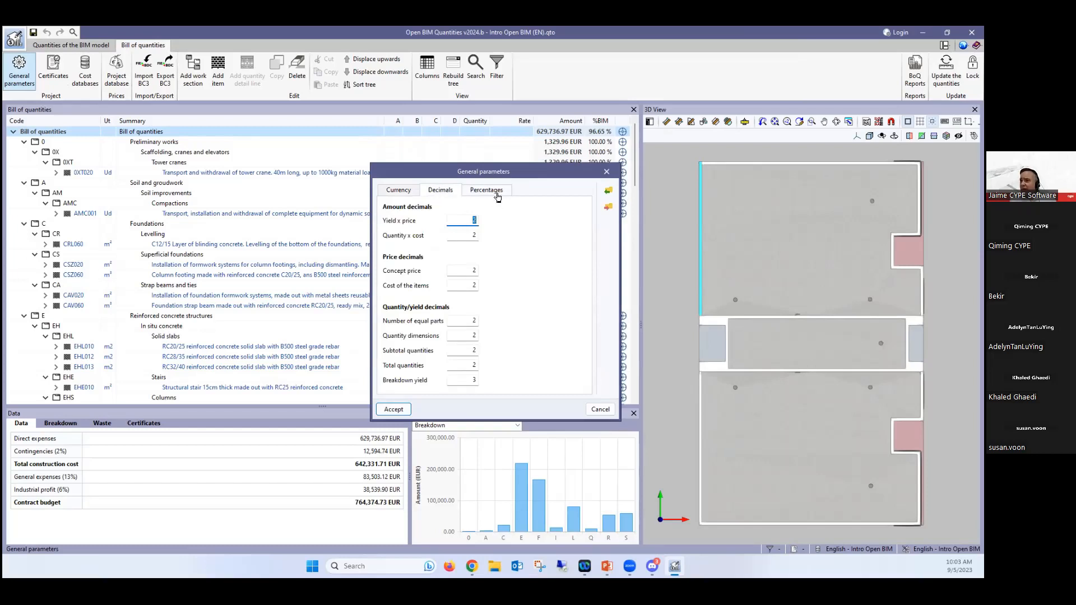
{"action": "left_click", "coordinate": [485, 190]}
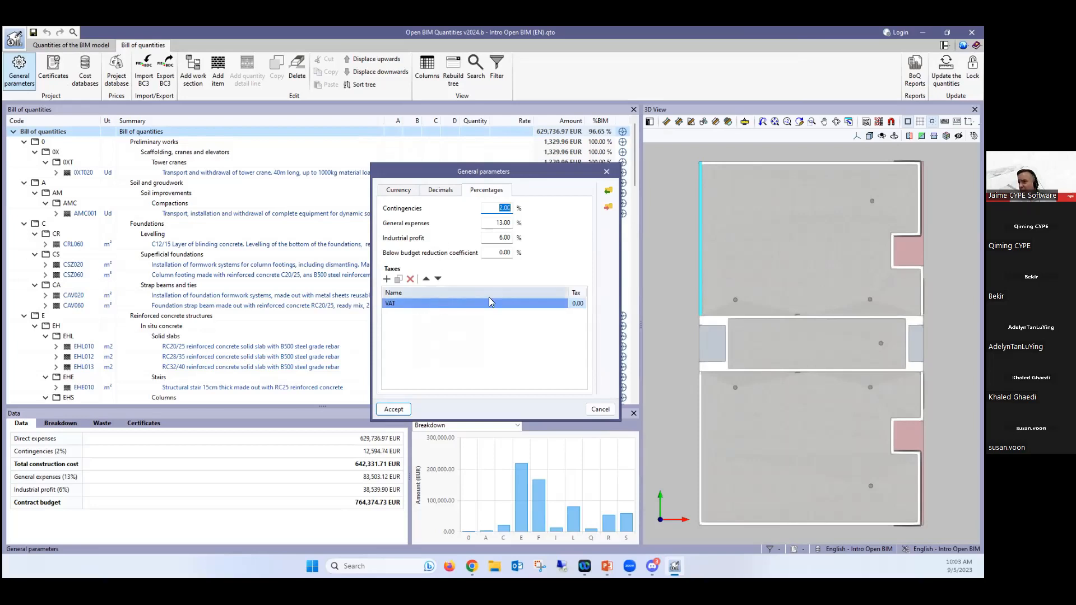
{"action": "mouse_move", "coordinate": [421, 226]}
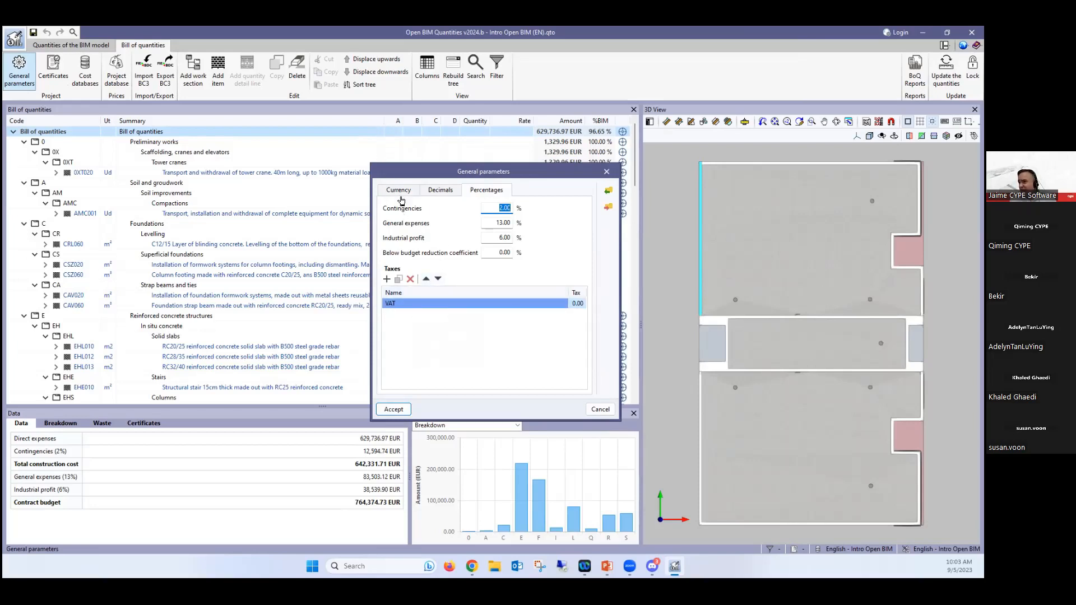
{"action": "left_click", "coordinate": [397, 189]}
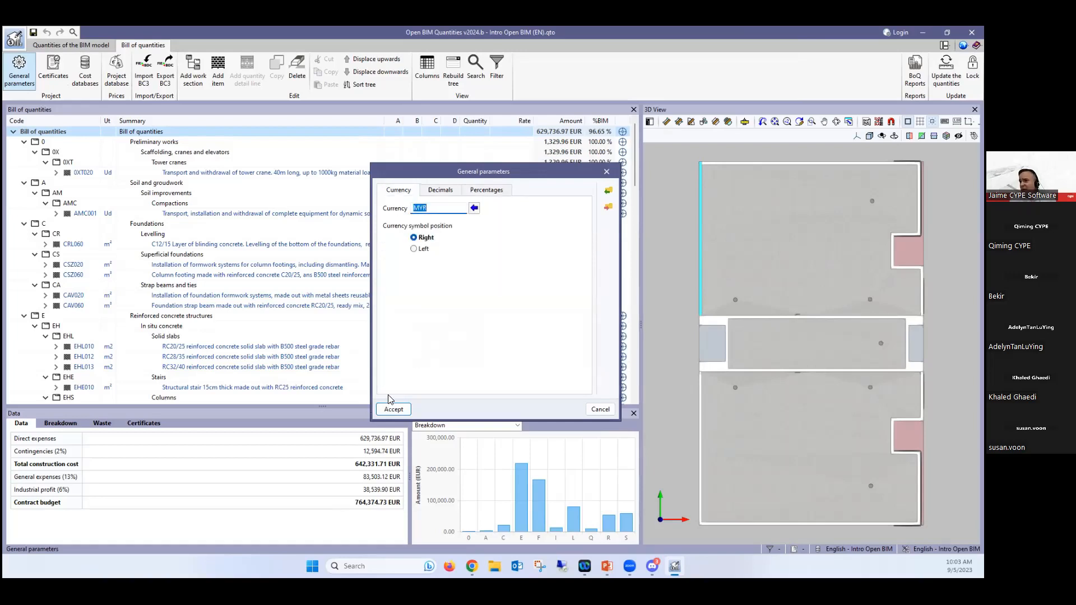
{"action": "left_click", "coordinate": [392, 409]}
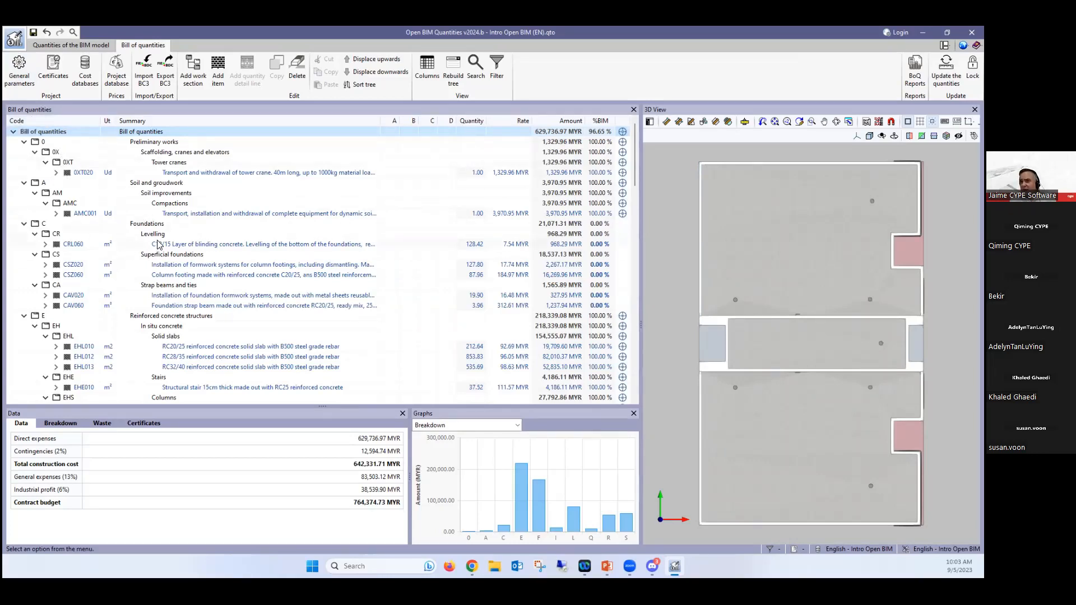
Step: Expand and collapse the measurement lines of items CRL060 and CAV020
{"action": "left_click", "coordinate": [45, 243]}
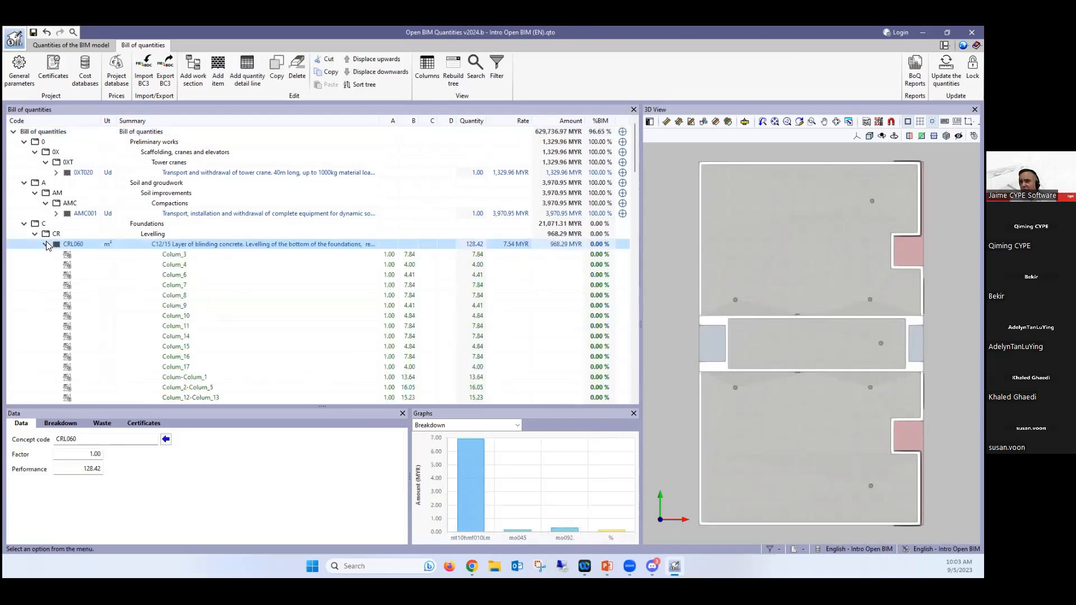
{"action": "left_click", "coordinate": [45, 244]}
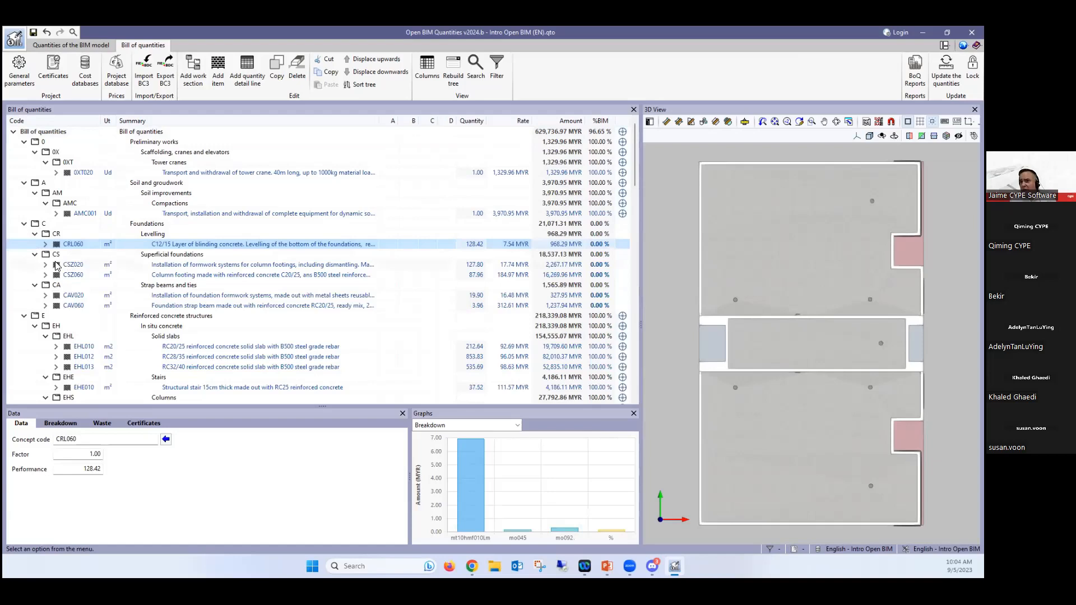
{"action": "mouse_move", "coordinate": [146, 258]}
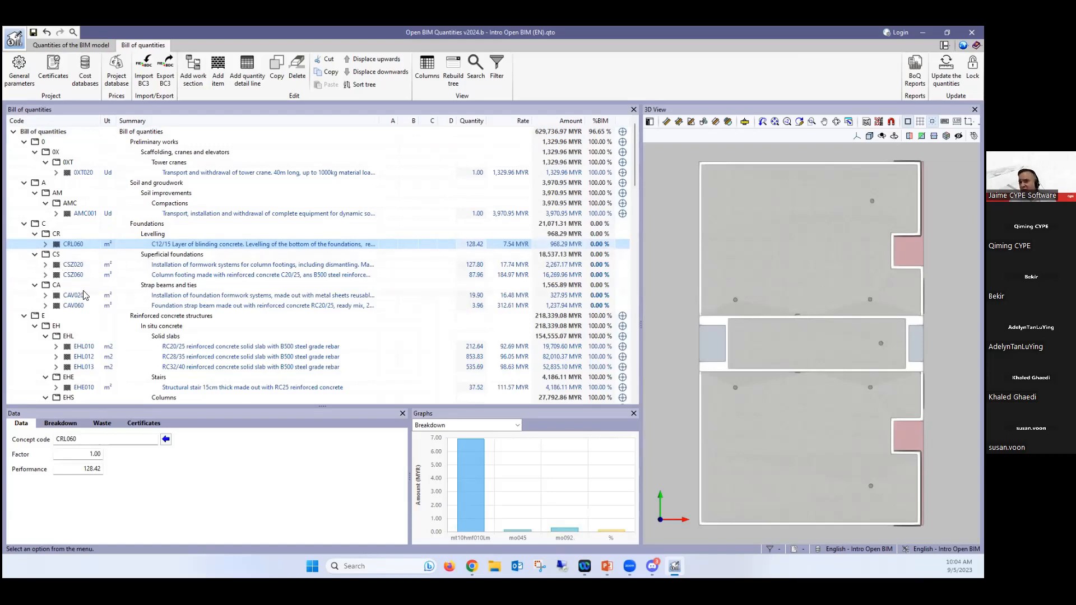
{"action": "left_click", "coordinate": [45, 294]}
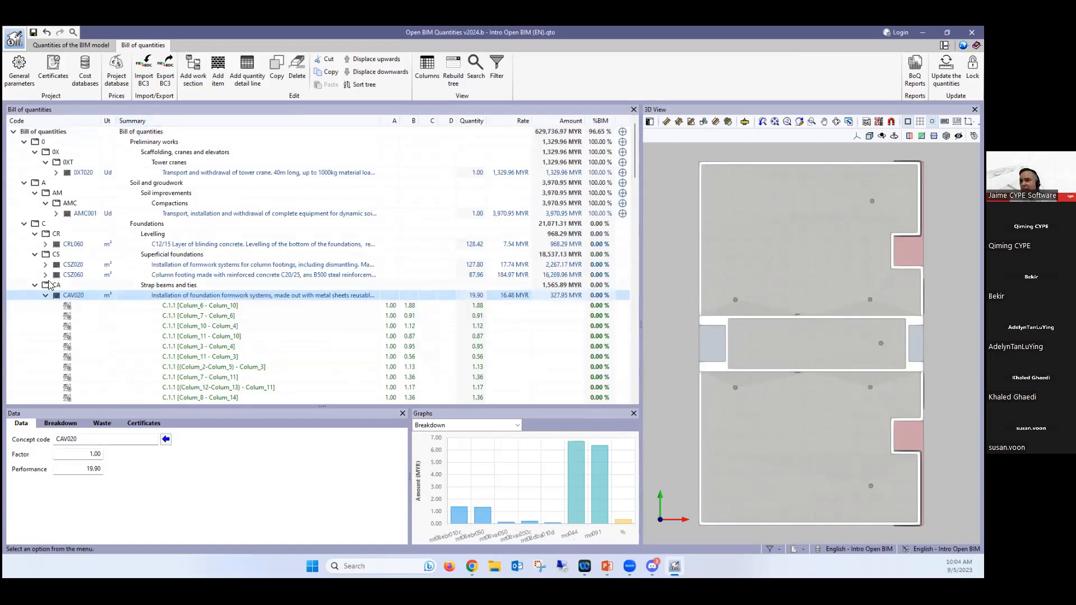
{"action": "left_click", "coordinate": [45, 294]}
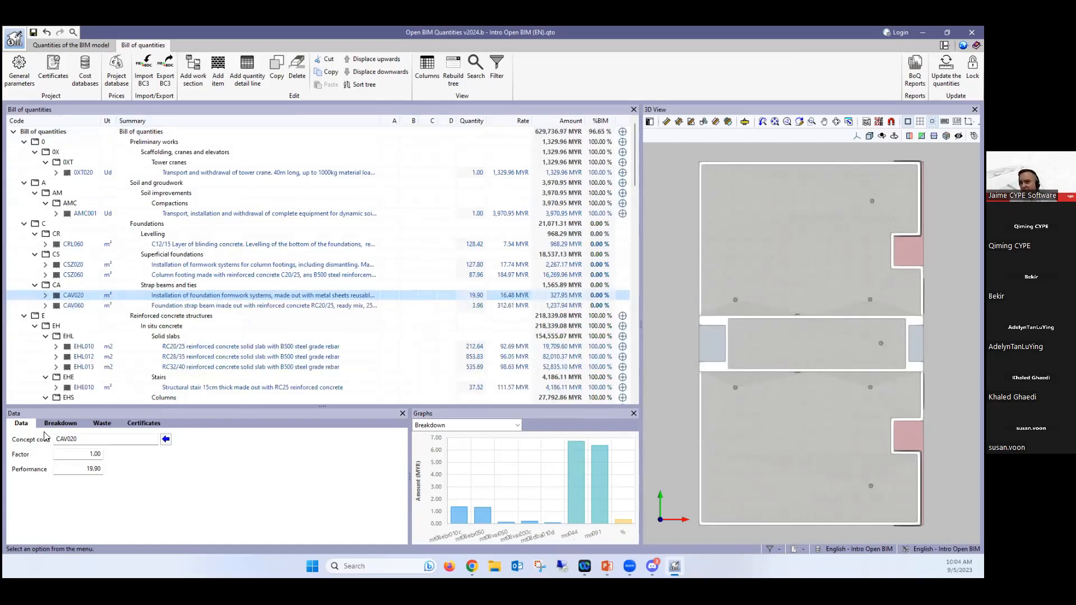
Step: Review CAV020's price breakdown and waste data, ending on its Certificates details
{"action": "left_click", "coordinate": [61, 423]}
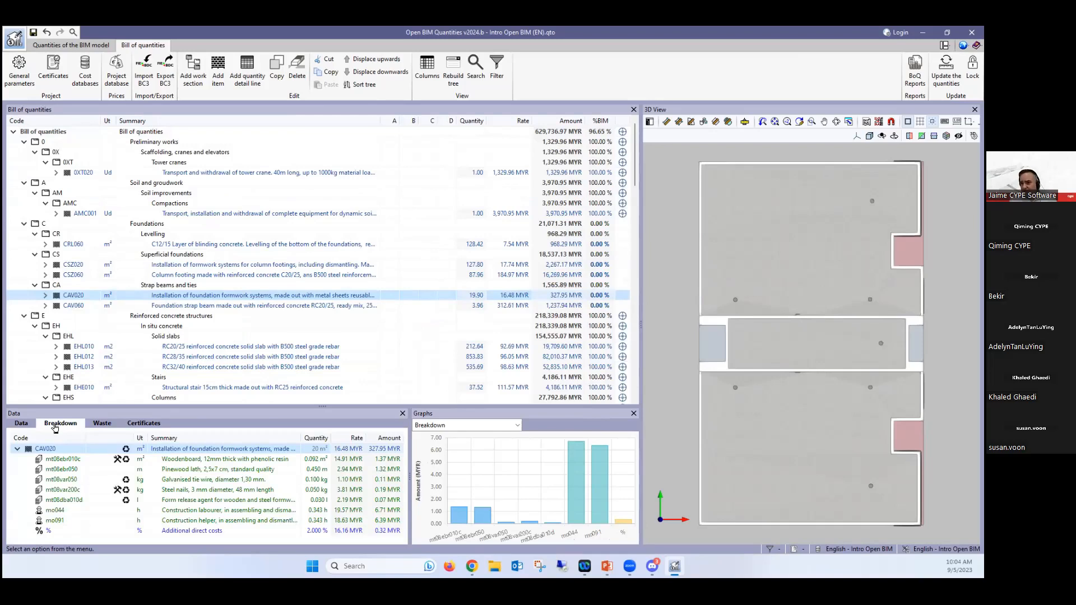
{"action": "mouse_move", "coordinate": [163, 294]}
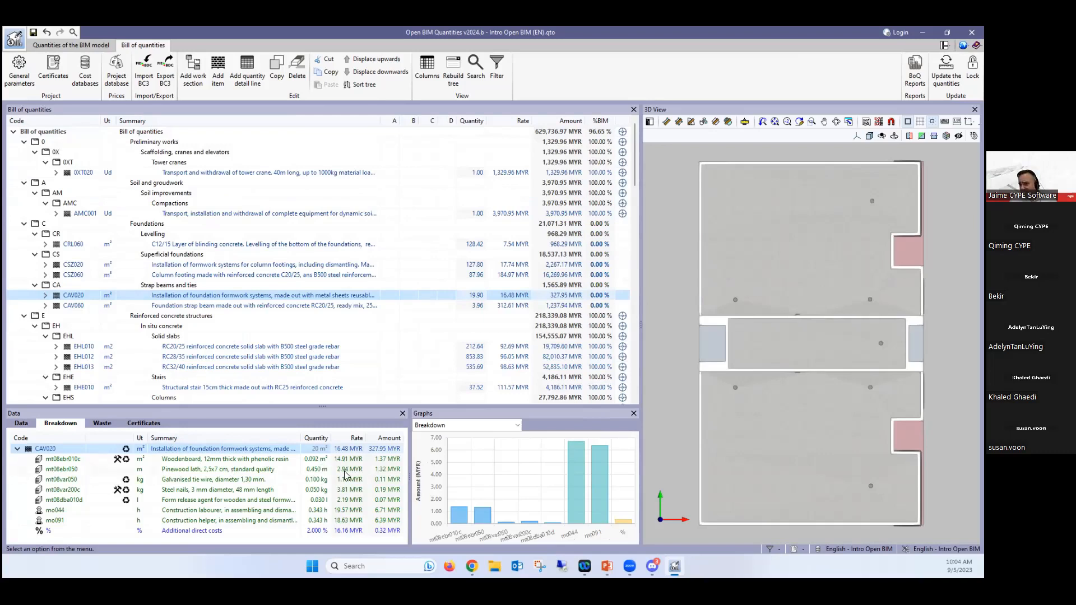
{"action": "left_click", "coordinate": [102, 423]}
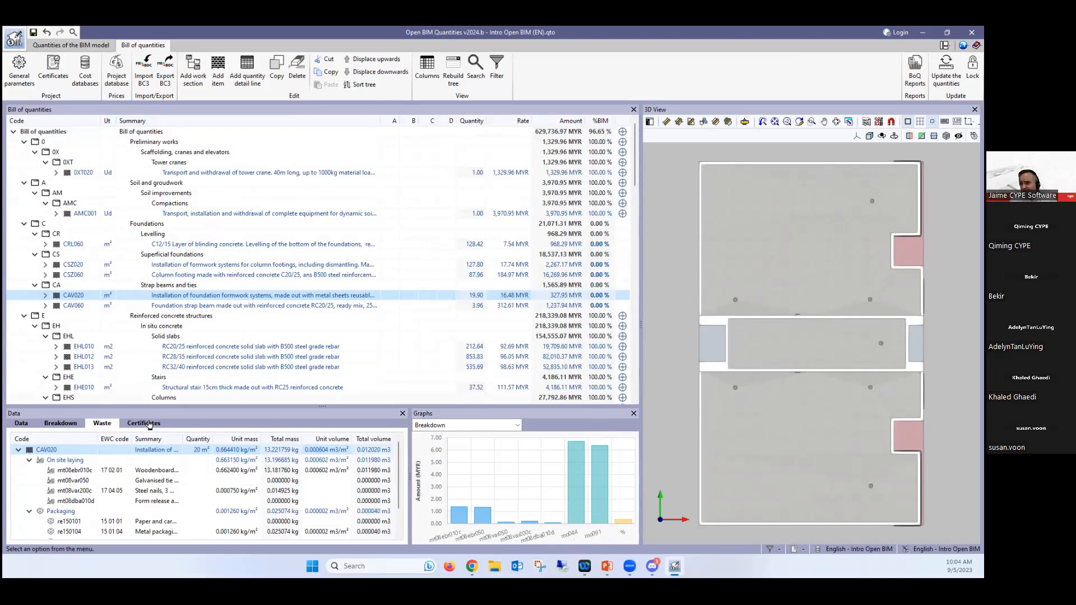
{"action": "left_click", "coordinate": [144, 423]}
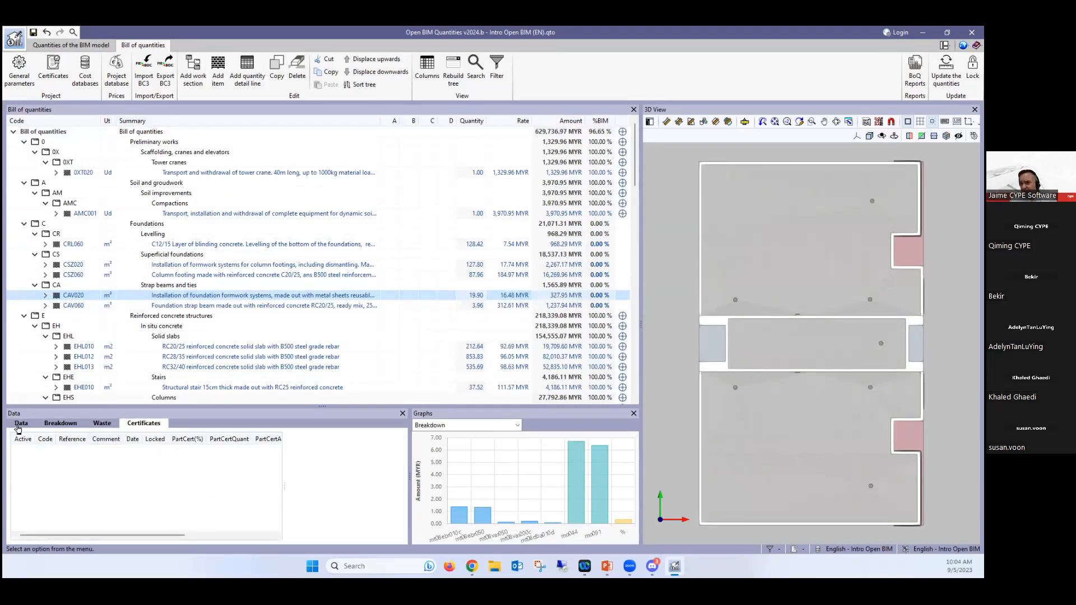
Step: Switch the graph from item CAV020's CO2 emissions to the whole bill by cost category
{"action": "left_click", "coordinate": [517, 425]}
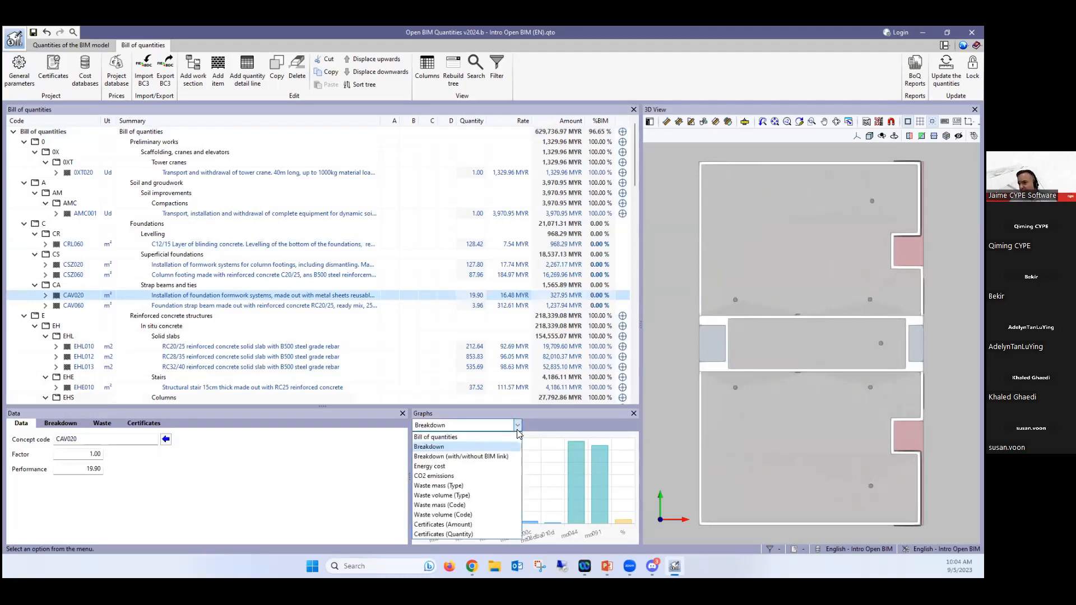
{"action": "mouse_move", "coordinate": [509, 453]}
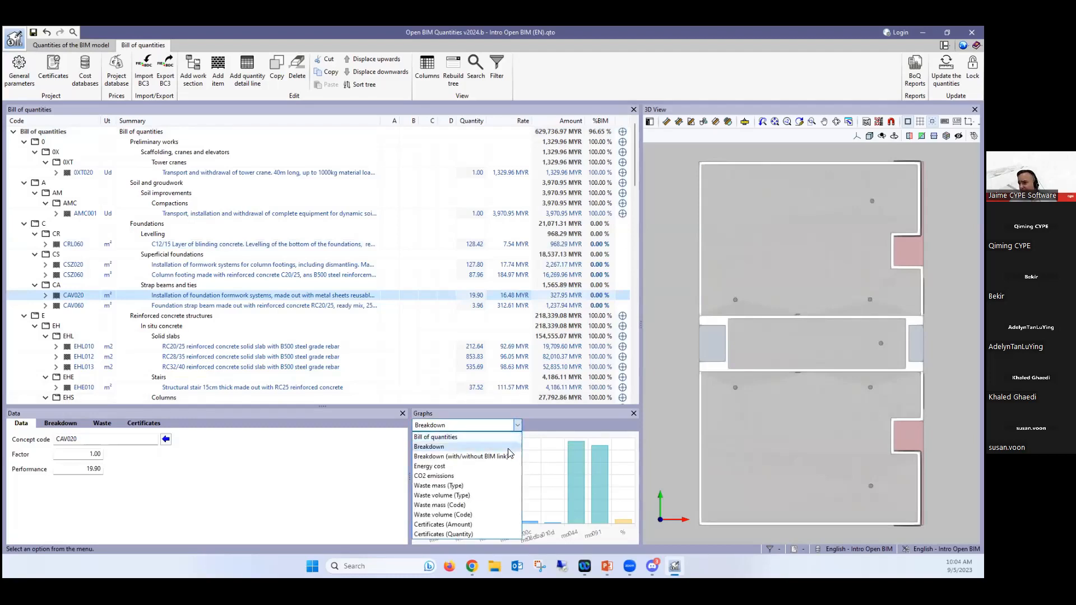
{"action": "left_click", "coordinate": [433, 475]}
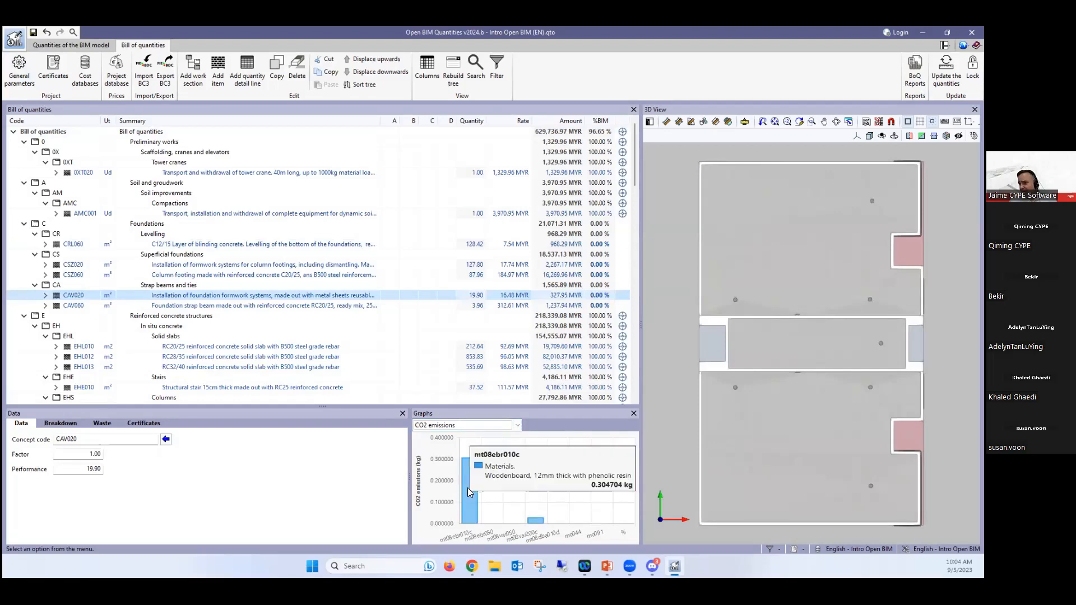
{"action": "mouse_move", "coordinate": [469, 494]}
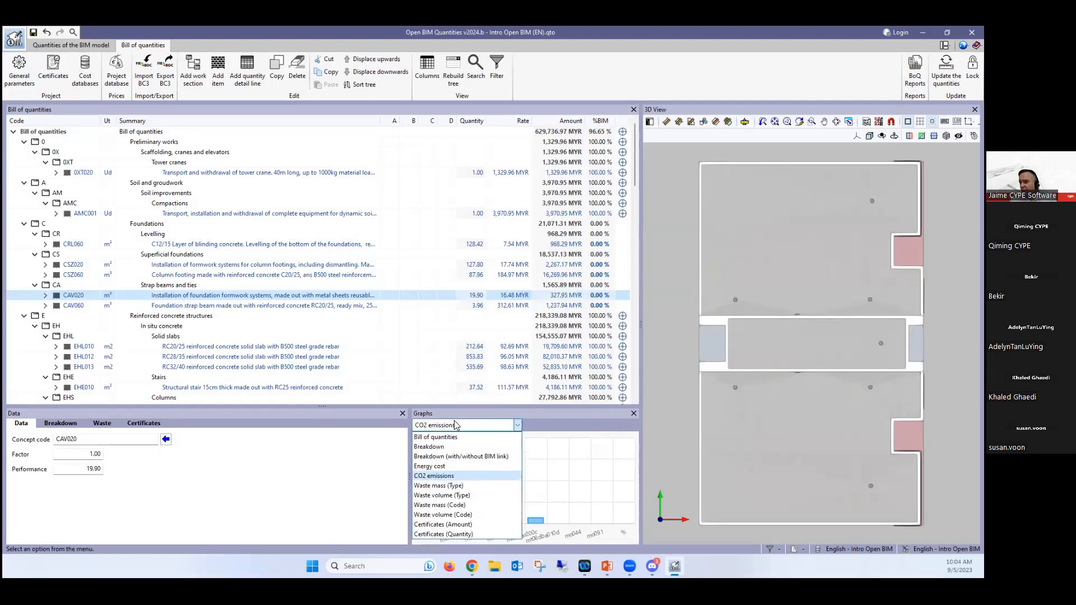
{"action": "left_click", "coordinate": [435, 437]}
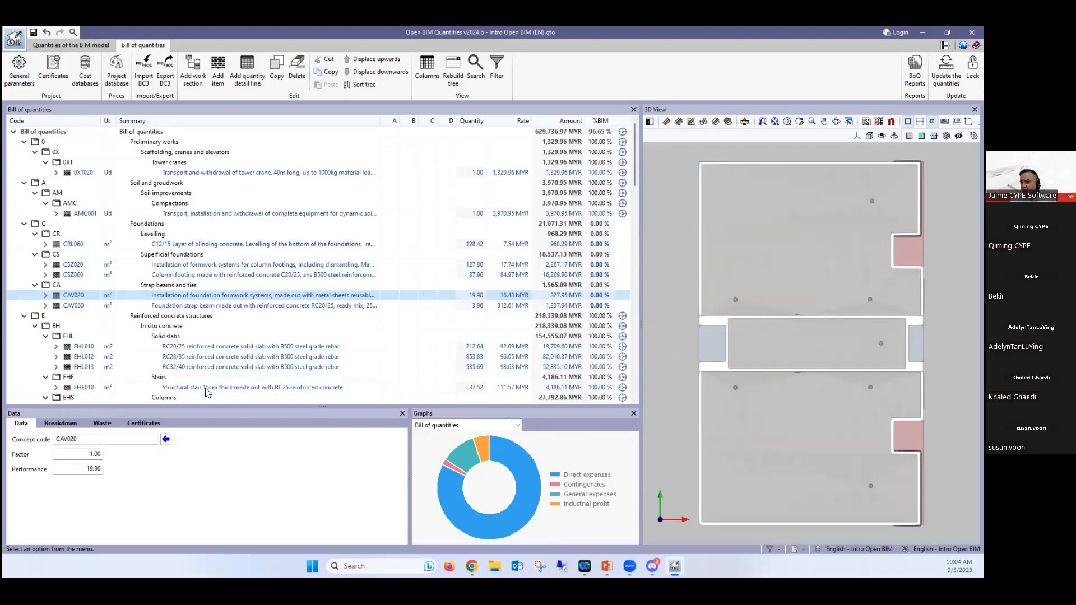
{"action": "mouse_move", "coordinate": [915, 68]}
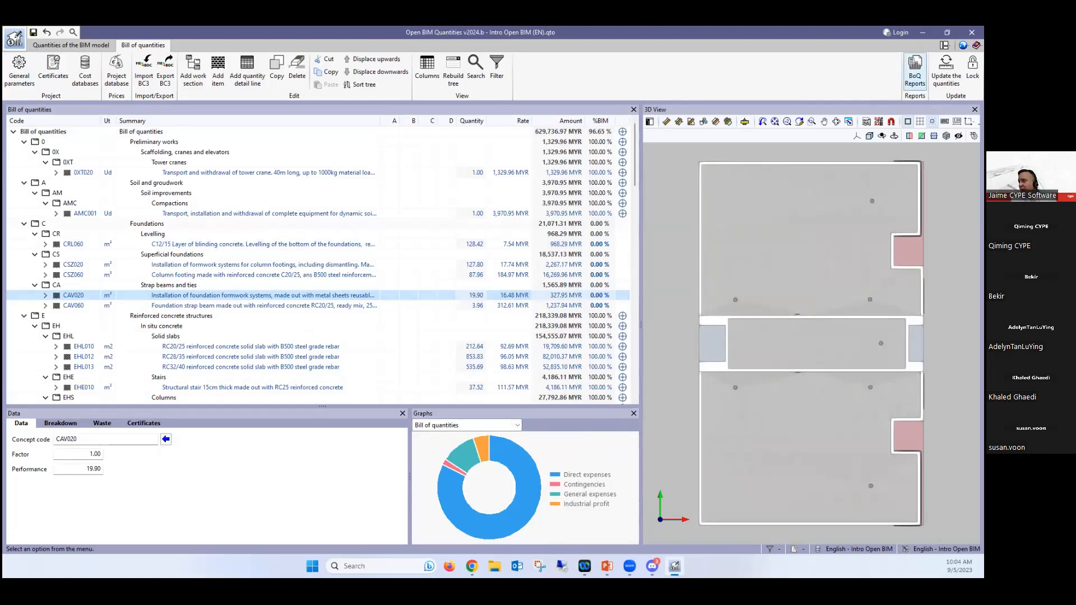
Step: Name the report's project 'Malaysia' and generate the priced bill of quantities preview
{"action": "left_click", "coordinate": [914, 65]}
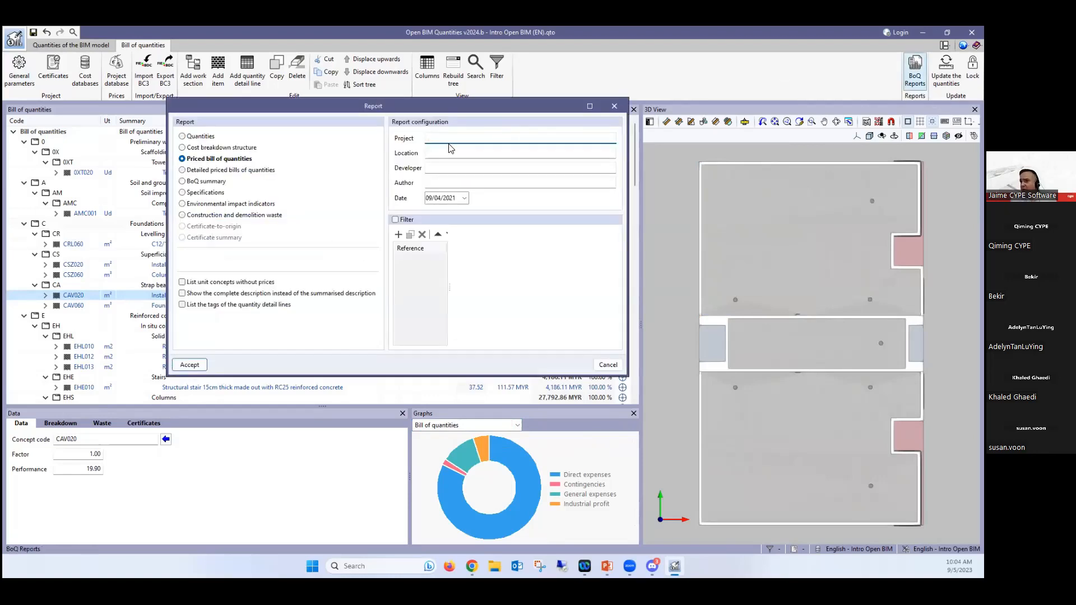
{"action": "type", "text": "Mala"}
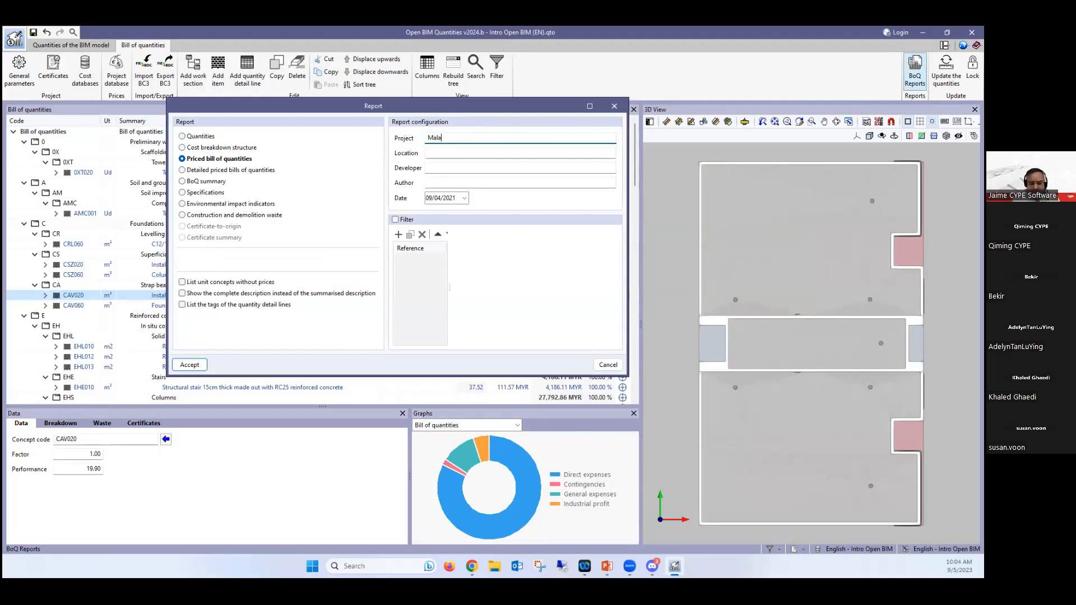
{"action": "type", "text": "ysia"}
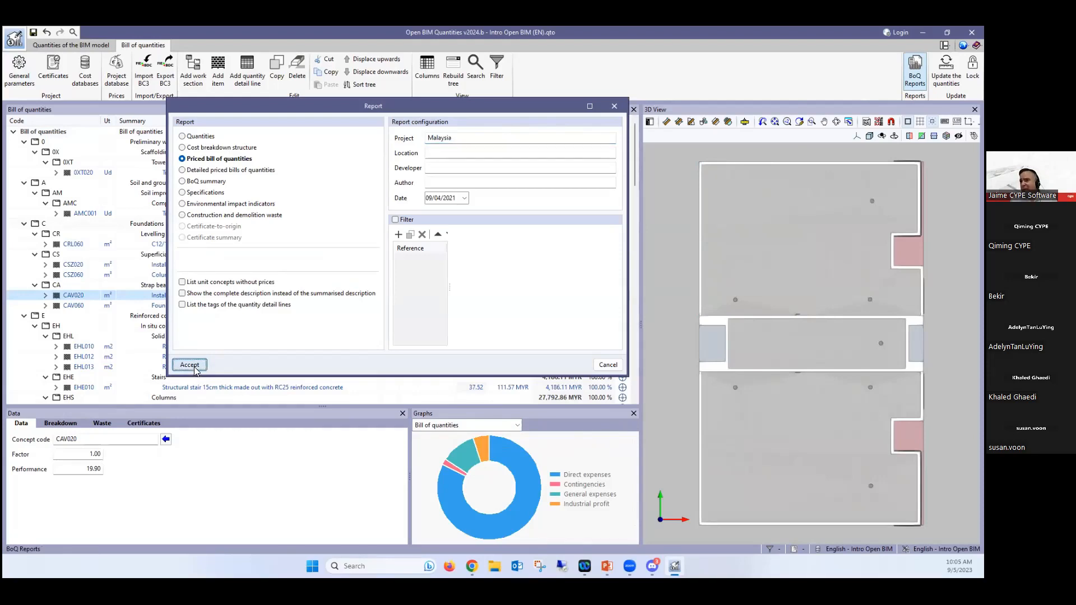
{"action": "left_click", "coordinate": [190, 365]}
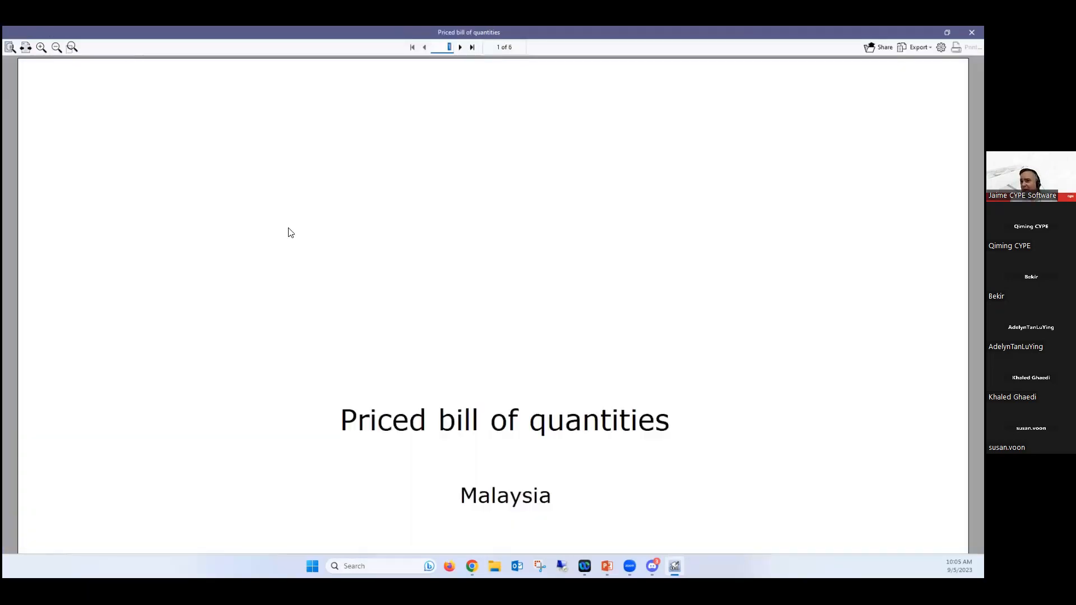
Step: Page through the MYR priced bill preview to the reinforced concrete structure items
{"action": "left_click", "coordinate": [459, 47]}
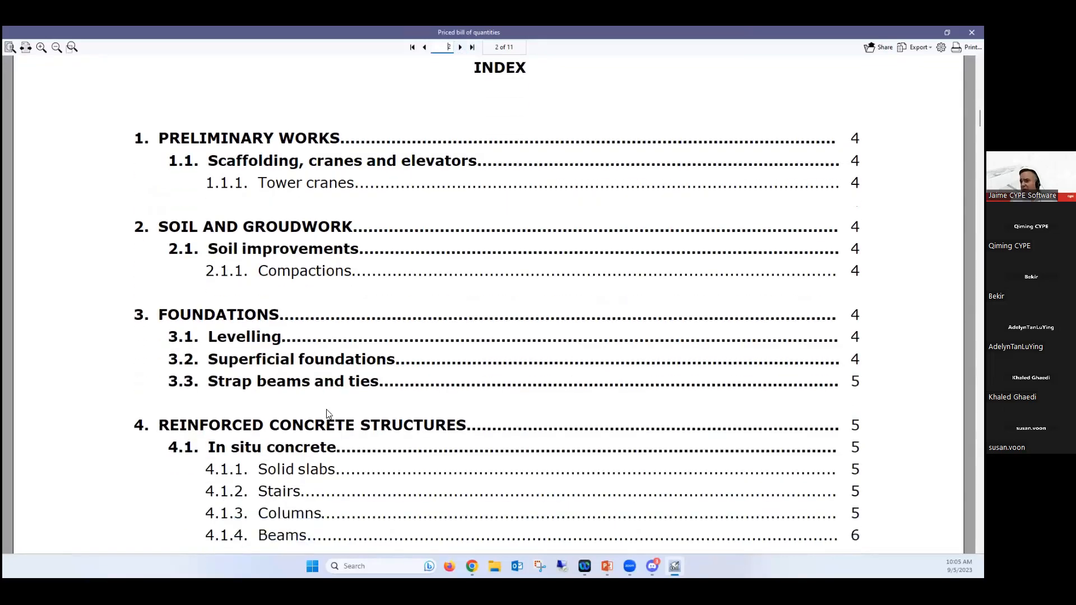
{"action": "scroll", "scroll_direction": "down", "scroll_amount": 3}
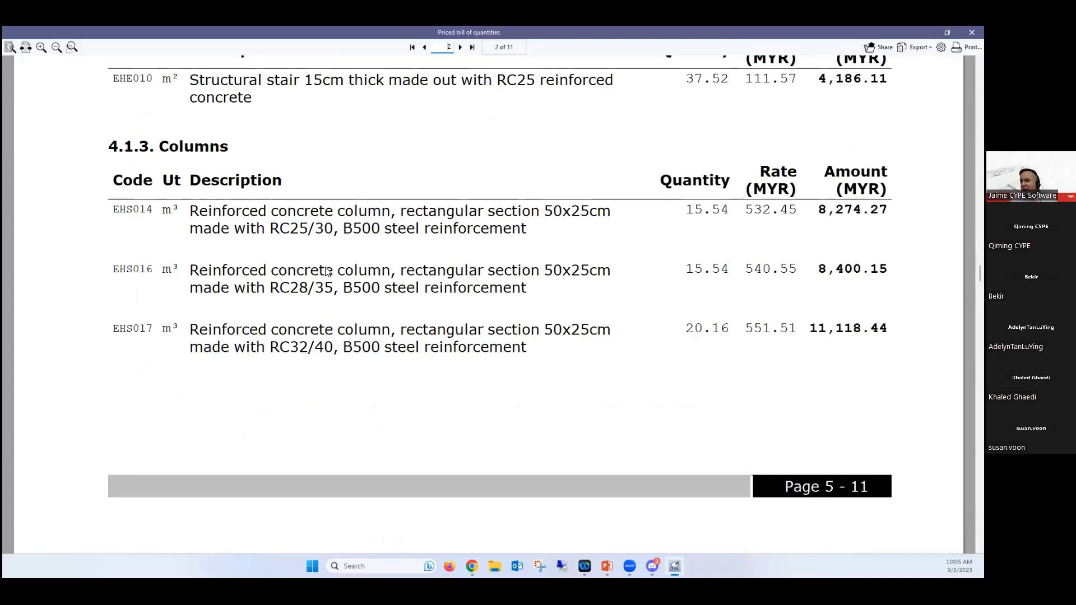
{"action": "scroll", "scroll_direction": "up", "scroll_amount": 3}
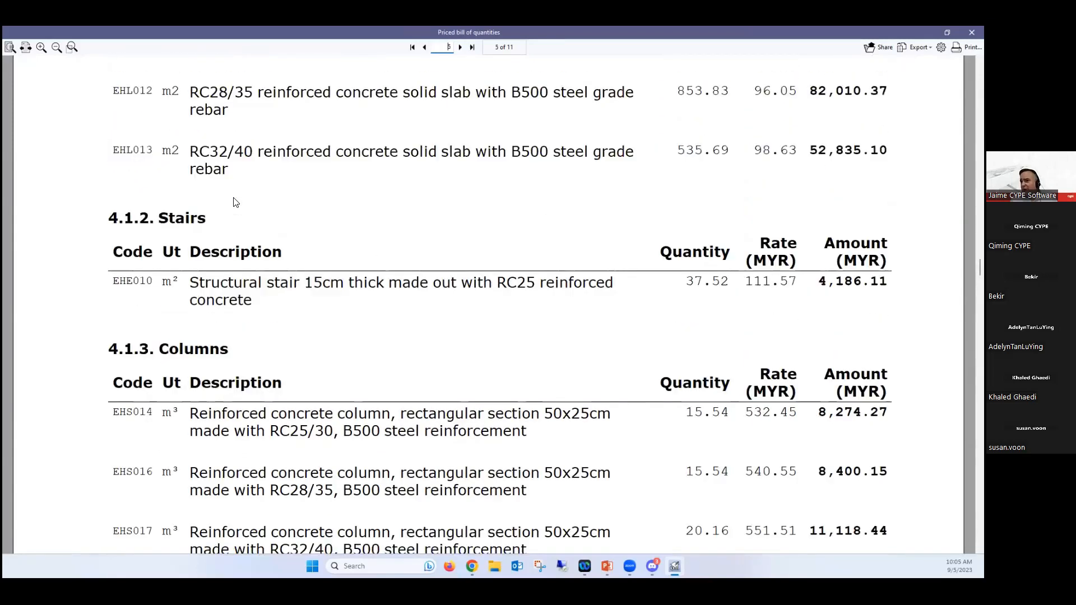
{"action": "scroll", "scroll_direction": "up", "scroll_amount": 3}
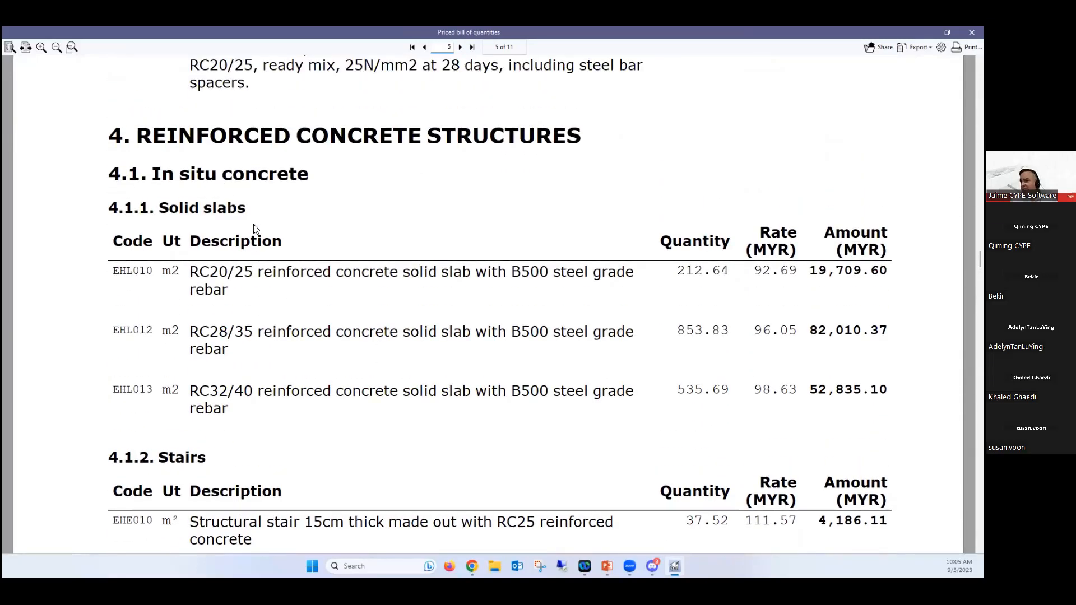
{"action": "mouse_move", "coordinate": [470, 209]}
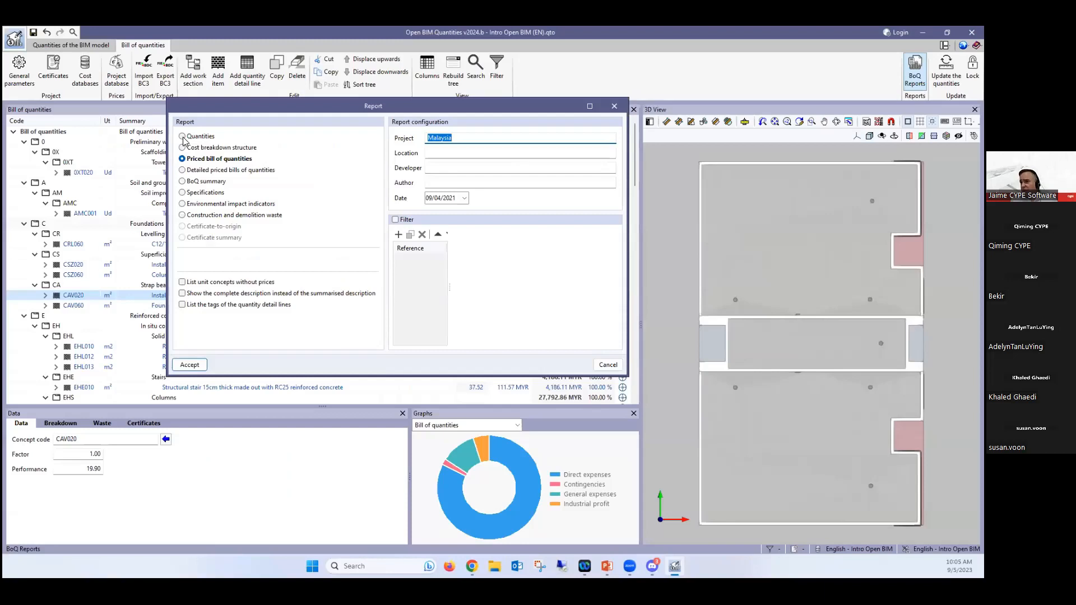
{"action": "mouse_move", "coordinate": [214, 170]}
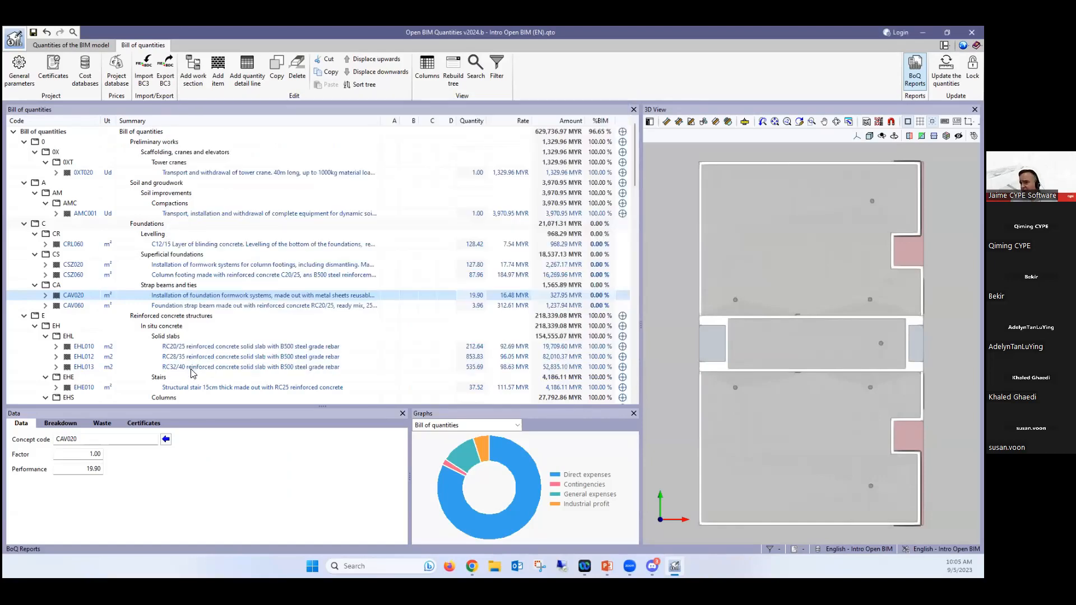
Step: Preview the detailed priced bill with per-element measurement lines, check export formats, close the reports
{"action": "left_click", "coordinate": [914, 67]}
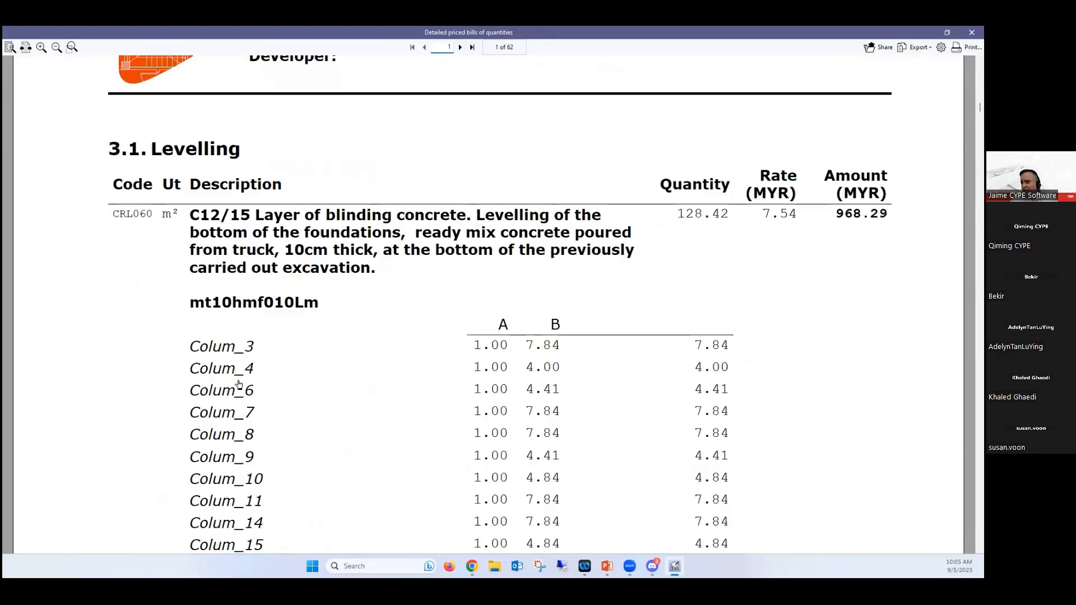
{"action": "mouse_move", "coordinate": [310, 209]}
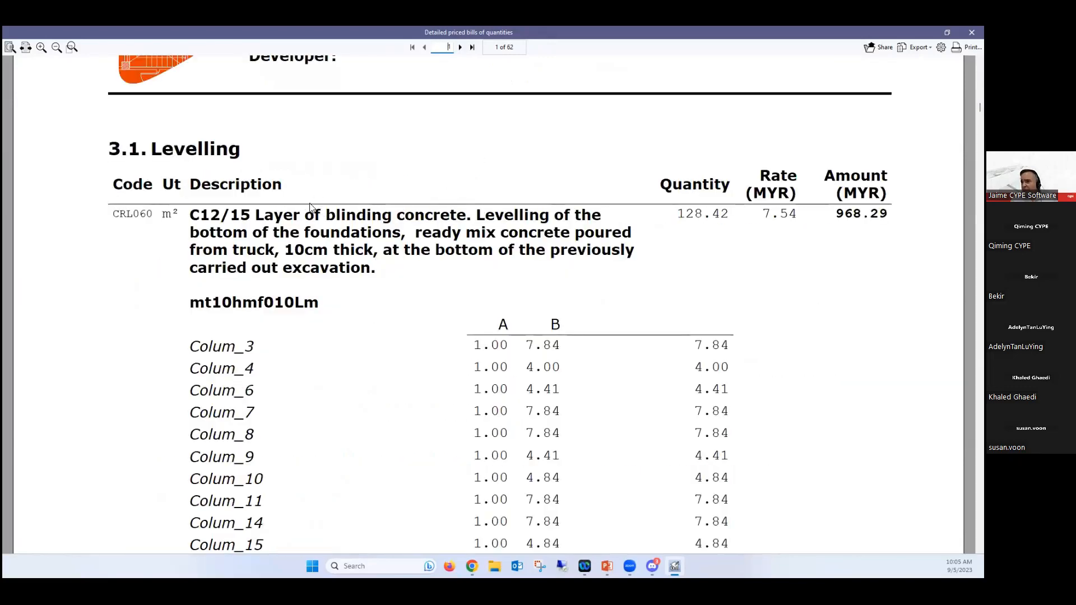
{"action": "mouse_move", "coordinate": [748, 219]}
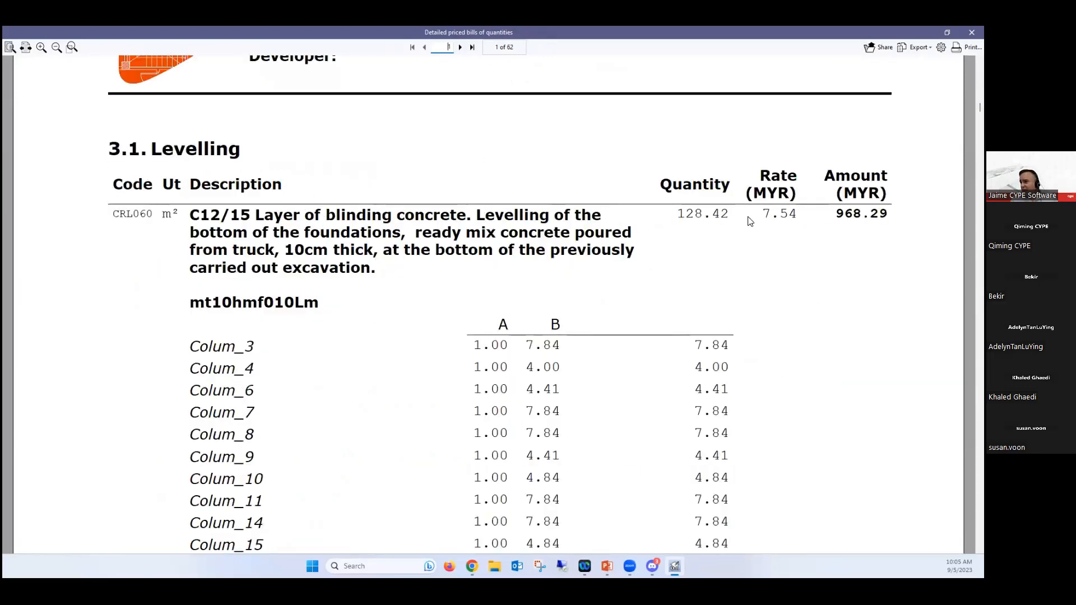
{"action": "scroll", "scroll_direction": "down", "scroll_amount": 3}
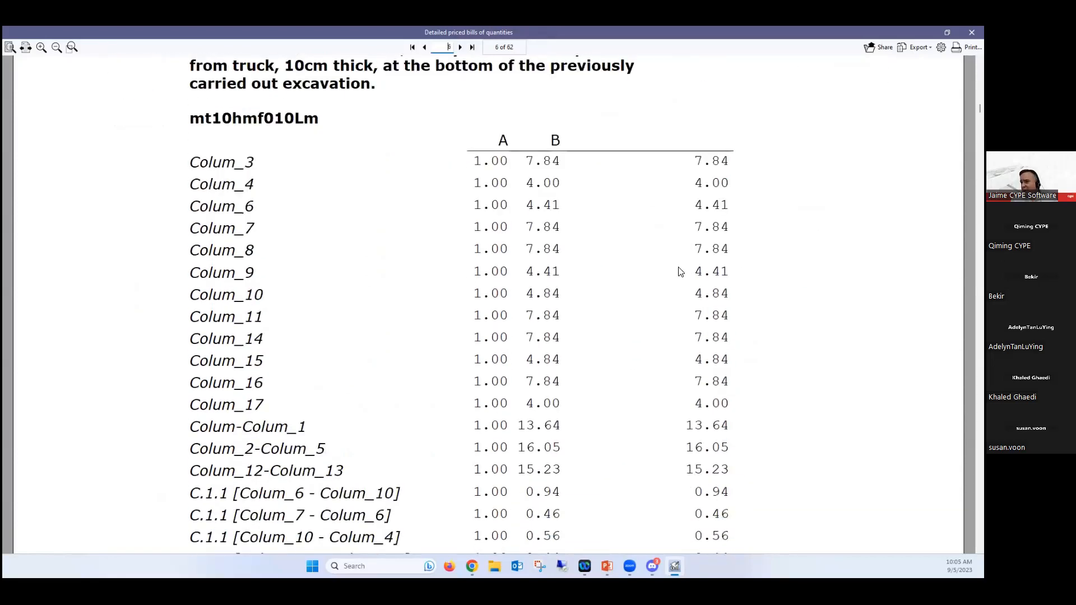
{"action": "scroll", "scroll_direction": "down", "scroll_amount": 3}
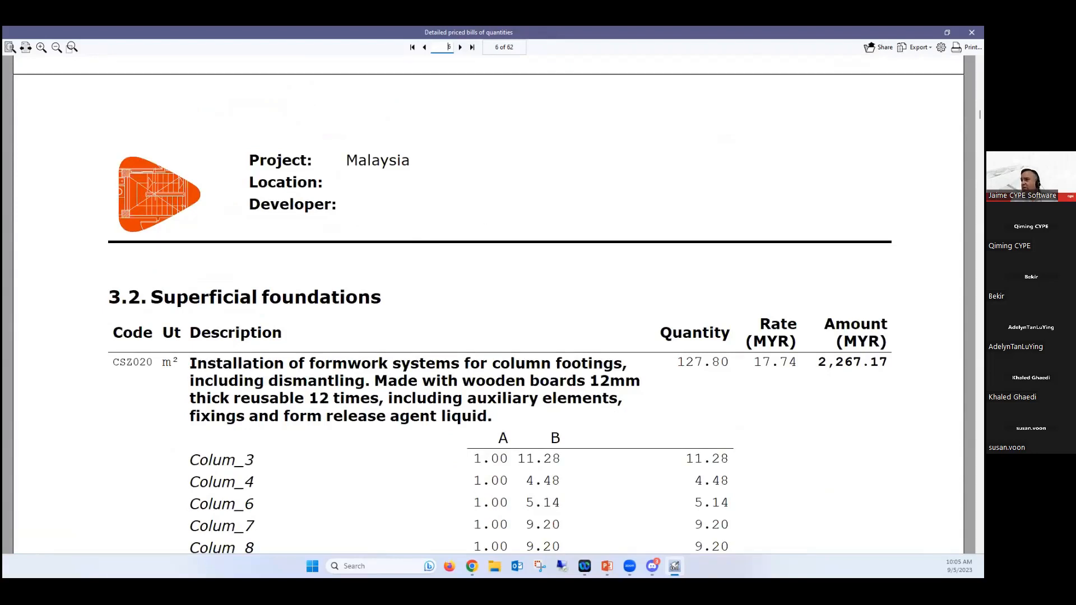
{"action": "mouse_move", "coordinate": [972, 47]}
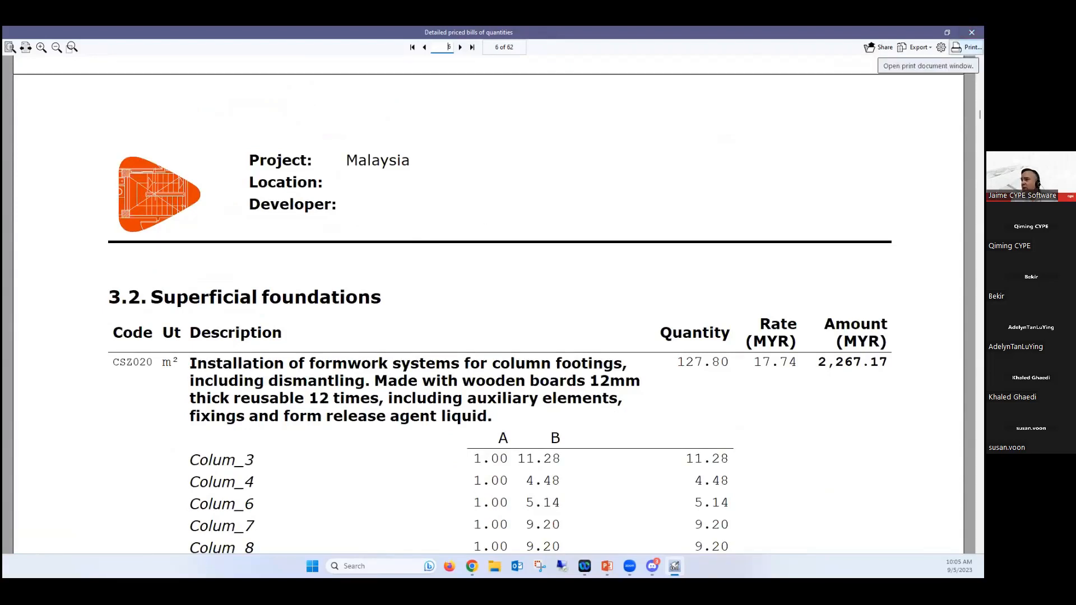
{"action": "left_click", "coordinate": [917, 48]}
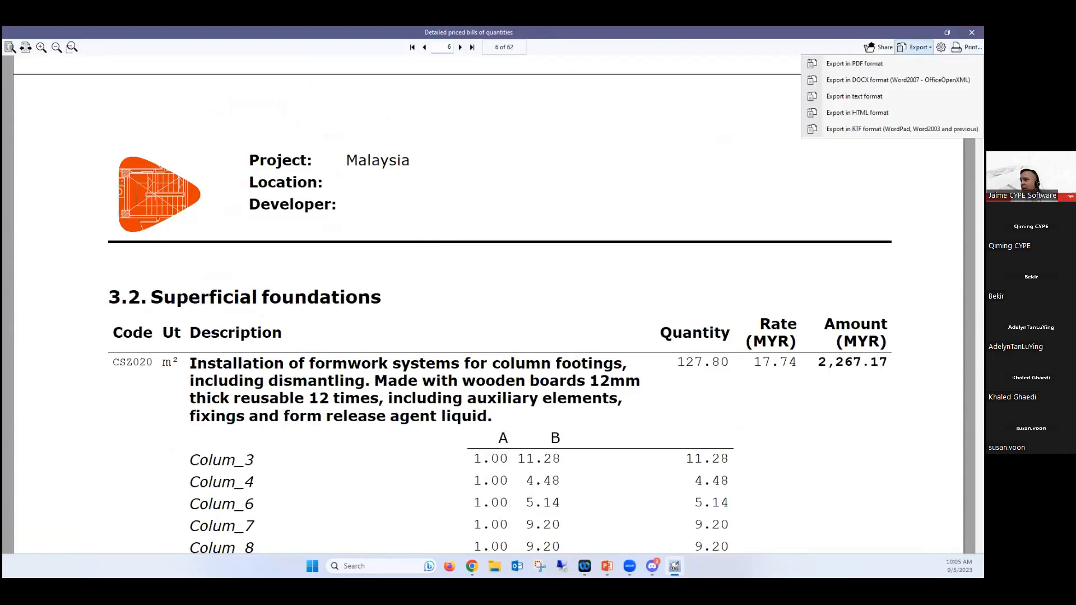
{"action": "mouse_move", "coordinate": [864, 80]}
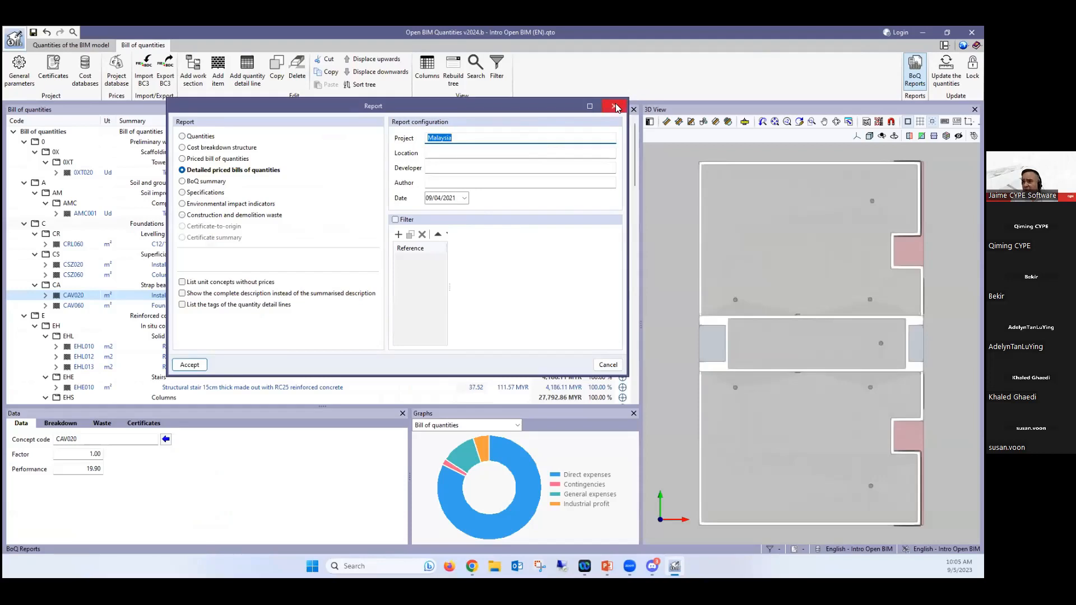
{"action": "left_click", "coordinate": [615, 109]}
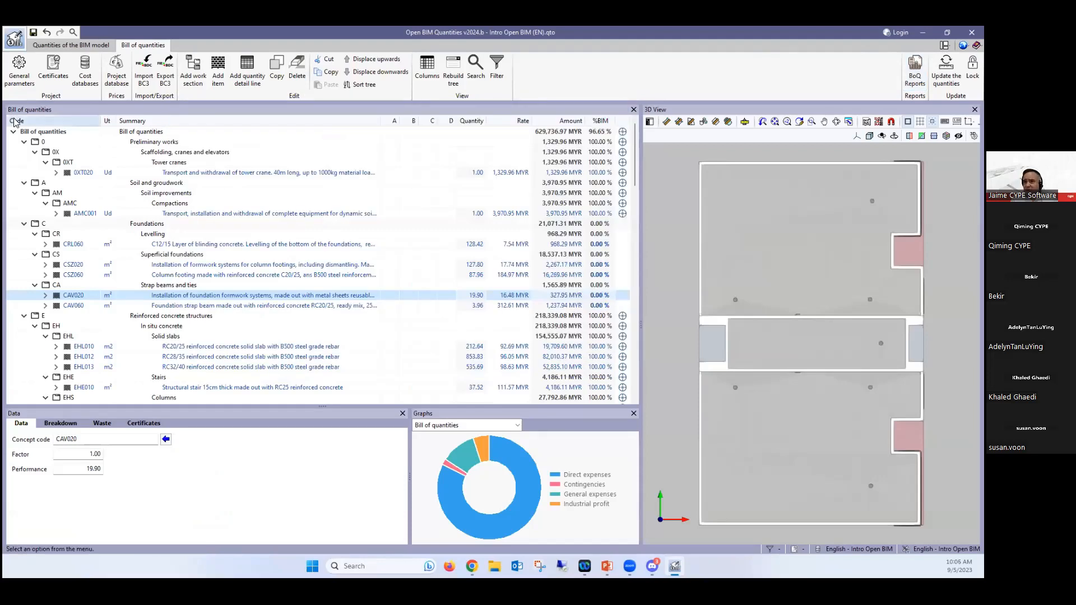
Step: Review the CSV export options for the bill of quantities table and leave without exporting
{"action": "right_click", "coordinate": [14, 121]}
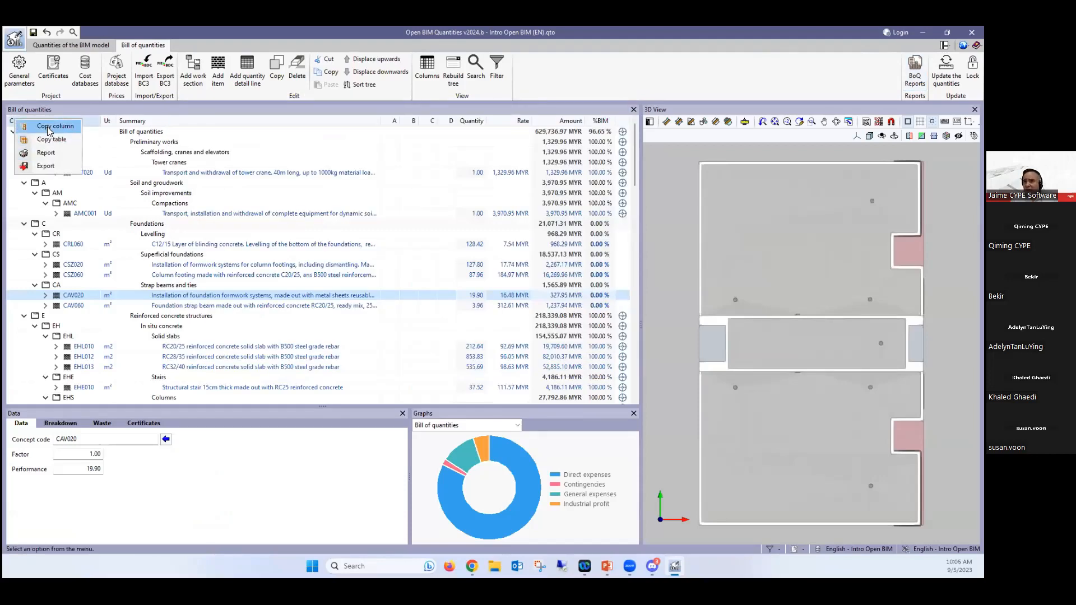
{"action": "mouse_move", "coordinate": [44, 166]}
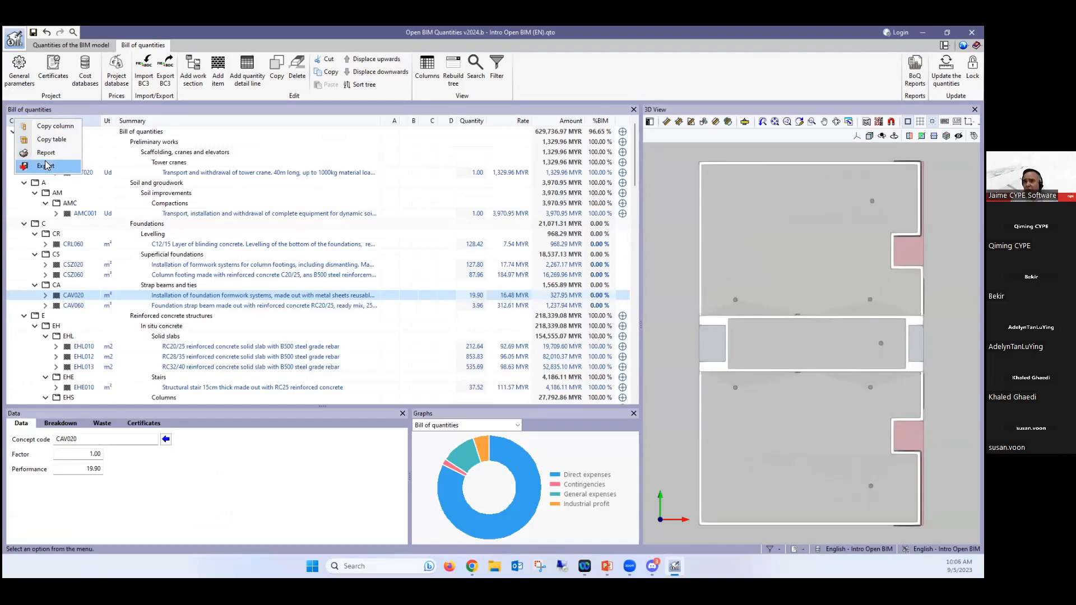
{"action": "left_click", "coordinate": [46, 166]}
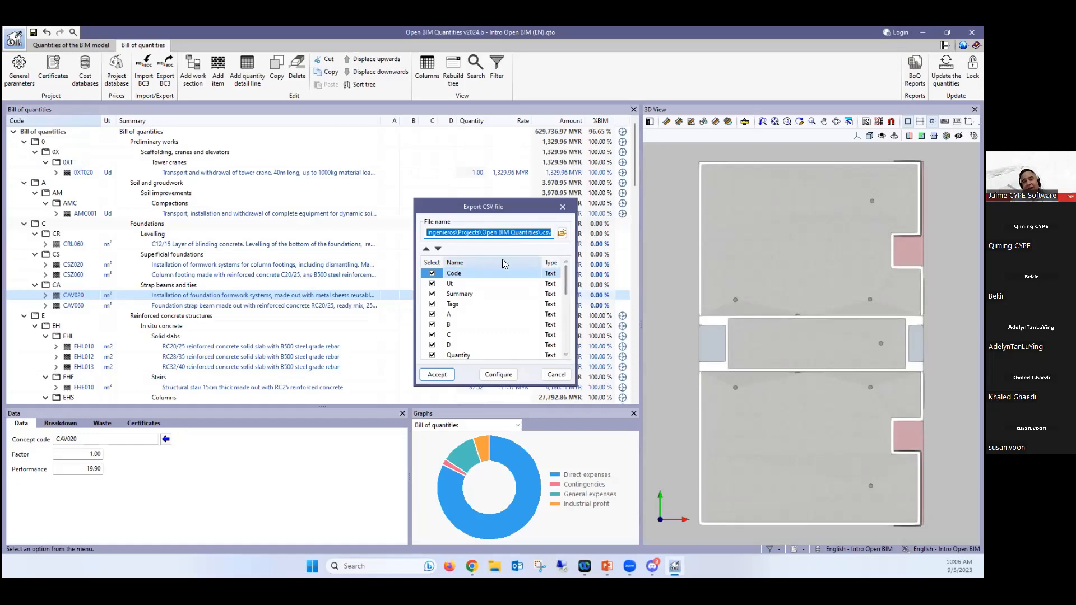
{"action": "mouse_move", "coordinate": [459, 256]}
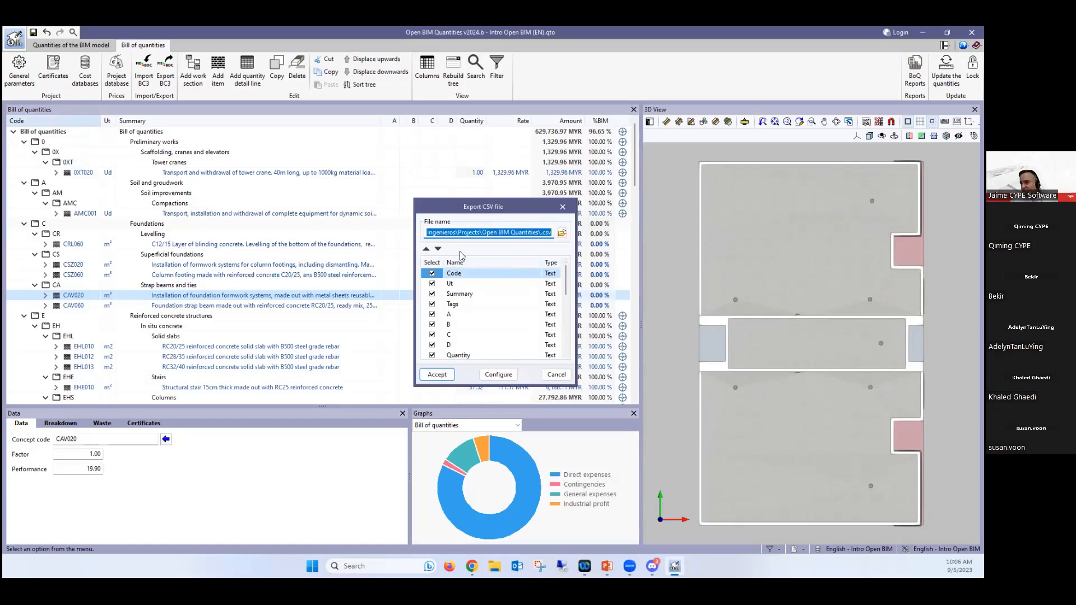
{"action": "mouse_move", "coordinate": [562, 206]}
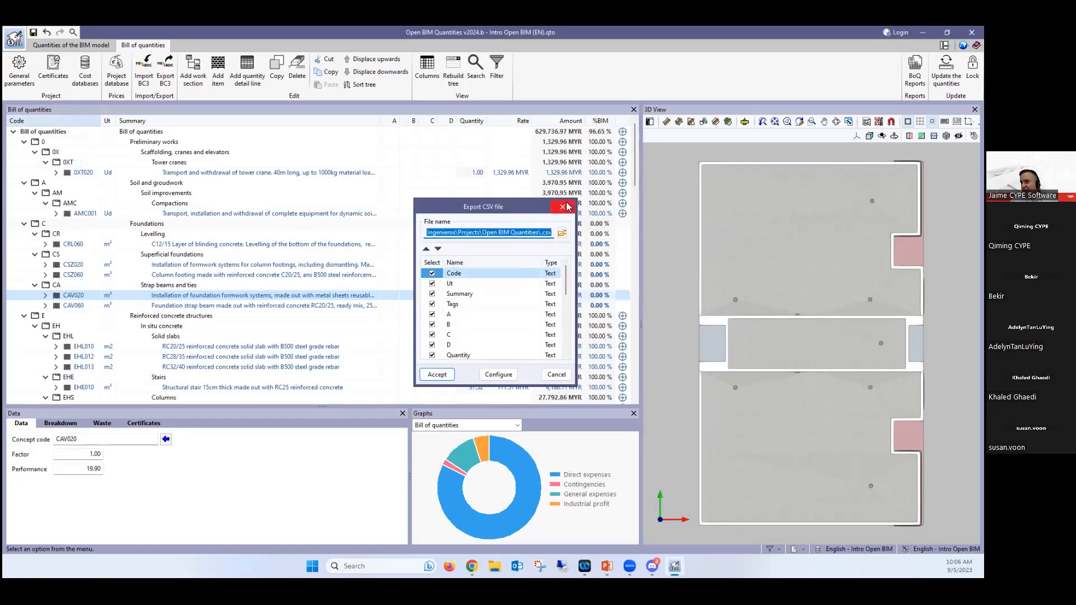
{"action": "left_click", "coordinate": [566, 206]}
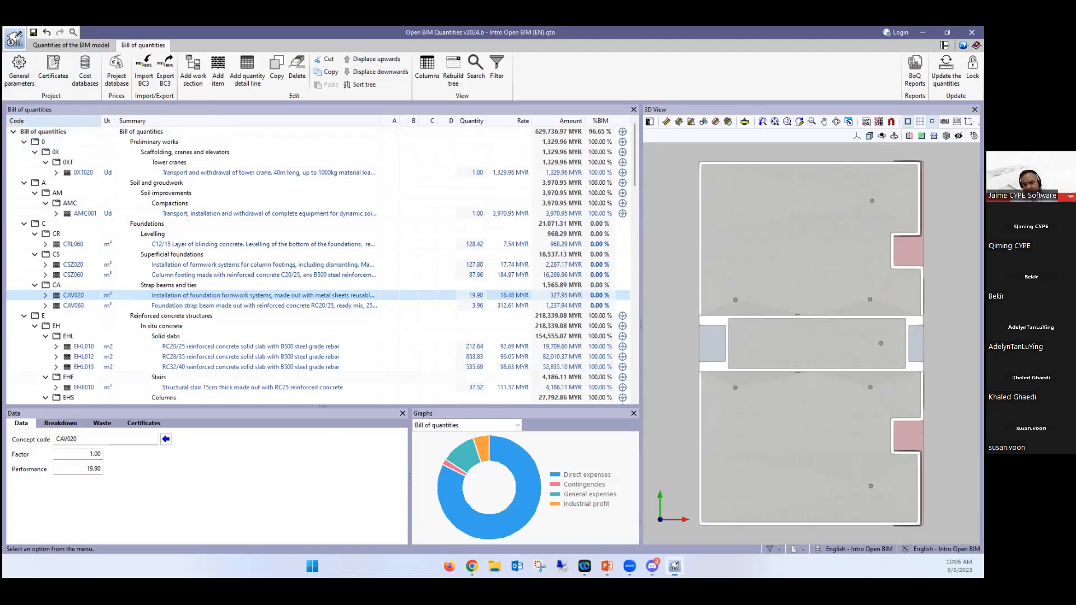
Step: Launch Excel from the Windows search with 'ex'
{"action": "type", "text": "ex"}
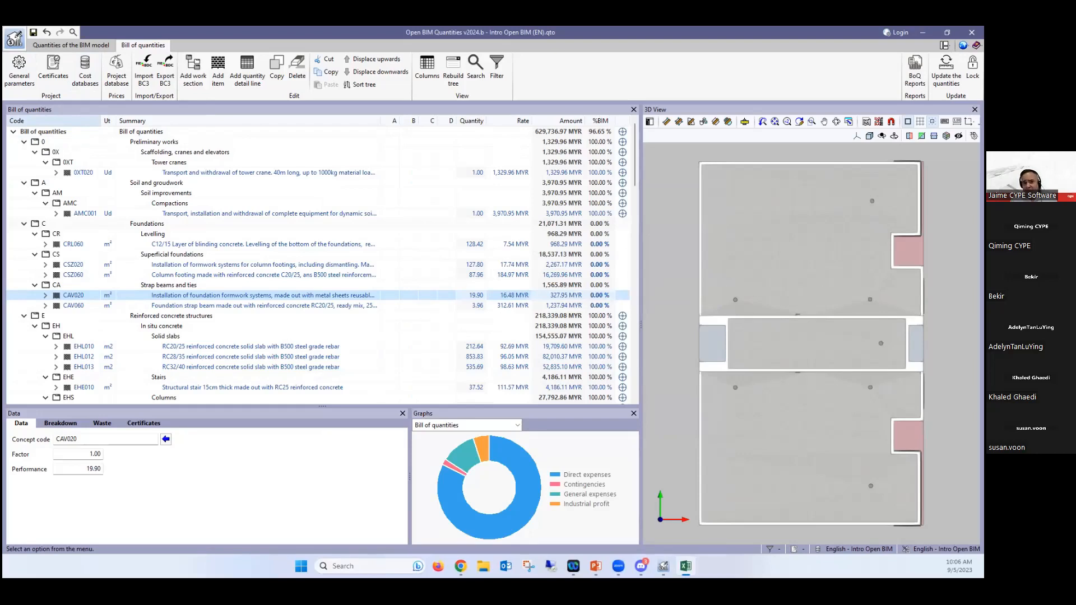
{"action": "left_click", "coordinate": [684, 565]}
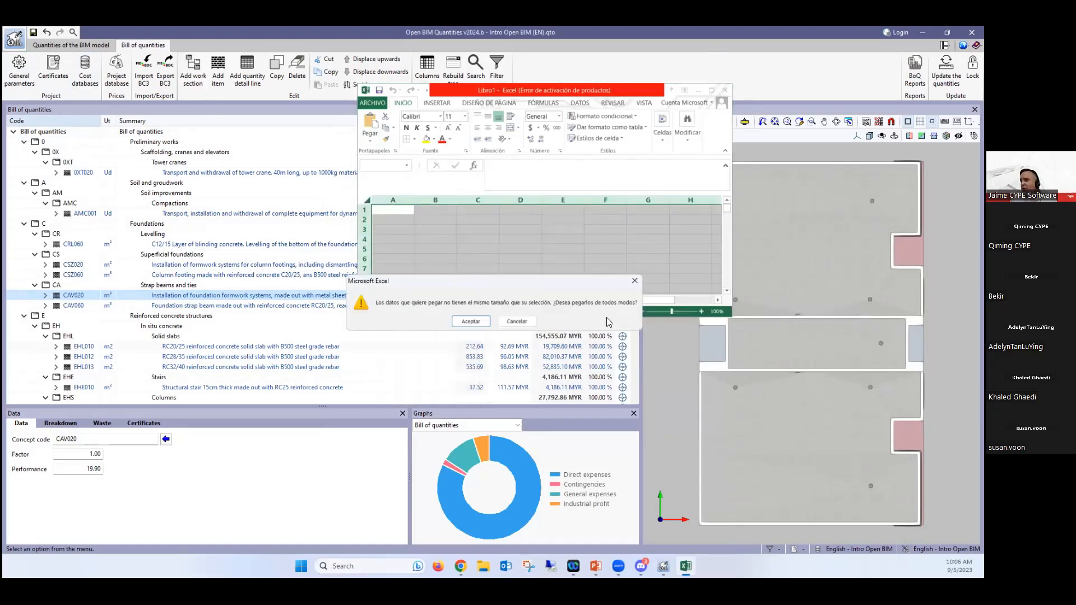
Step: Paste the copied bill of quantities into the sheet, then close the workbook without saving
{"action": "left_click", "coordinate": [516, 321]}
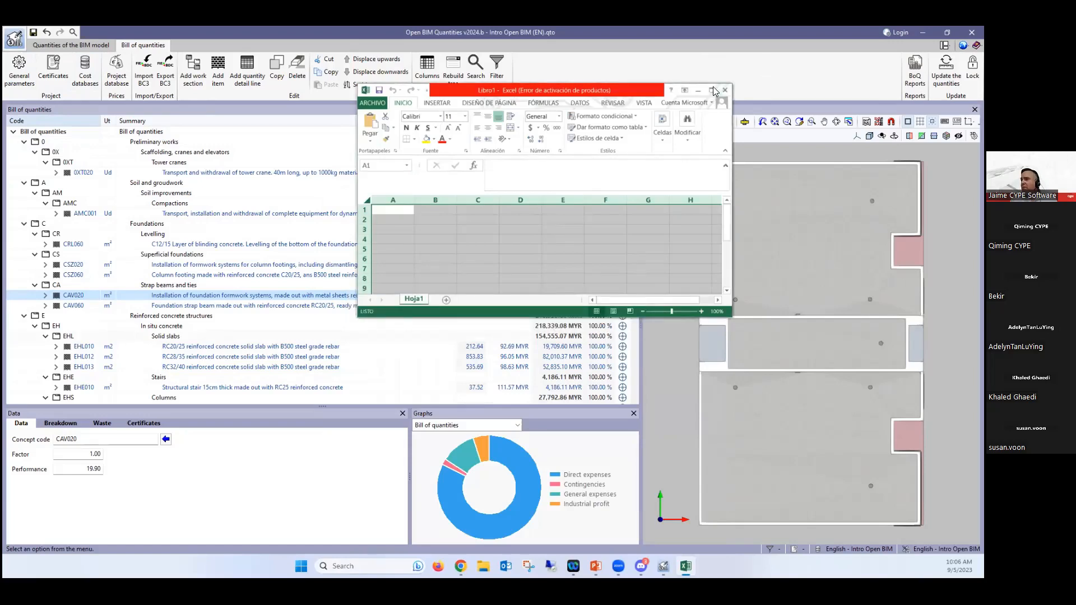
{"action": "left_click", "coordinate": [713, 90]}
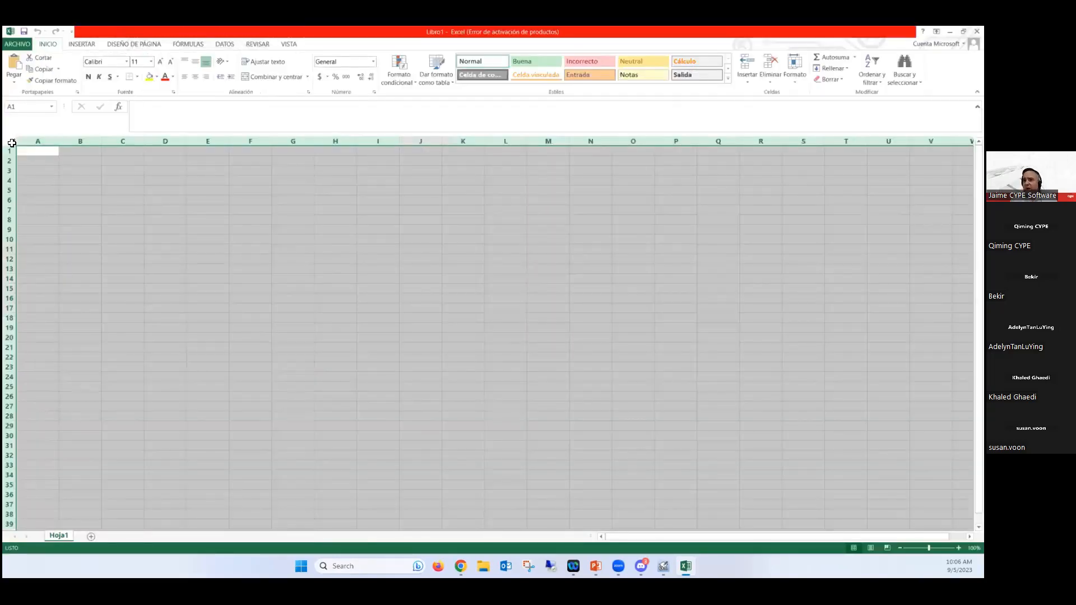
{"action": "right_click", "coordinate": [38, 151]}
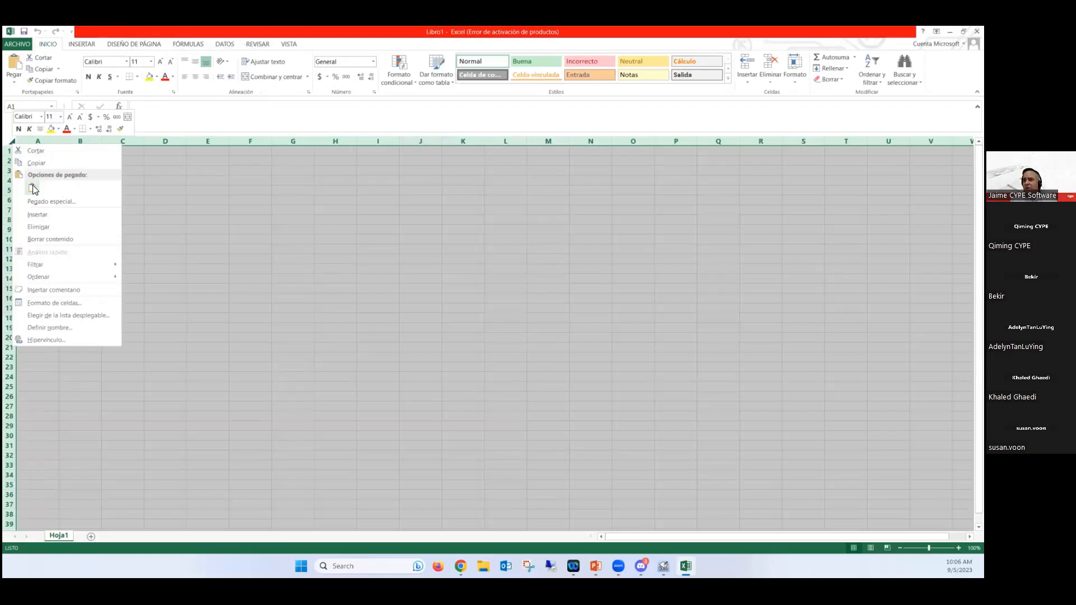
{"action": "left_click", "coordinate": [36, 189]}
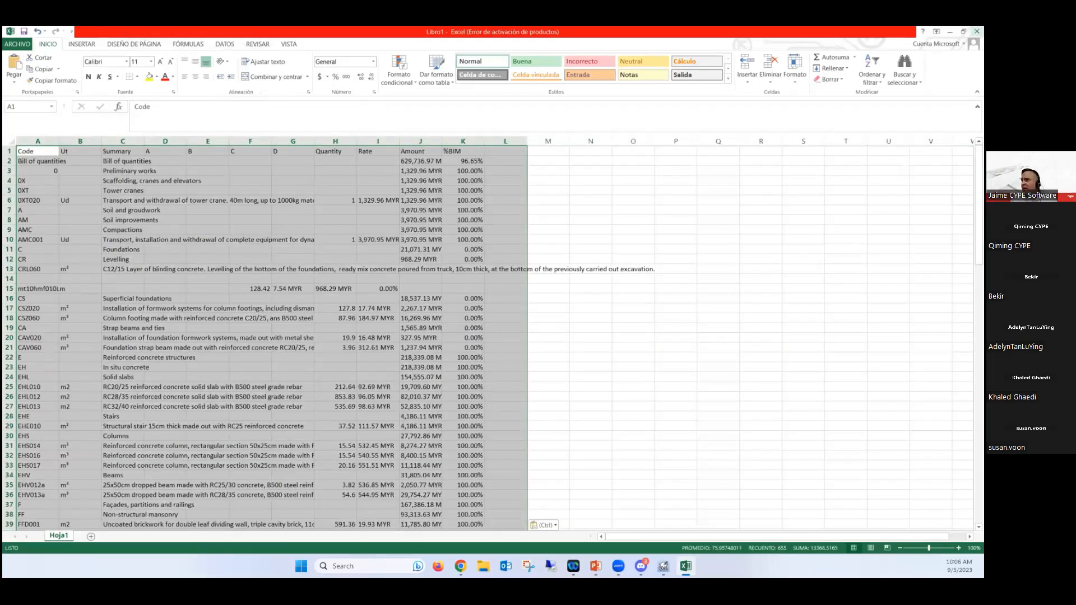
{"action": "left_click", "coordinate": [976, 32]}
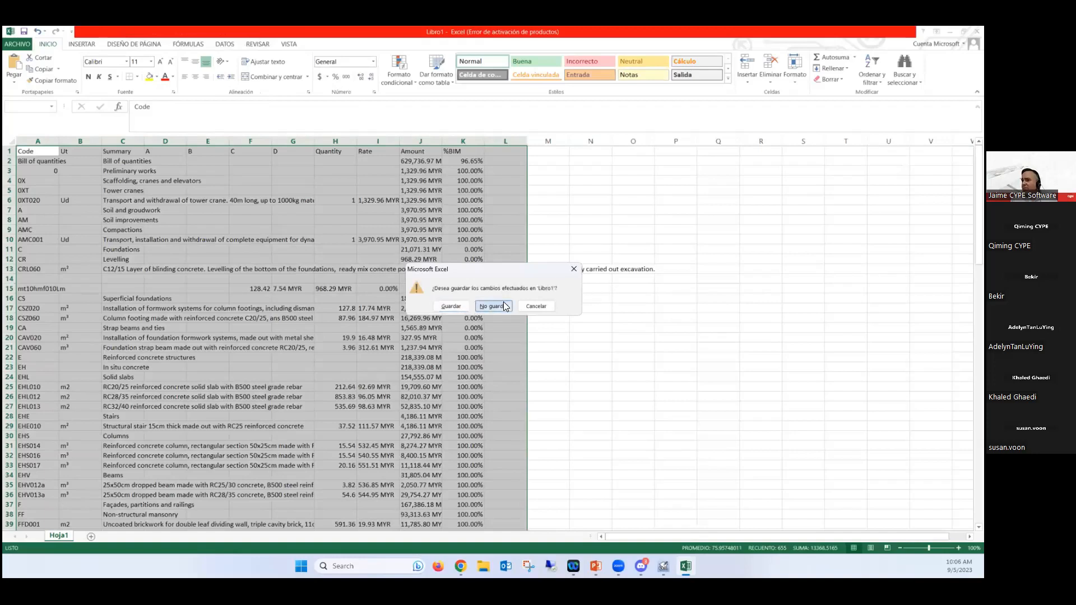
{"action": "left_click", "coordinate": [491, 306]}
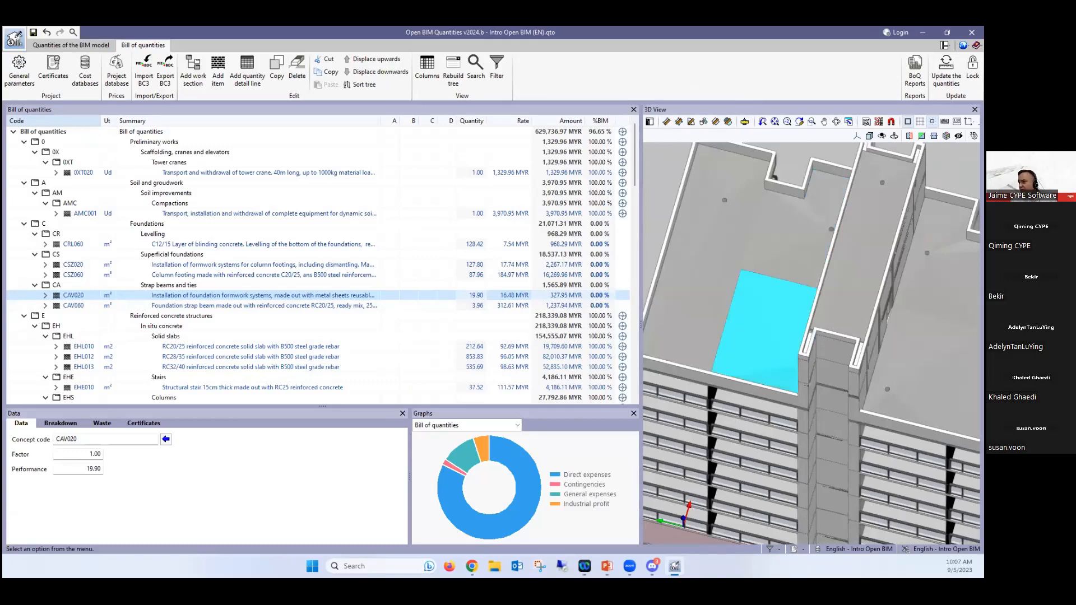
Step: Switch the model to a top plan view and zoom into one floor, ready to measure
{"action": "left_click", "coordinate": [858, 135]}
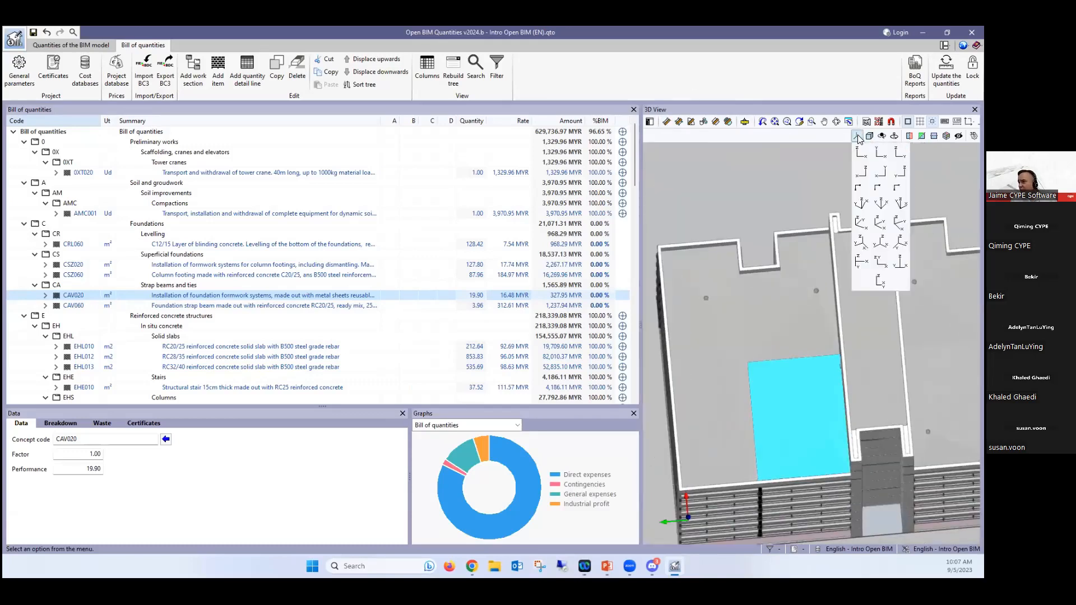
{"action": "left_click", "coordinate": [880, 170]}
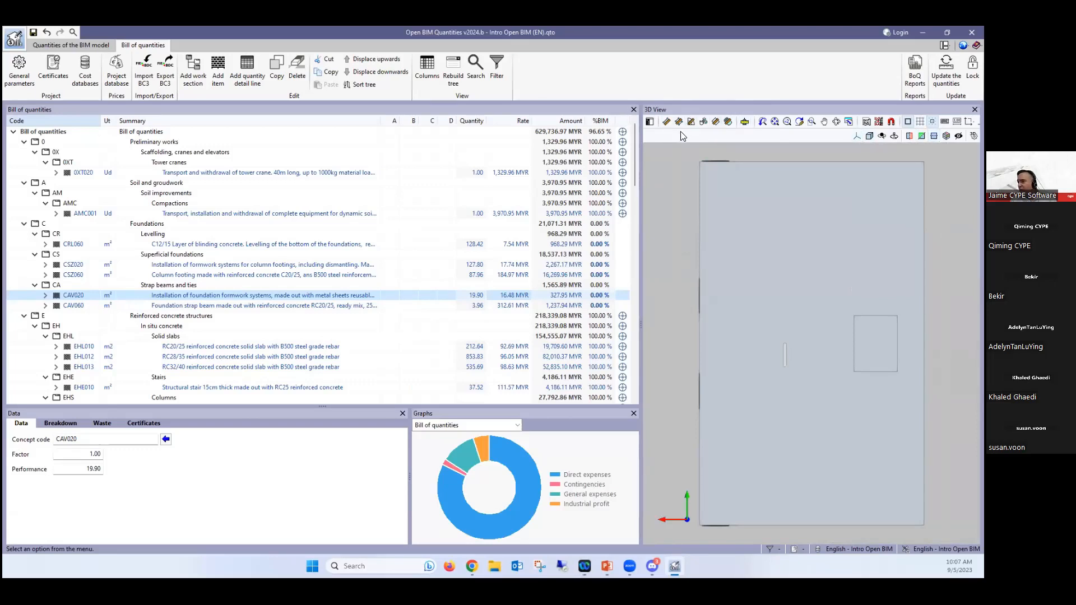
{"action": "mouse_move", "coordinate": [708, 138]}
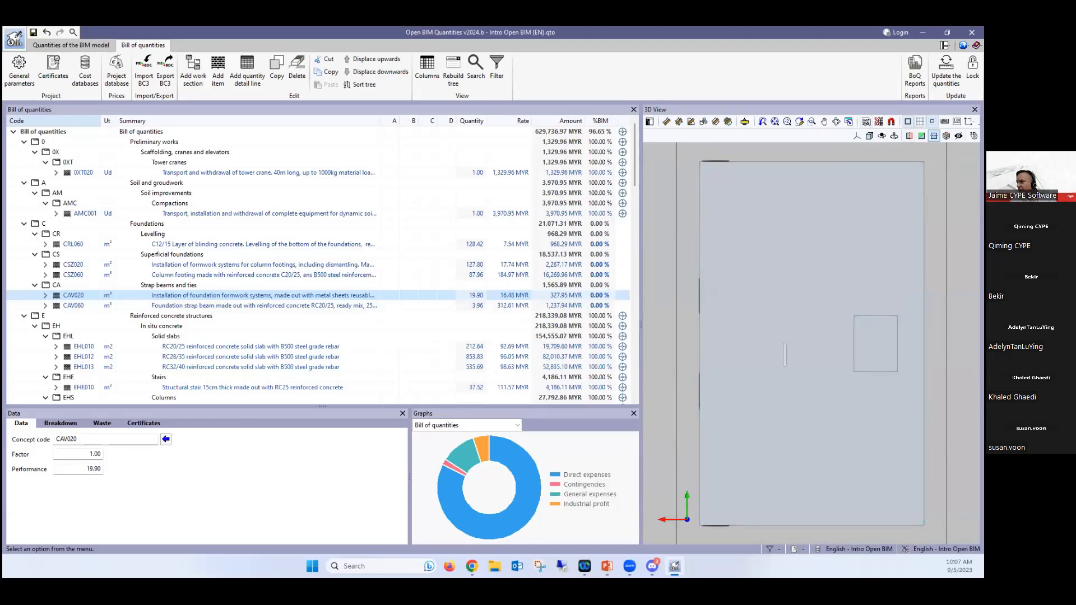
{"action": "left_click", "coordinate": [856, 135]}
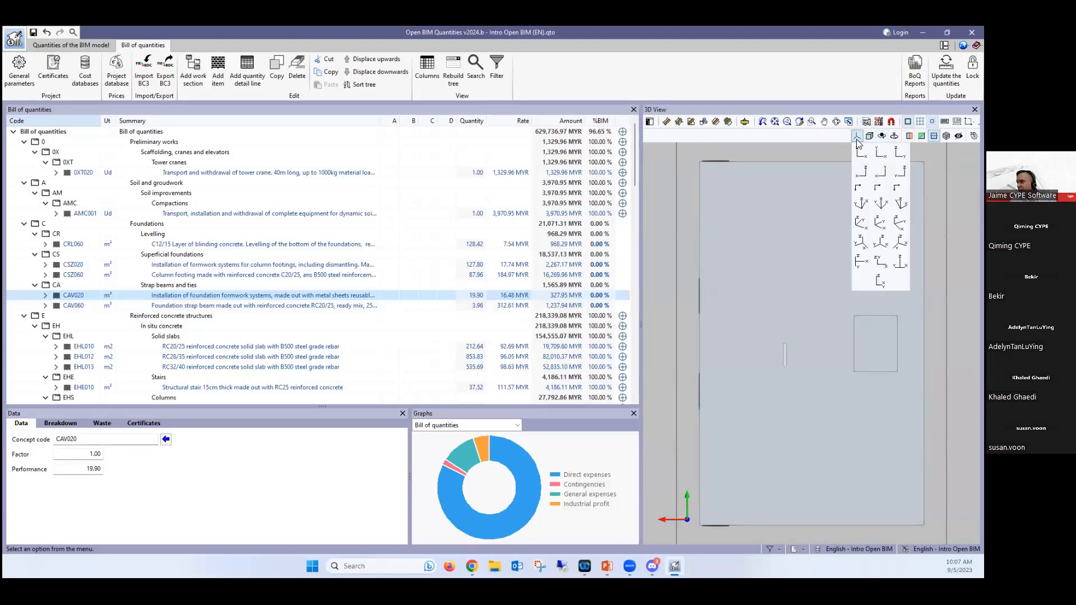
{"action": "left_click", "coordinate": [880, 152]}
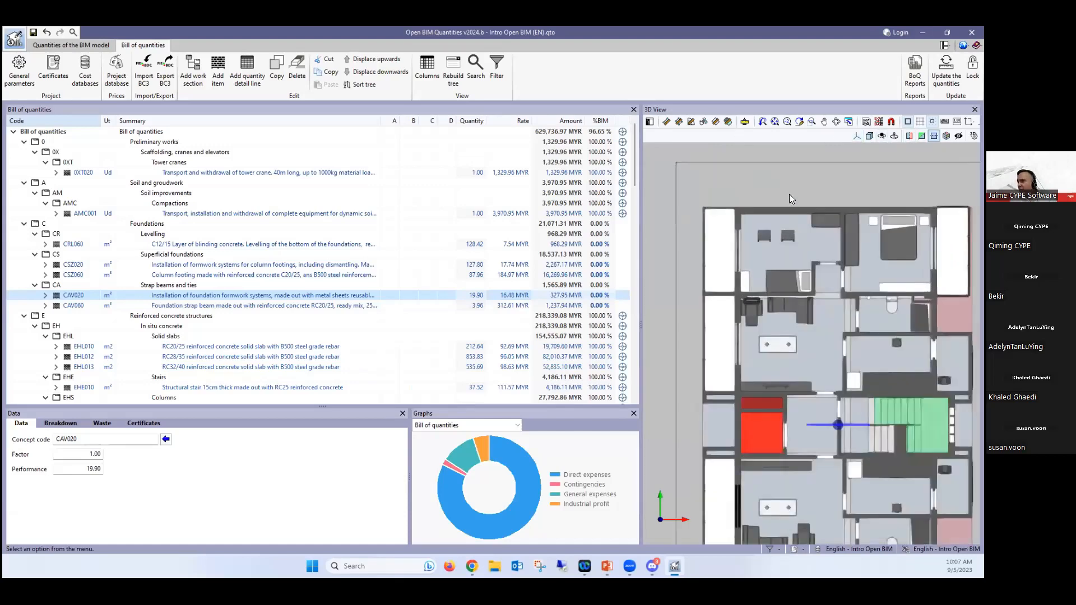
{"action": "left_click", "coordinate": [665, 121]}
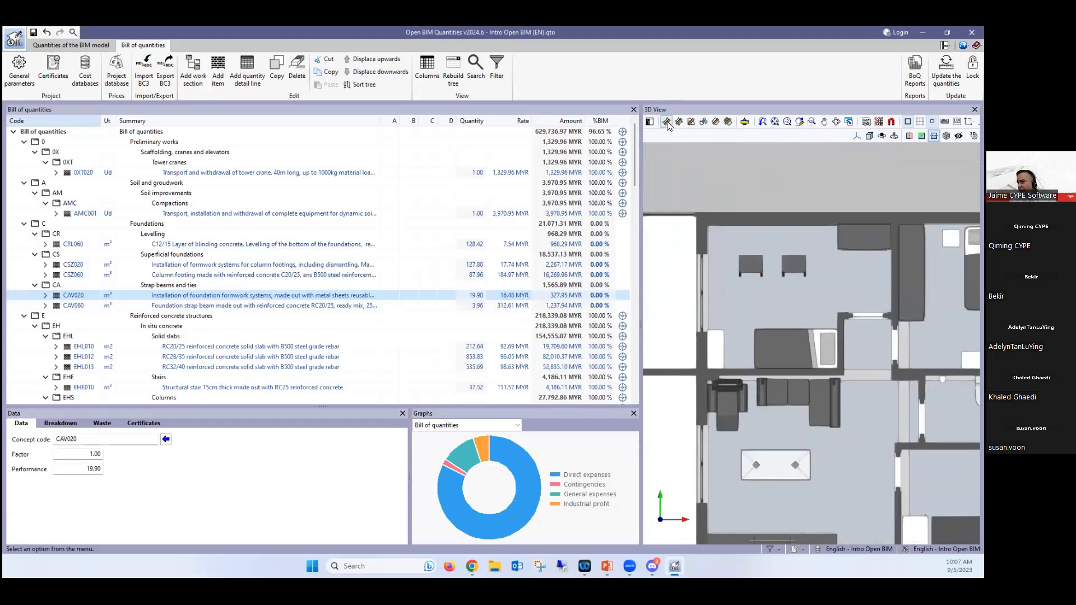
{"action": "left_click", "coordinate": [650, 136]}
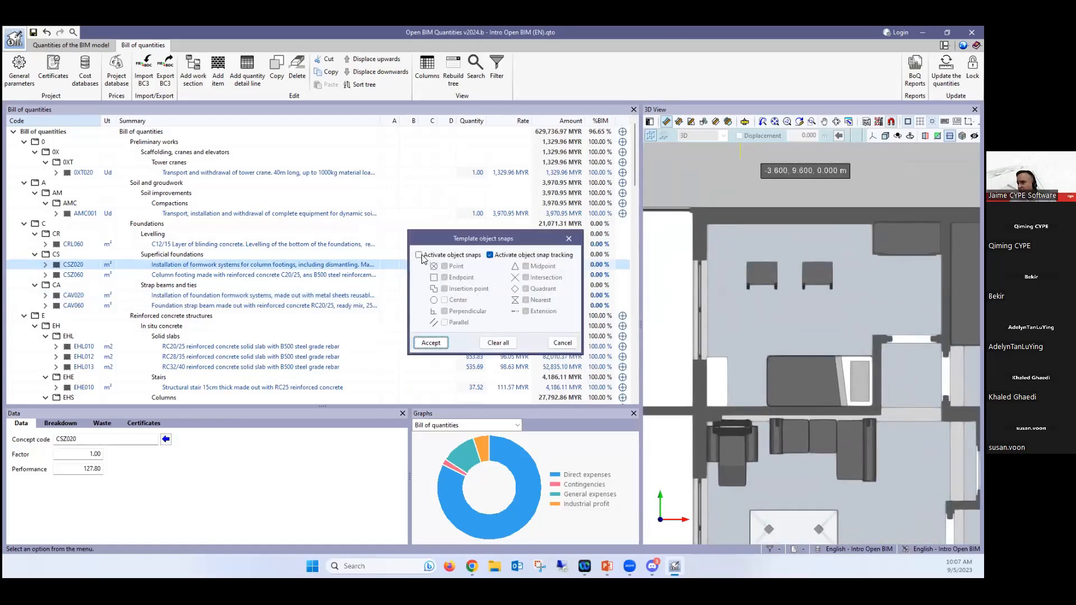
Step: Enable object snaps and mark distances such as 7.205 m and 3.000 m on the plan
{"action": "left_click", "coordinate": [430, 343]}
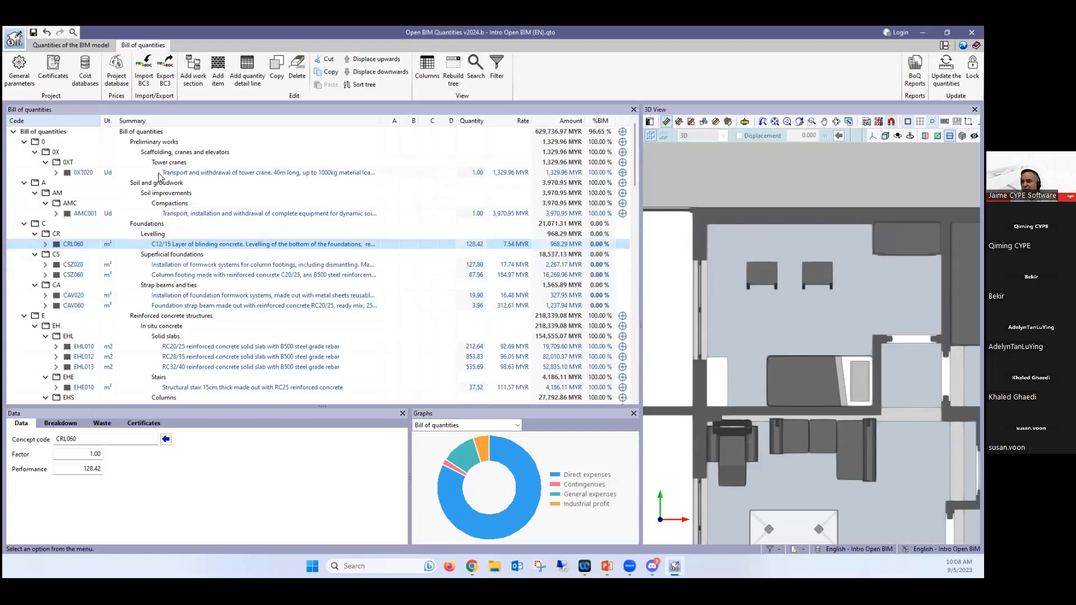
{"action": "scroll", "scroll_direction": "down", "scroll_amount": 3}
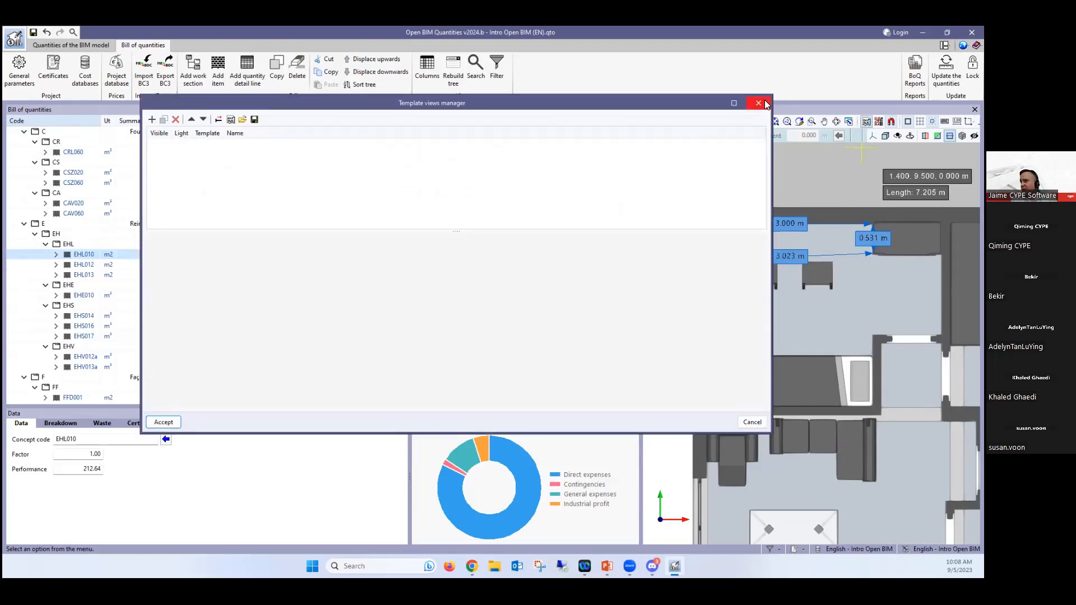
{"action": "left_click", "coordinate": [758, 103]}
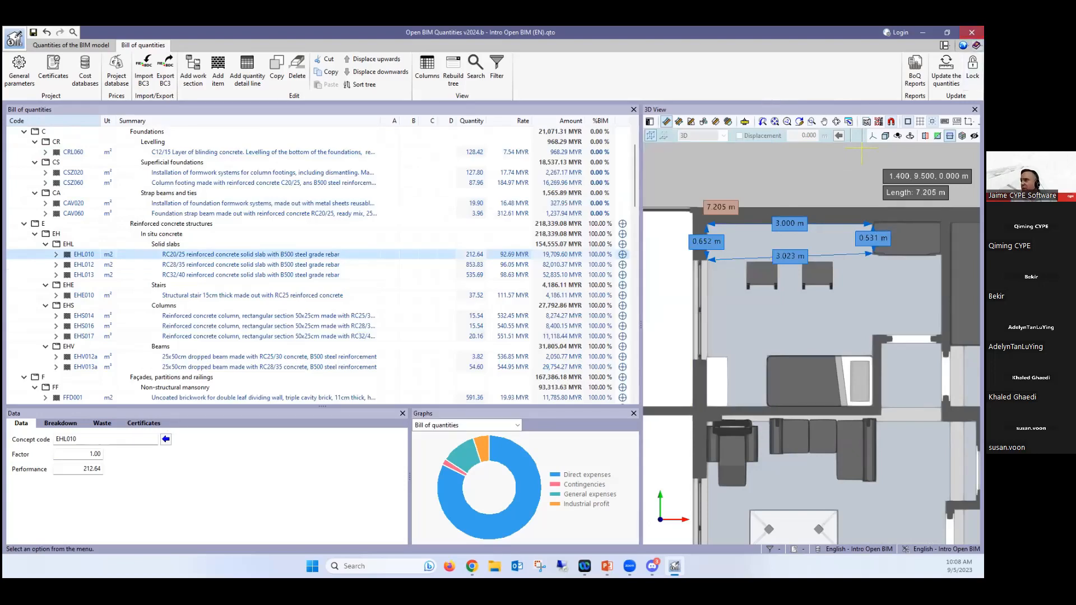
Step: Close Open BIM Quantities, declining to save the current project
{"action": "left_click", "coordinate": [945, 45]}
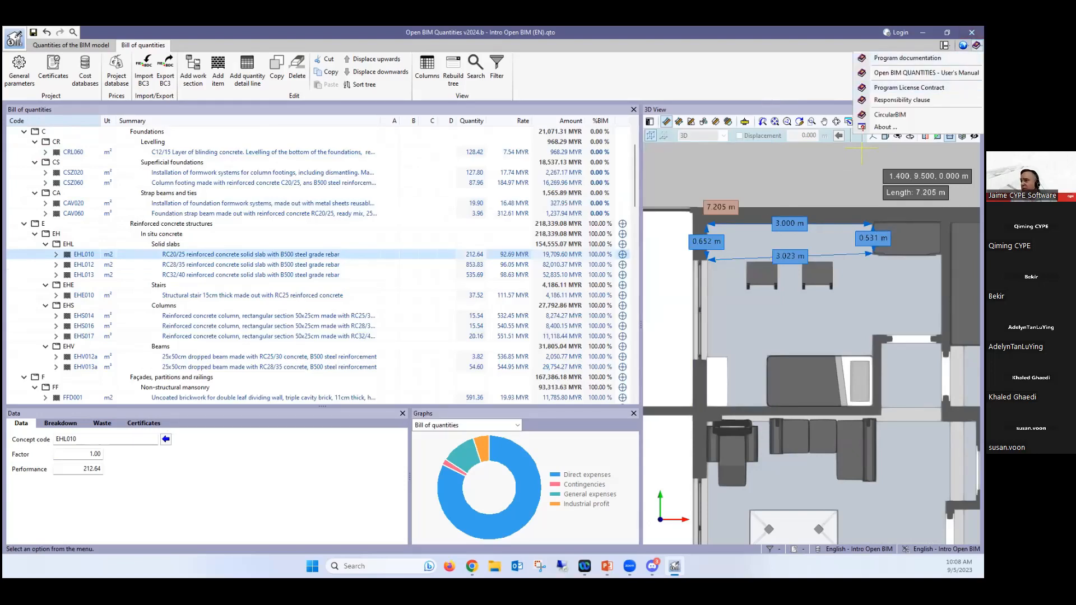
{"action": "mouse_move", "coordinate": [926, 72]}
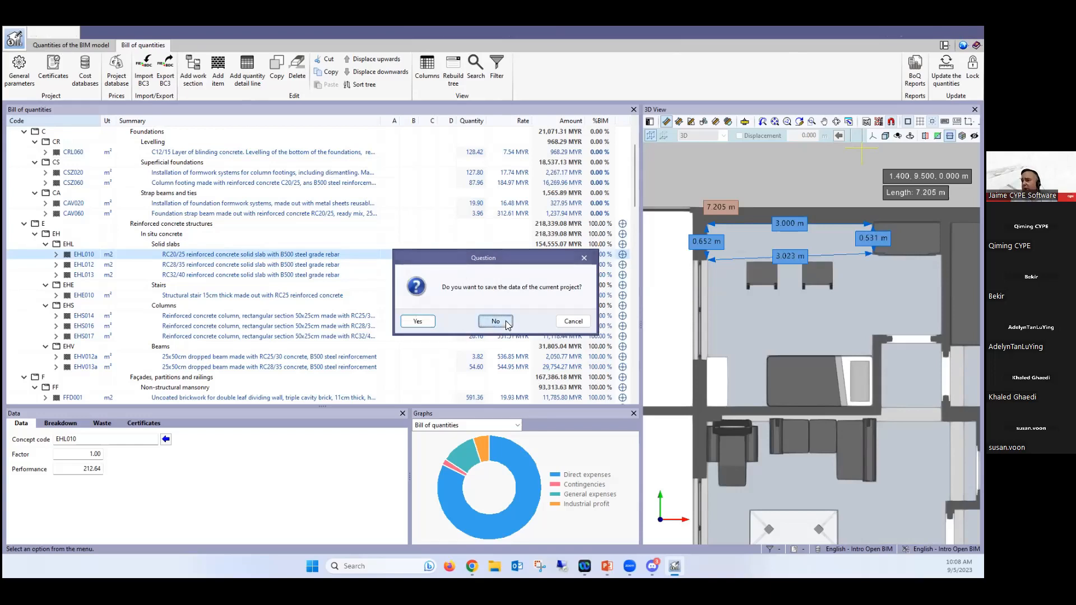
{"action": "left_click", "coordinate": [495, 322]}
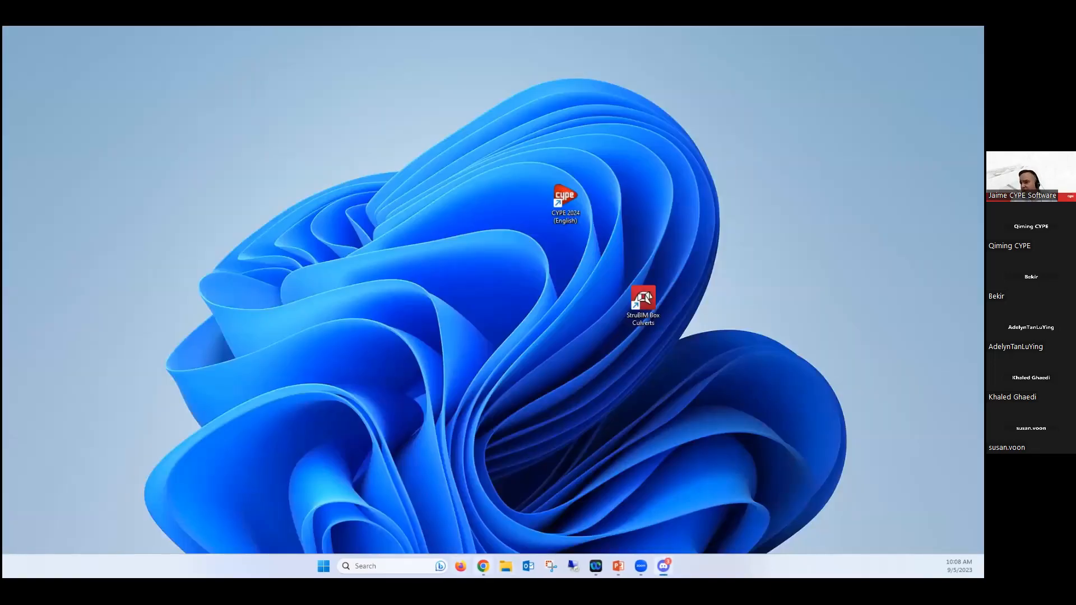
Step: Go to BIMserver.center in the browser and open the sample Maria project
{"action": "left_click", "coordinate": [482, 565]}
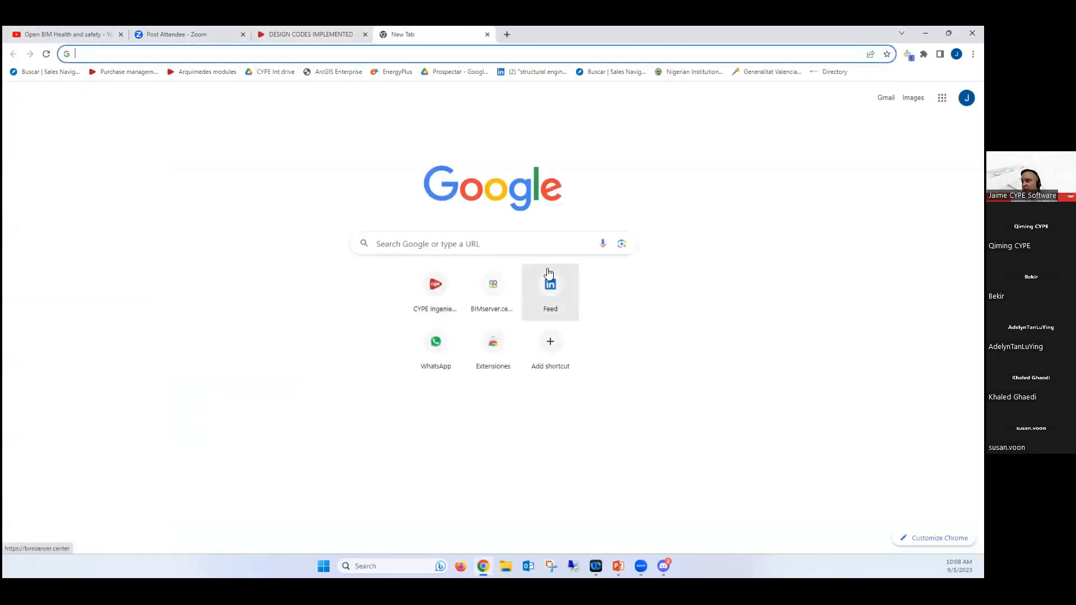
{"action": "left_click", "coordinate": [492, 288]}
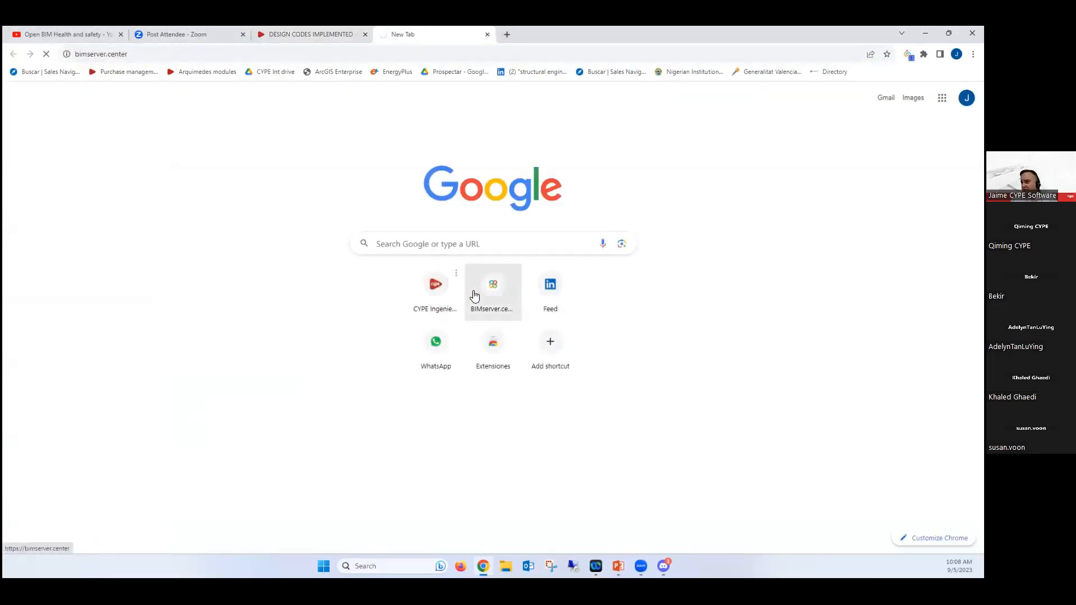
{"action": "left_click", "coordinate": [493, 284]}
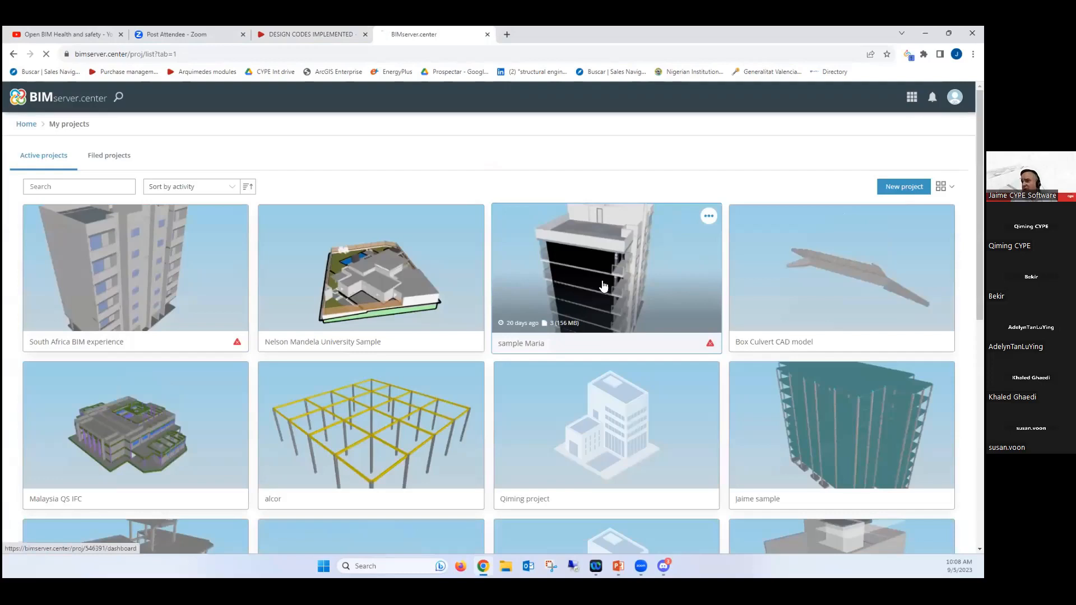
{"action": "left_click", "coordinate": [604, 268]}
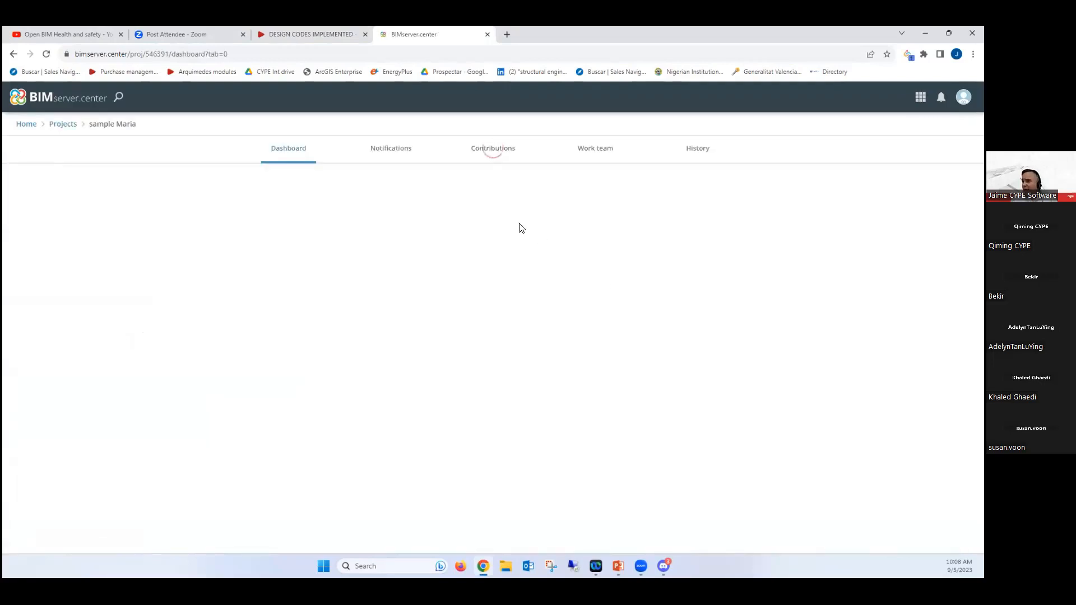
Step: Open the Bill of quantities contribution listing its PDF and bc3 files
{"action": "left_click", "coordinate": [493, 148]}
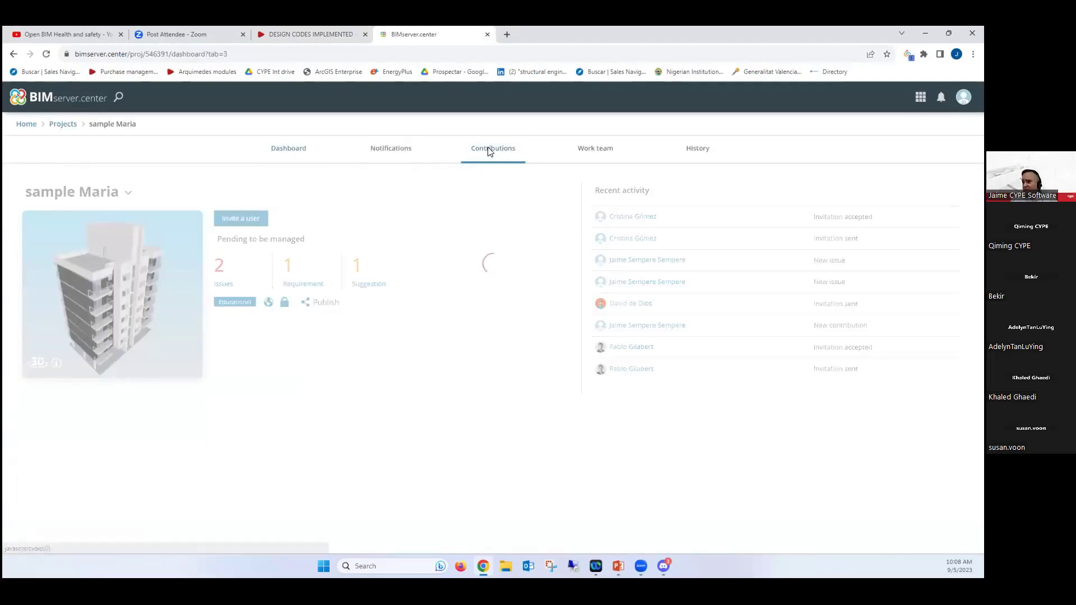
{"action": "left_click", "coordinate": [493, 147]}
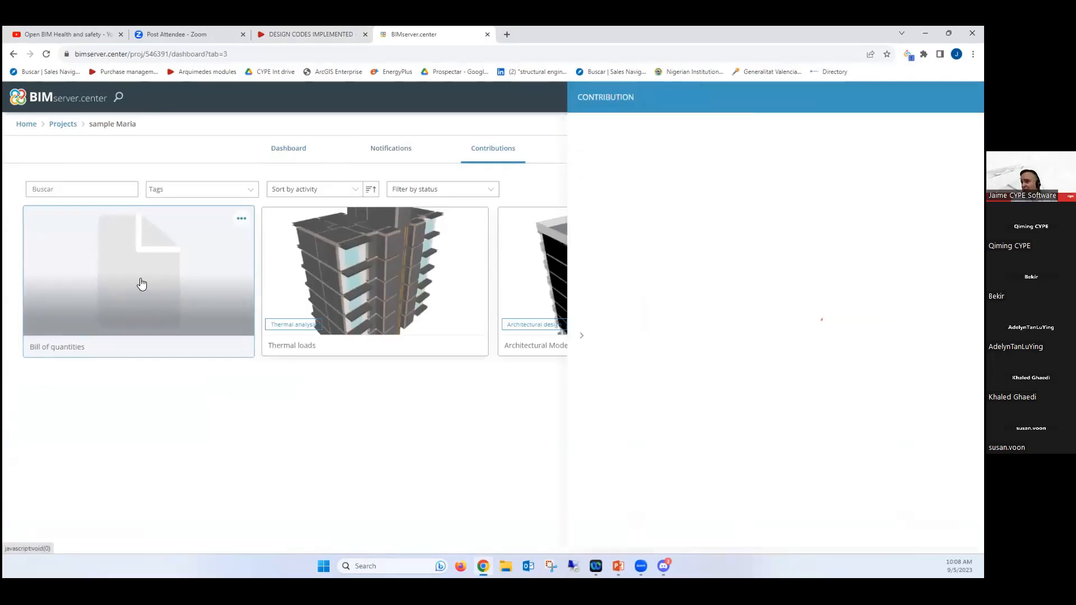
{"action": "left_click", "coordinate": [139, 270]}
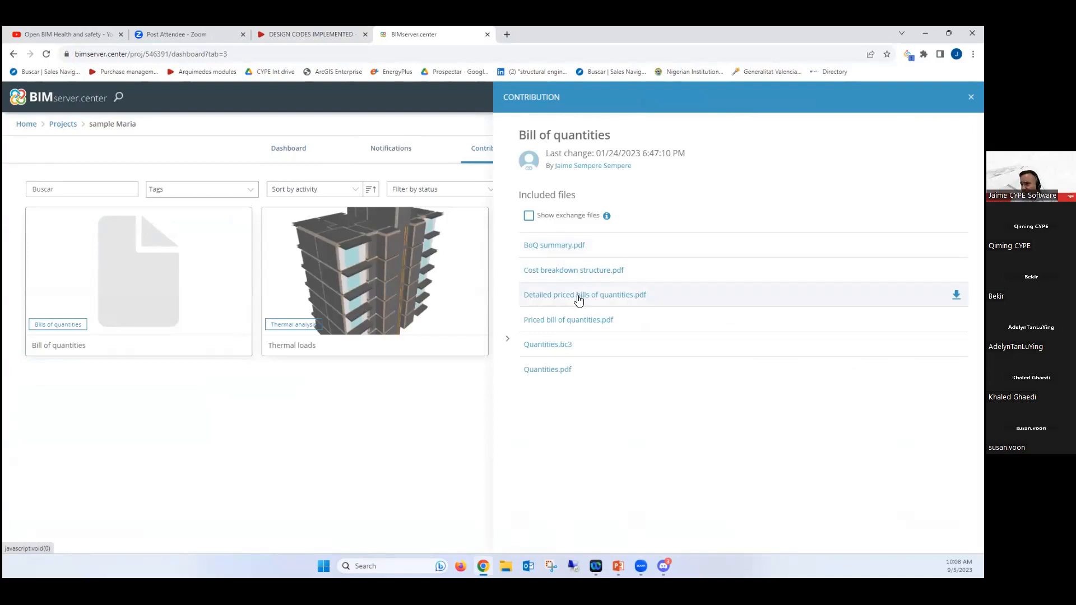
Step: Open 'Detailed priced bills of quantities.pdf' full window at page 6, the Levelling item, zoomed in twice
{"action": "left_click", "coordinate": [583, 295]}
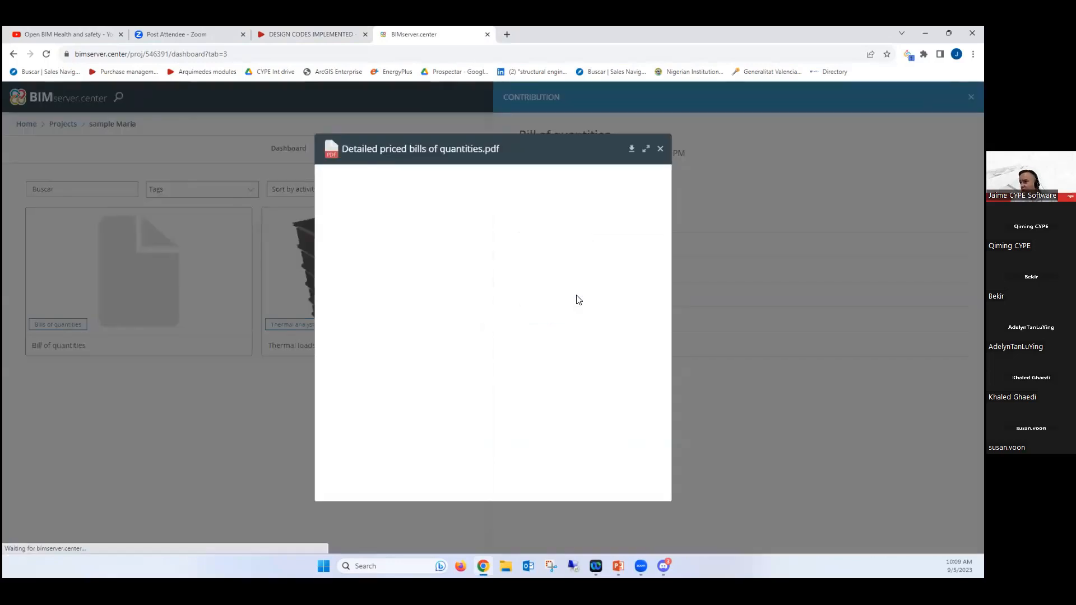
{"action": "left_click", "coordinate": [645, 147]}
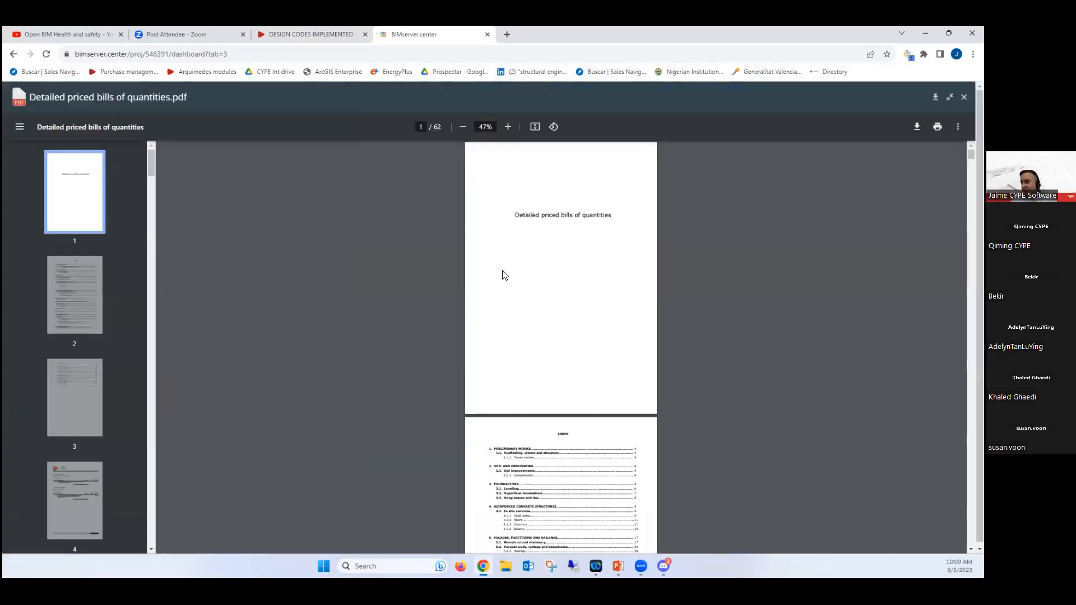
{"action": "scroll", "scroll_direction": "down", "scroll_amount": 3}
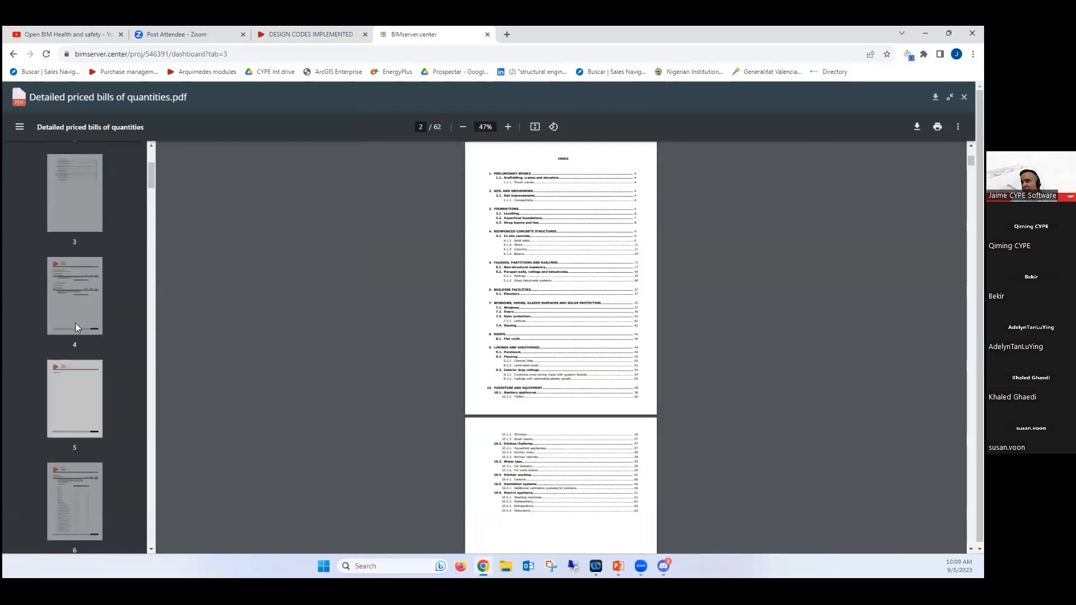
{"action": "left_click", "coordinate": [74, 501]}
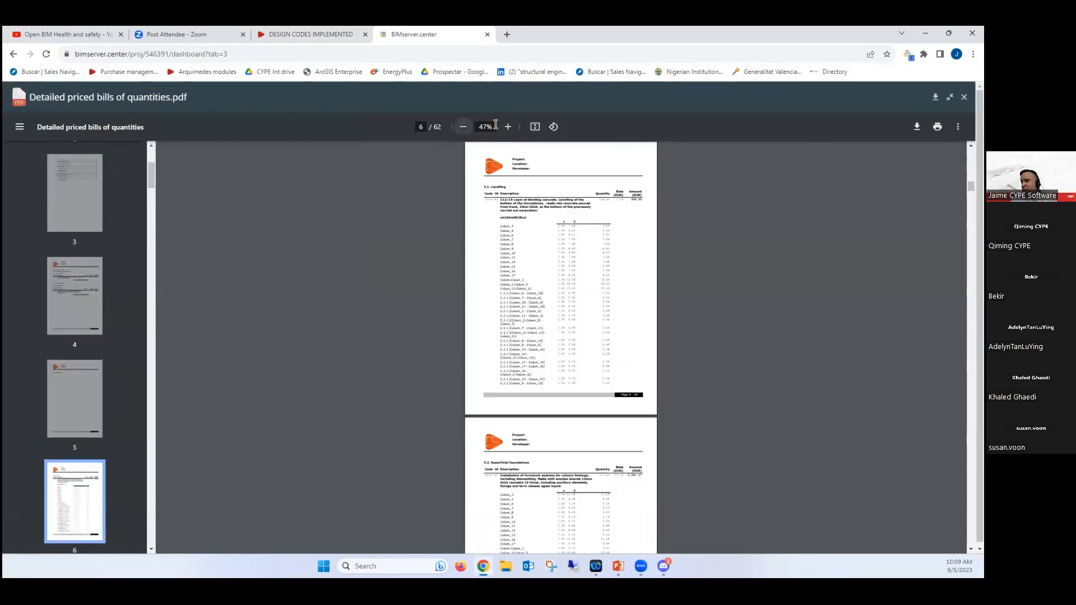
{"action": "left_click", "coordinate": [506, 127]}
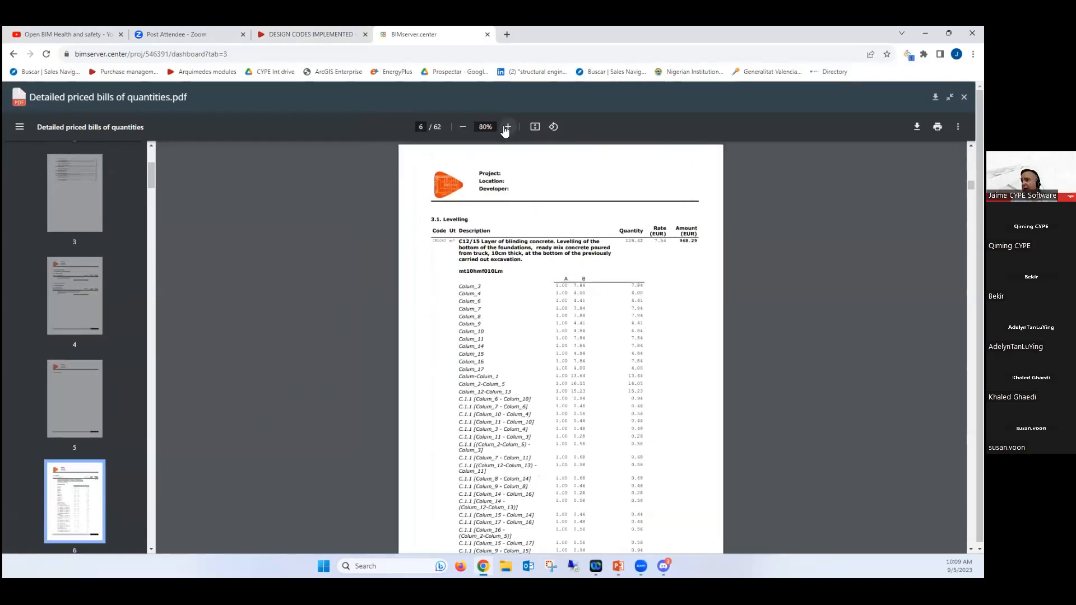
{"action": "left_click", "coordinate": [506, 127]}
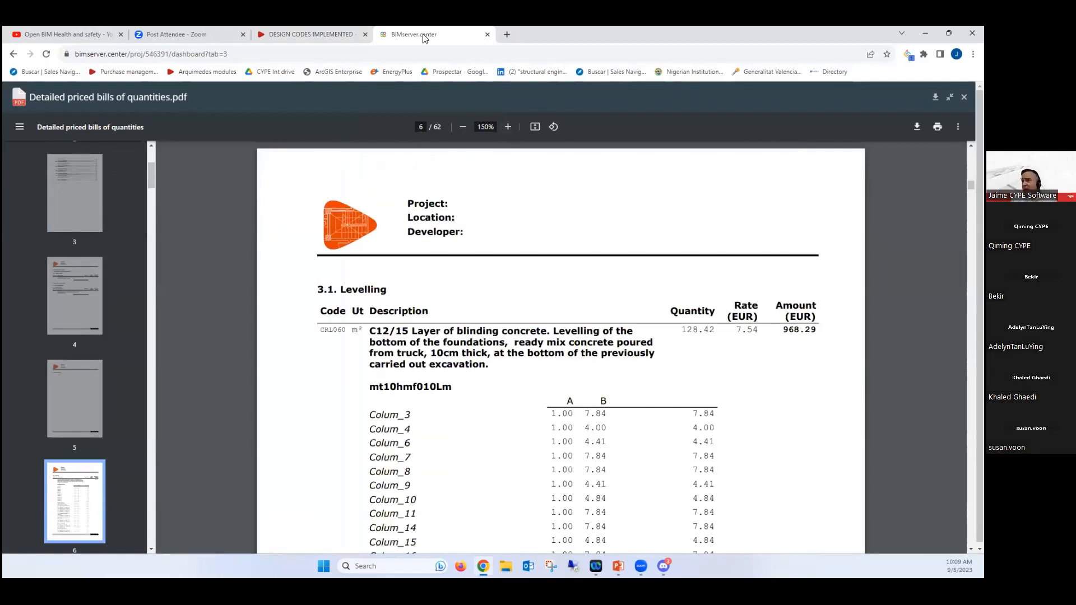
{"action": "mouse_move", "coordinate": [501, 30]}
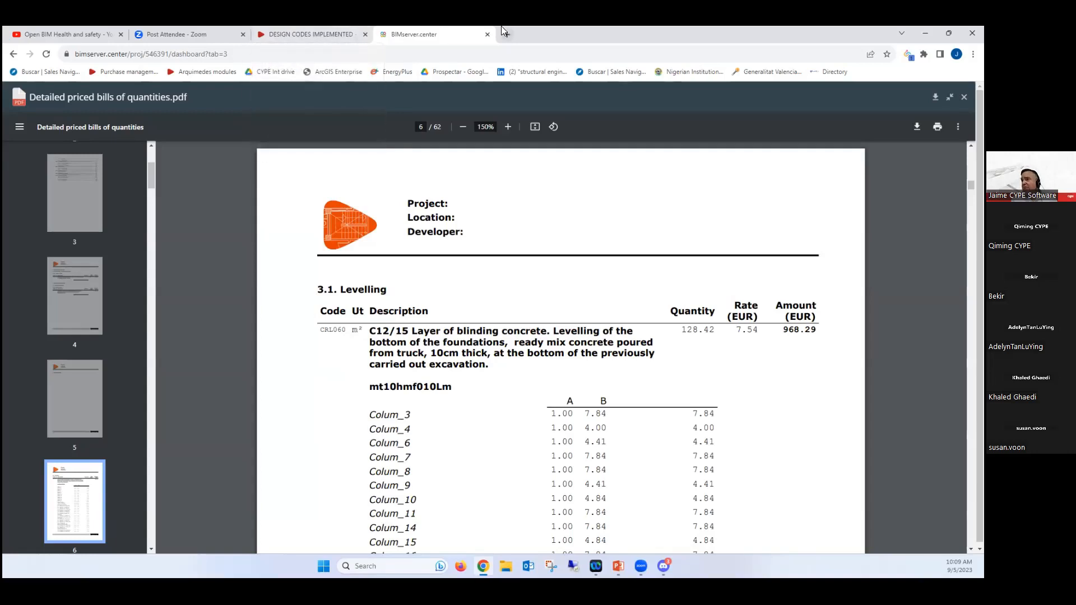